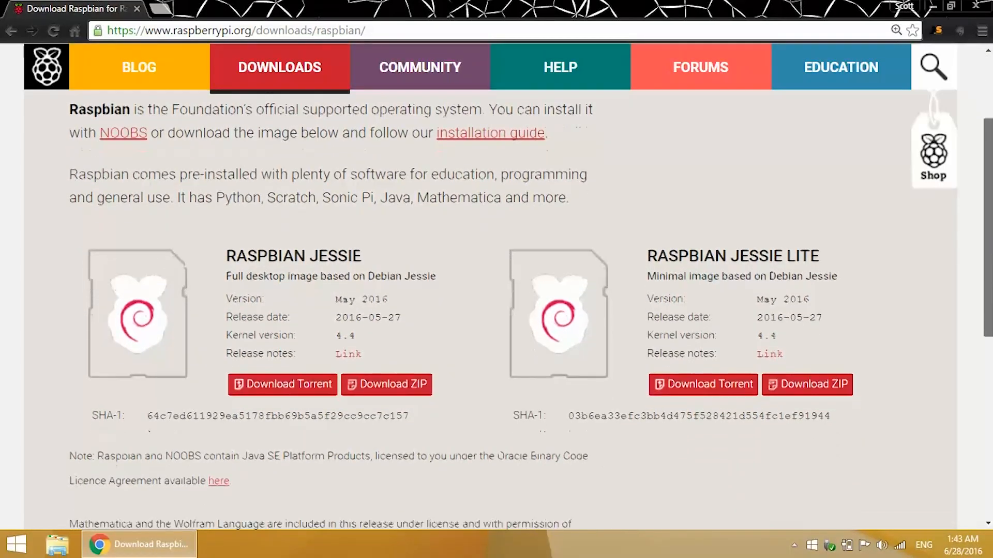
Launch SDFormatter and set its options to FULL (Erase) with format size adjustment ON.
scroll(down, 3)
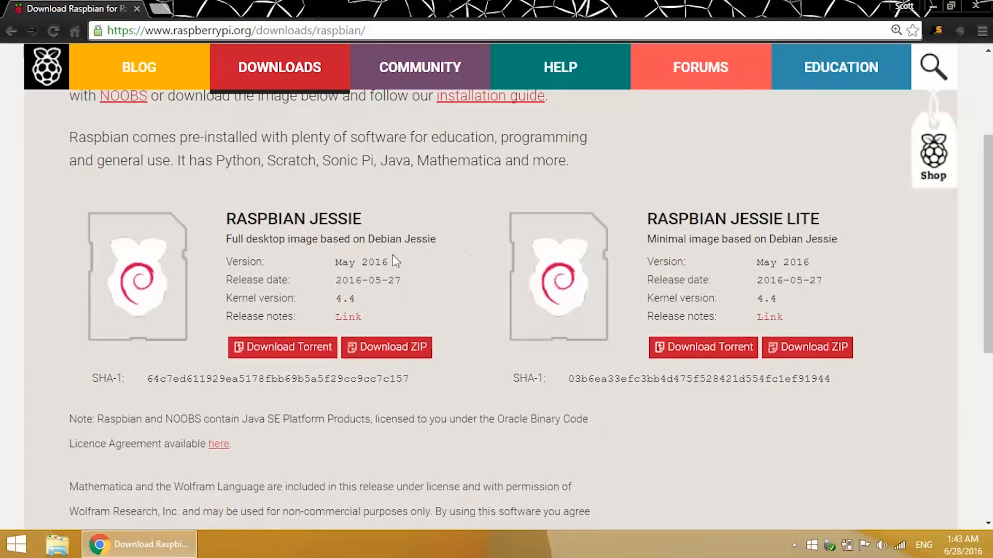
mouse_move(364, 292)
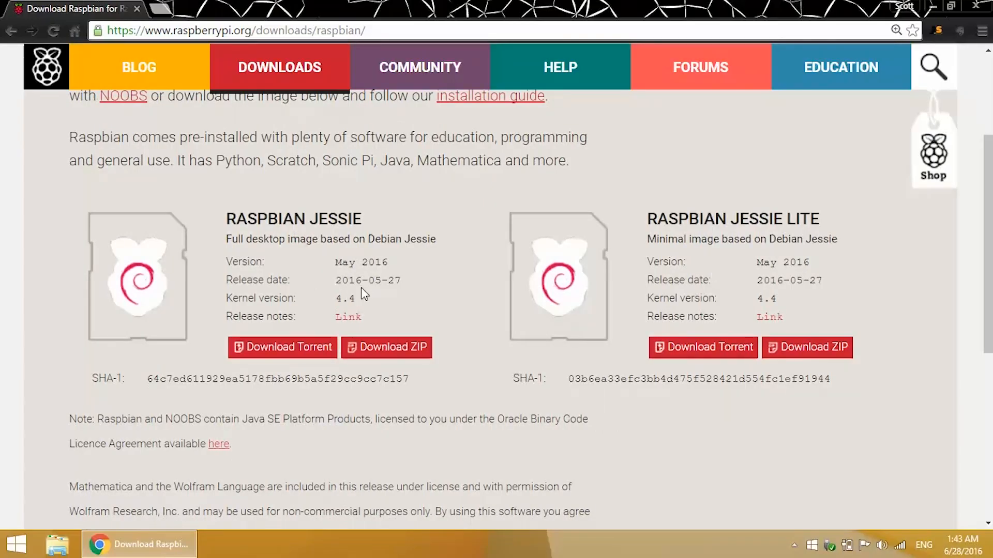
mouse_move(397, 295)
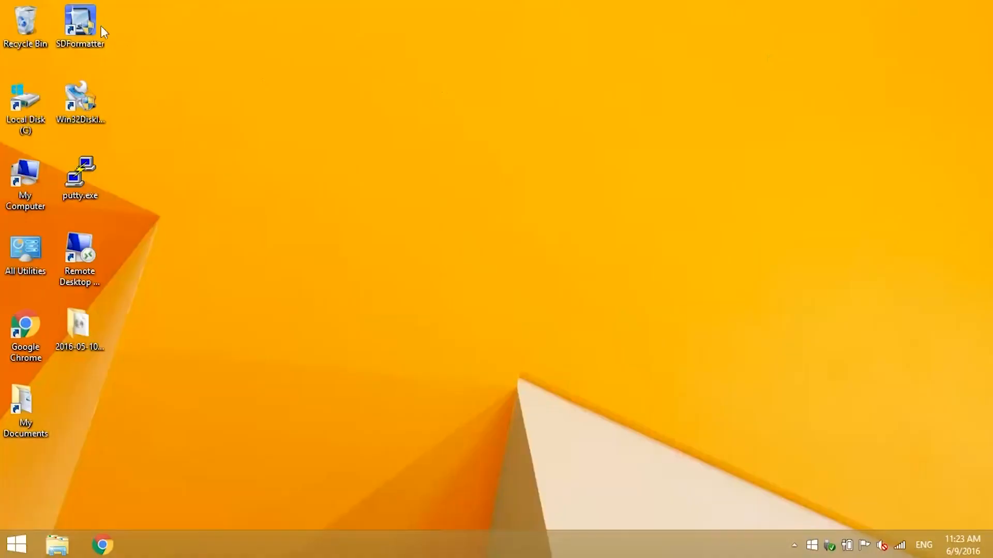
click(80, 22)
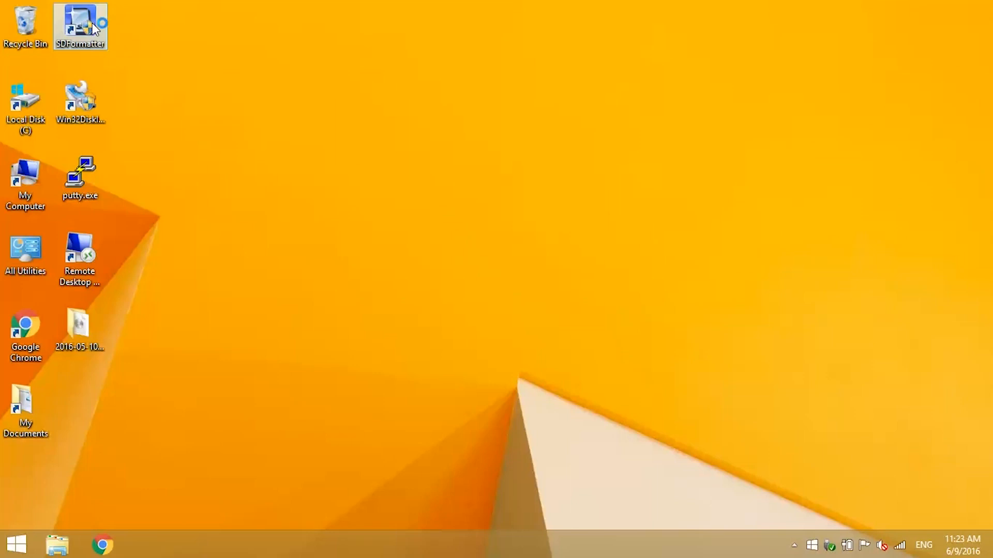
double_click(79, 25)
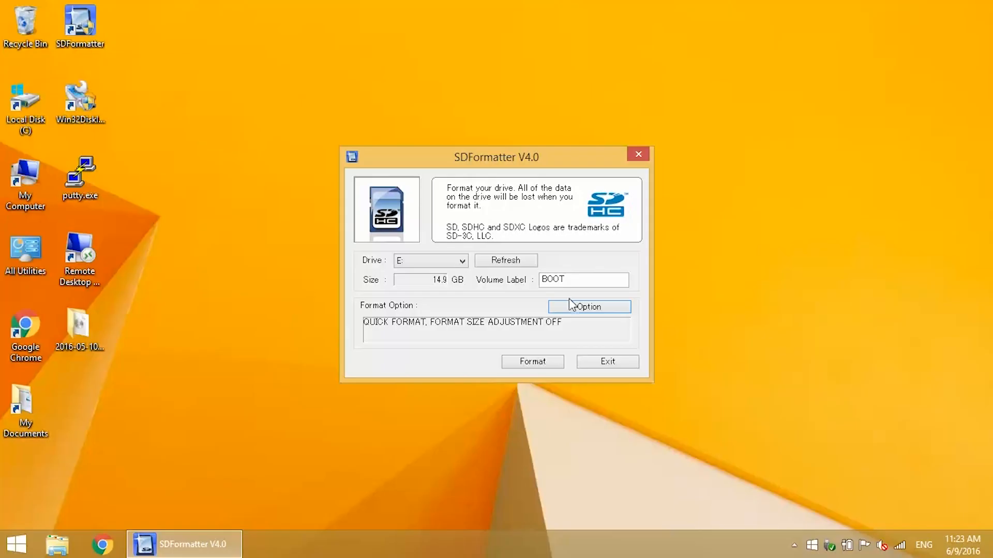
click(588, 306)
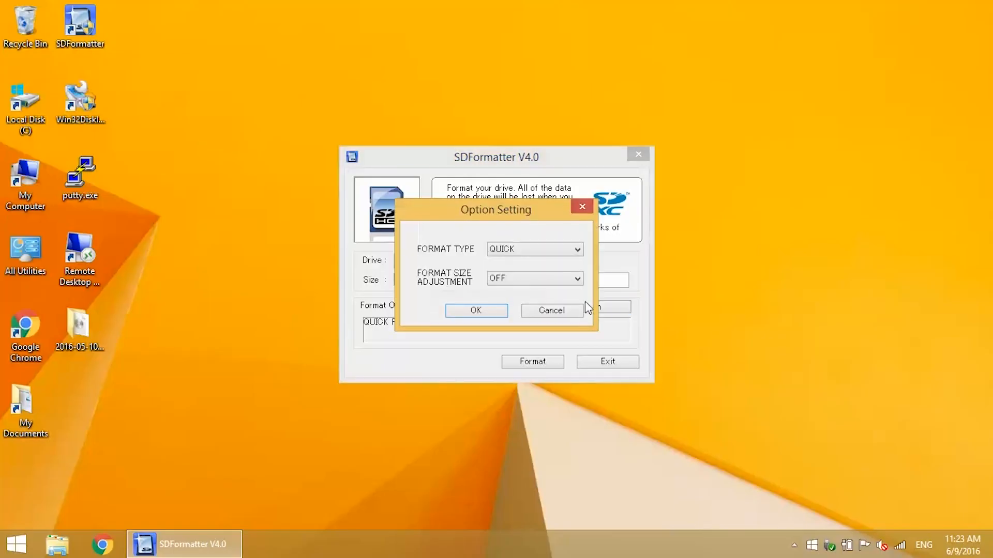
click(575, 248)
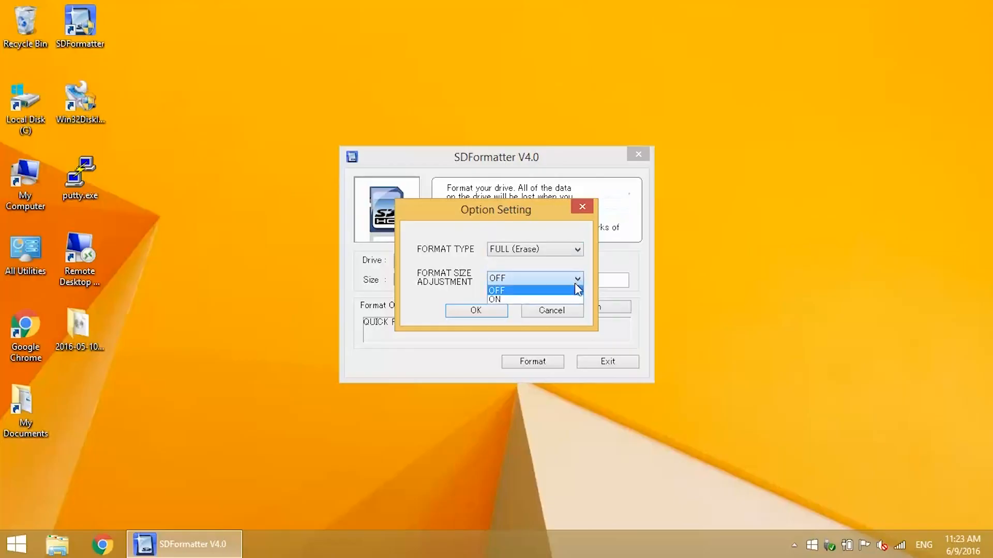
click(496, 299)
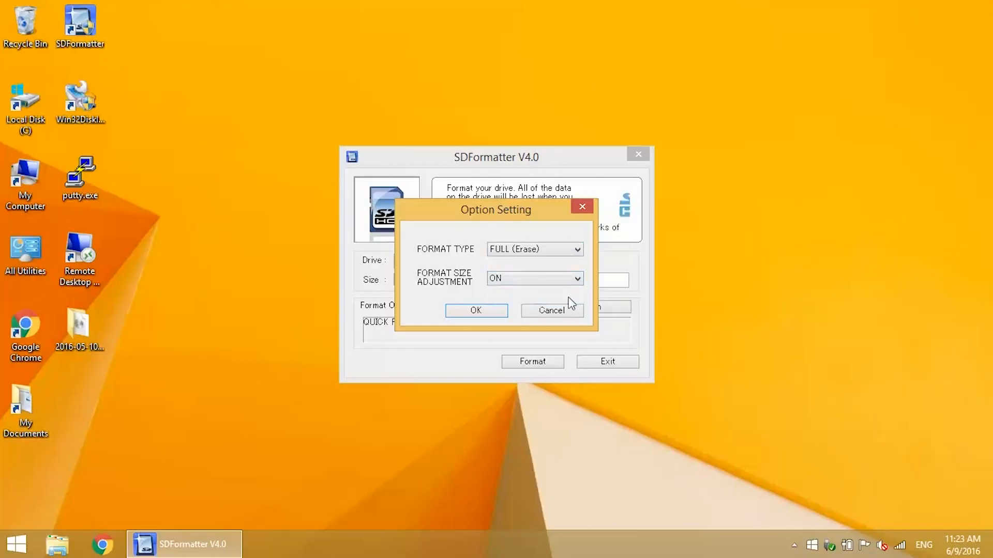
click(476, 311)
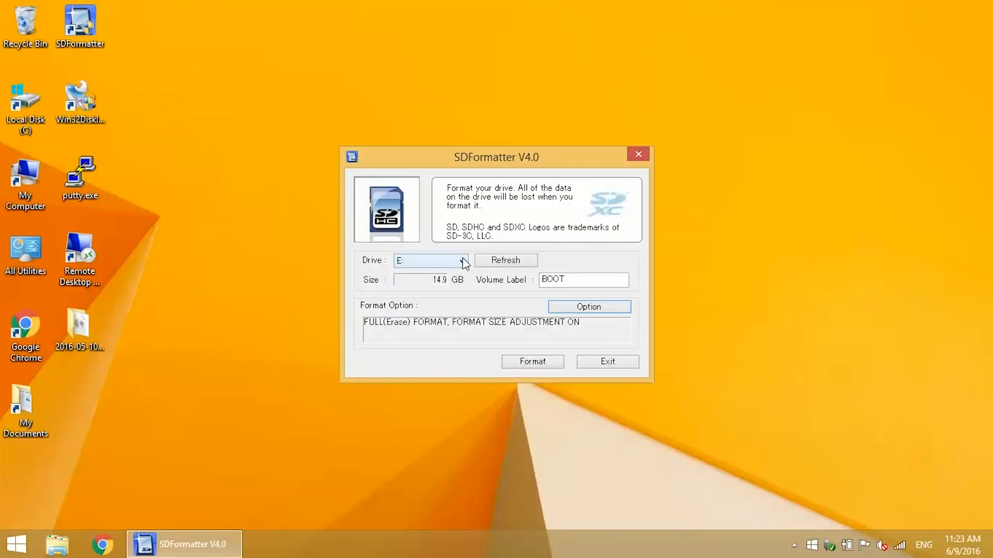
mouse_move(534, 309)
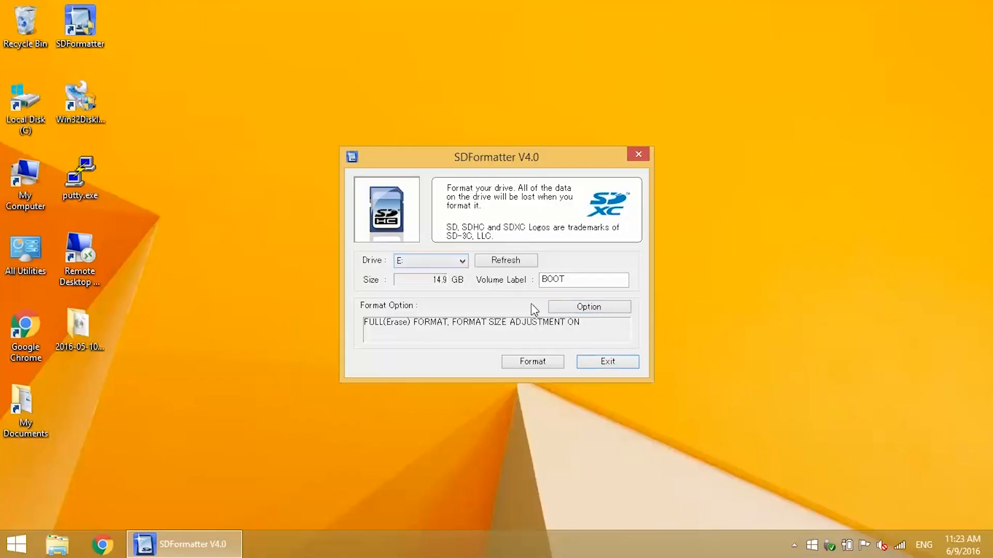
Format the 14.9 GB BOOT card on drive E as FAT32, then exit SDFormatter.
click(532, 362)
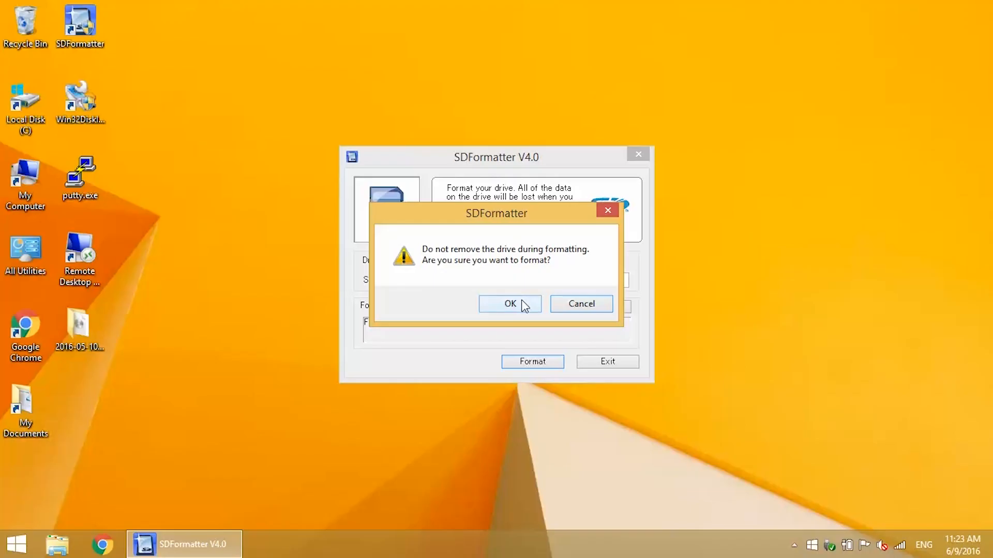
click(510, 304)
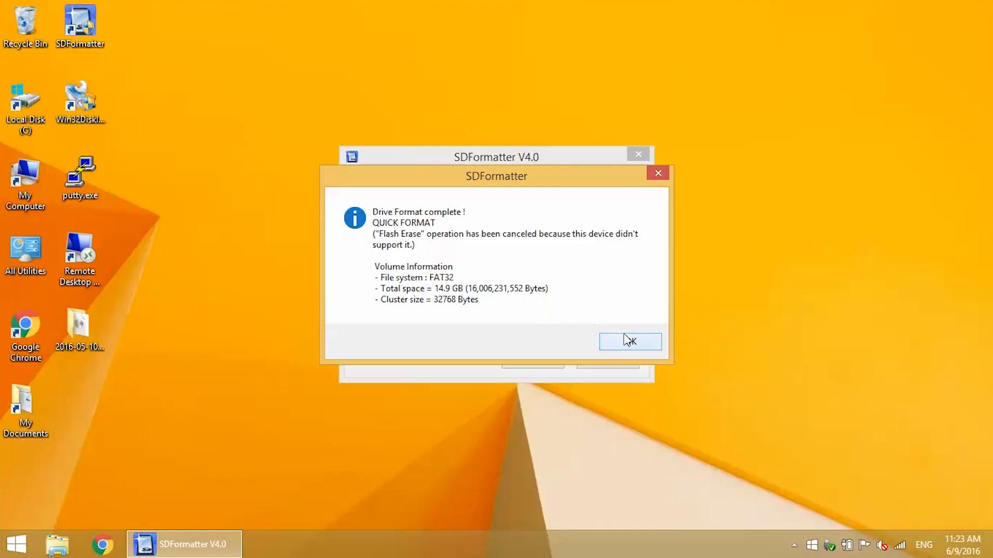
click(629, 341)
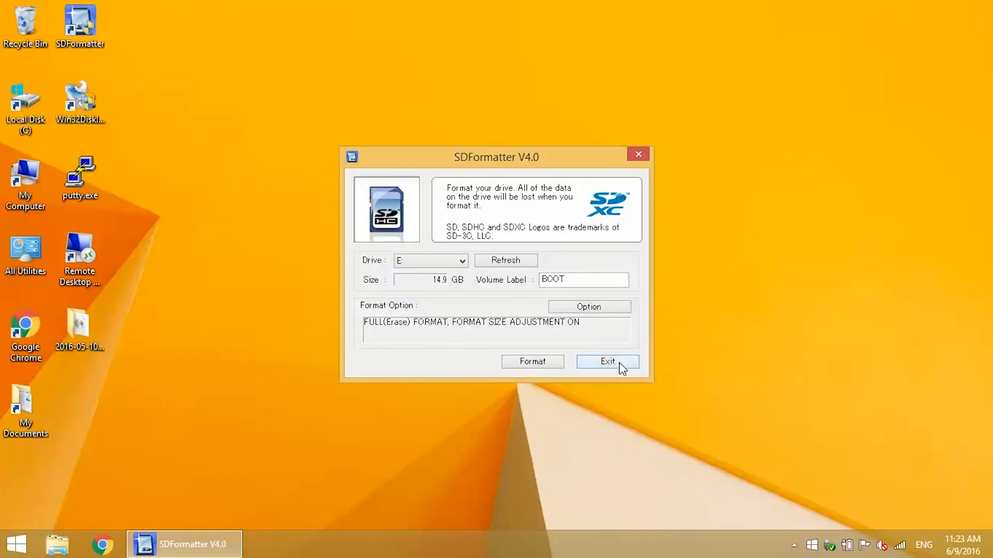
click(606, 362)
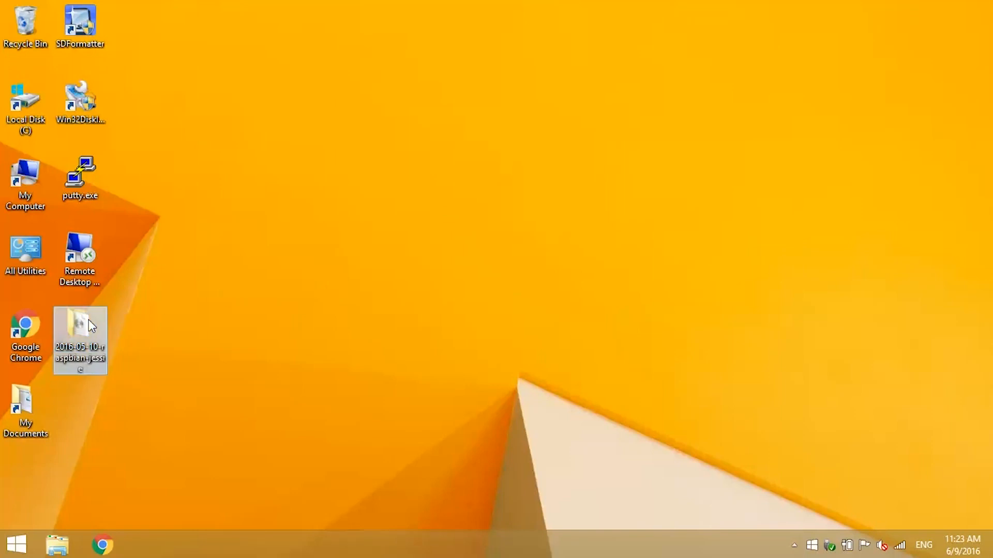
double_click(79, 340)
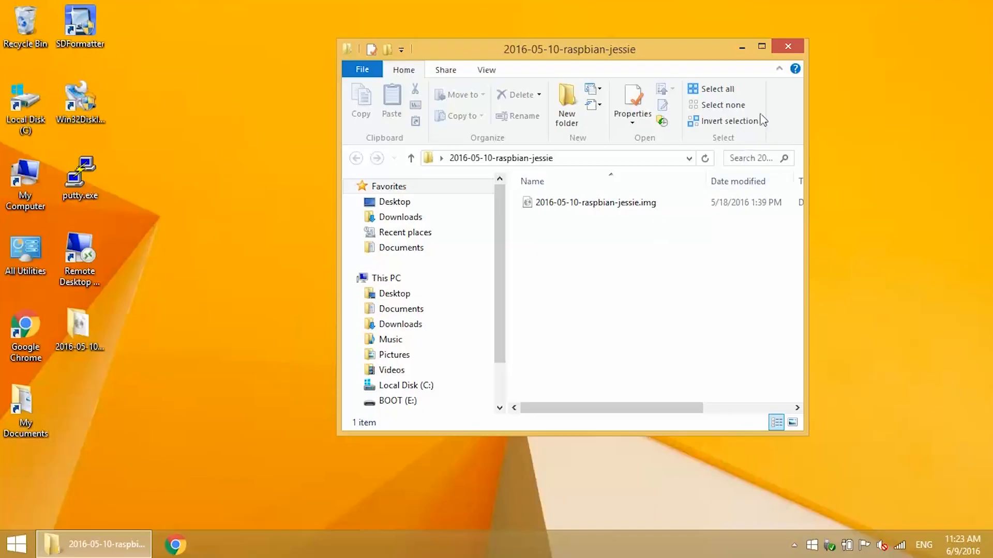
click(788, 47)
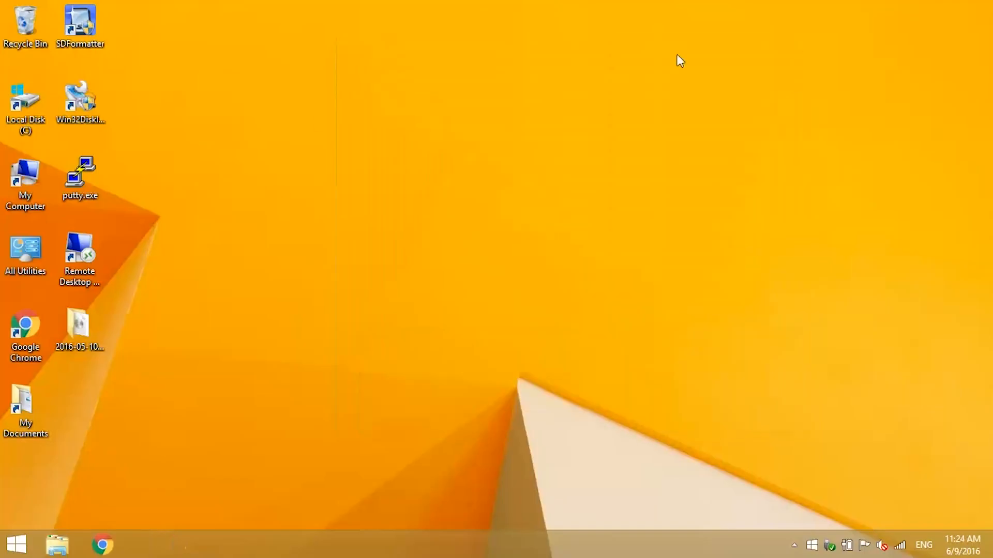
click(80, 104)
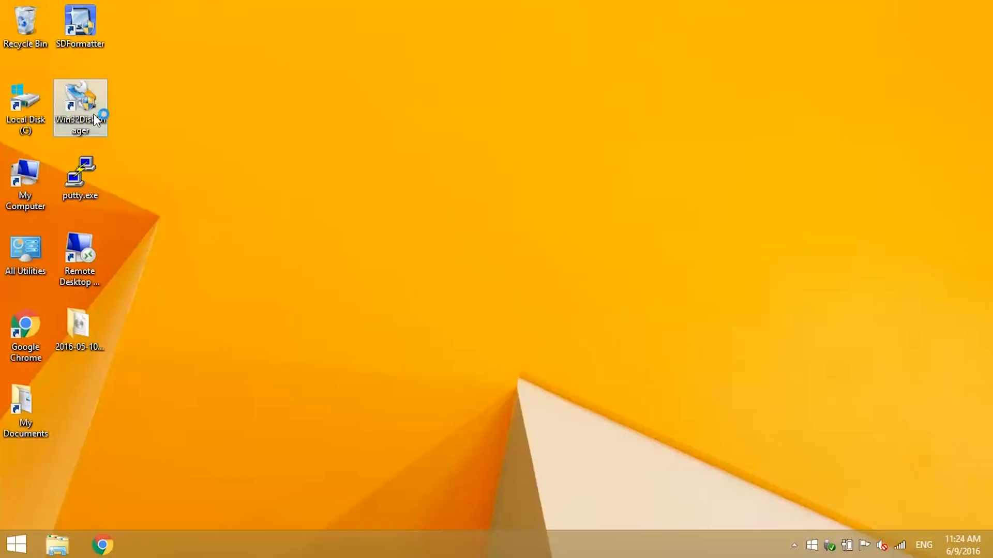
Launch Win32 Disk Imager and select the 2016-05-10-raspbian-jessie .img from the Desktop folder.
double_click(79, 102)
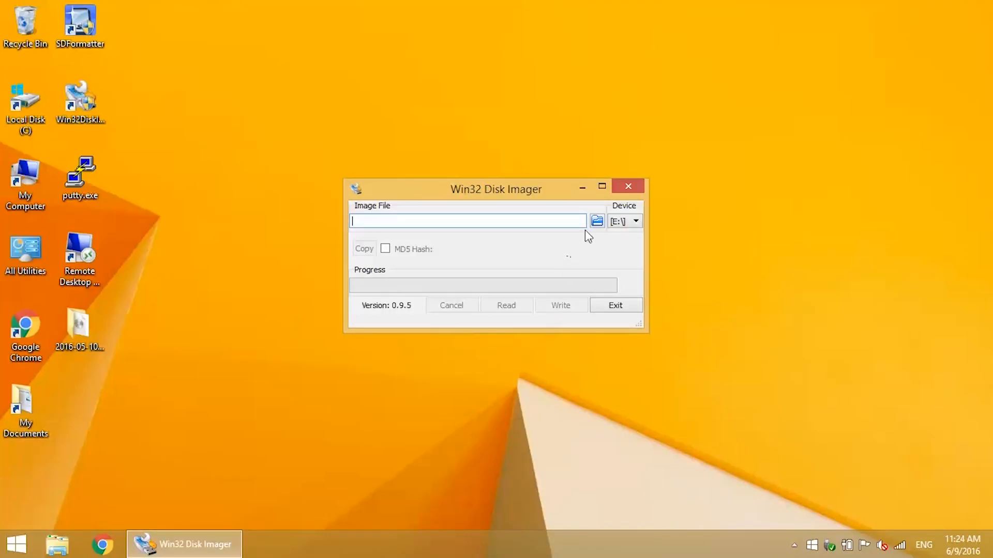
click(596, 220)
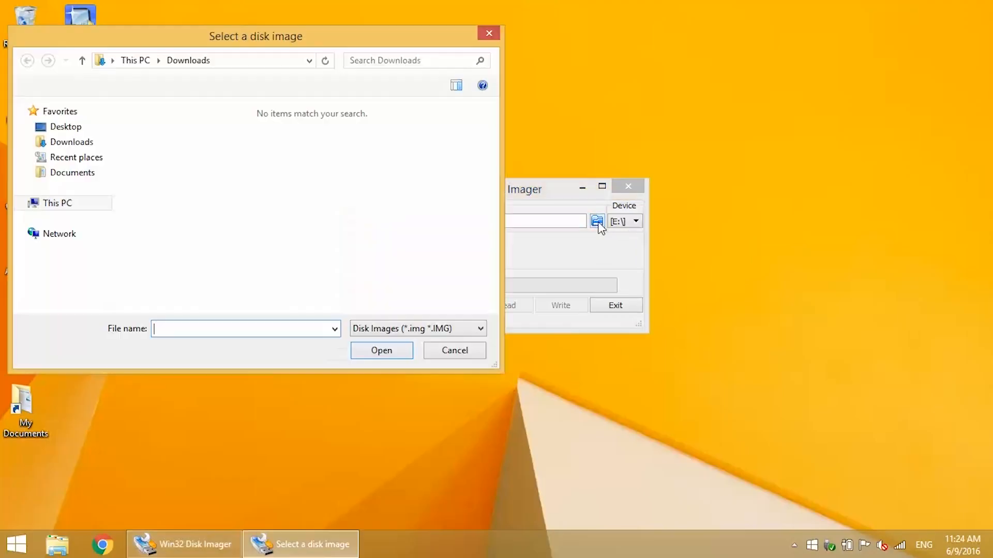
click(57, 202)
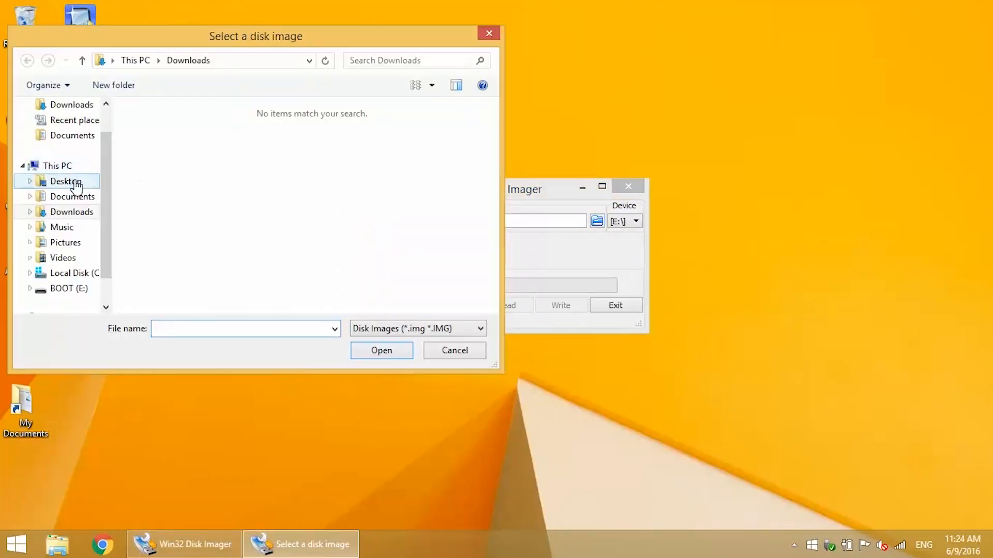
click(65, 181)
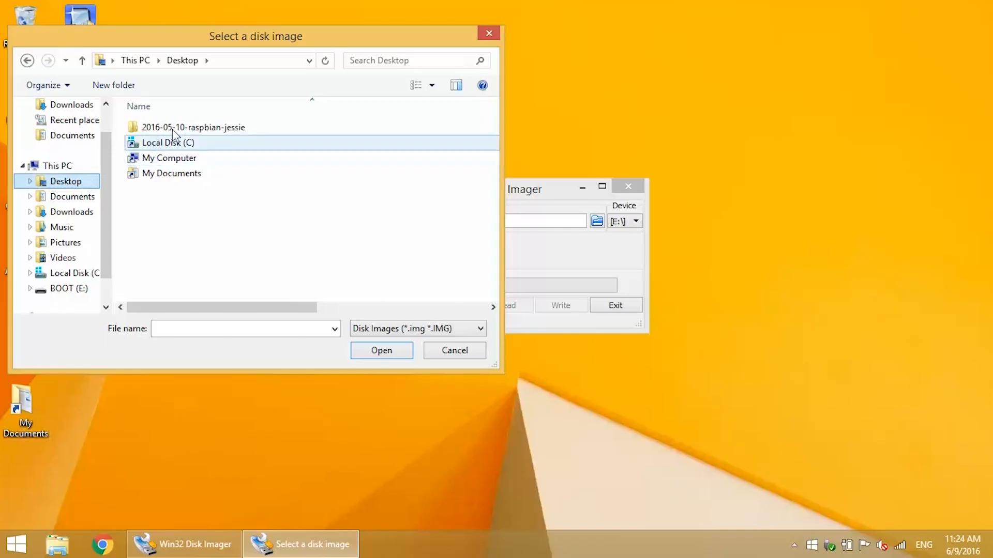
double_click(193, 127)
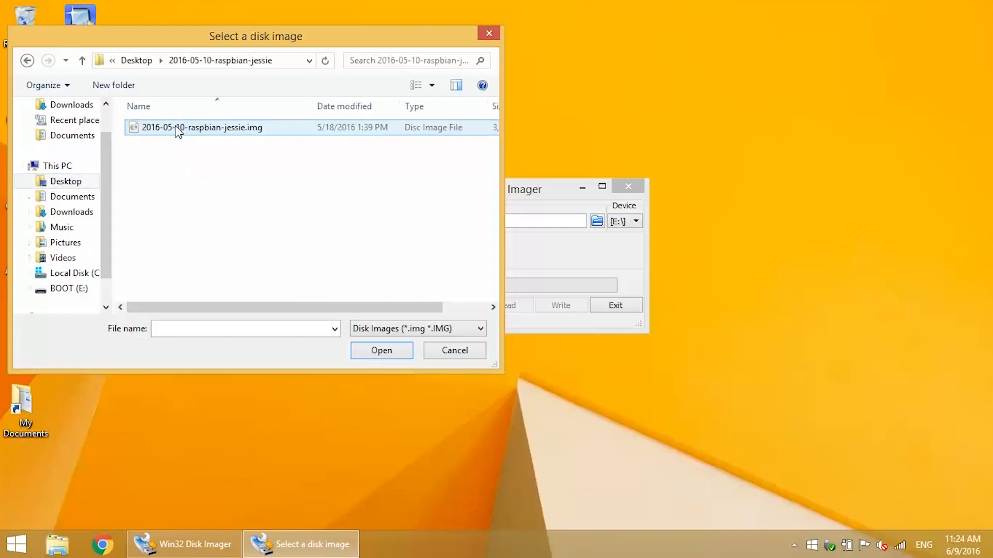
click(382, 350)
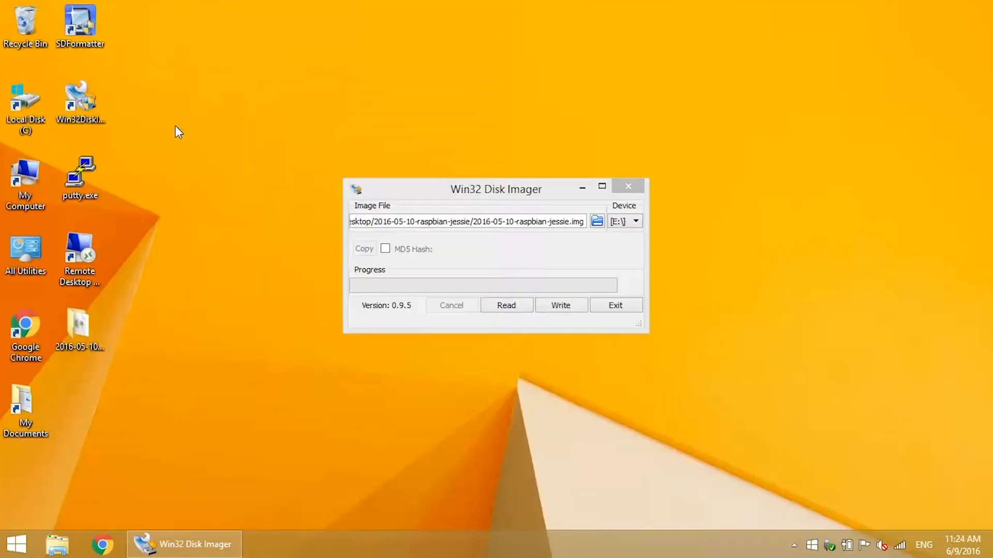
mouse_move(560, 305)
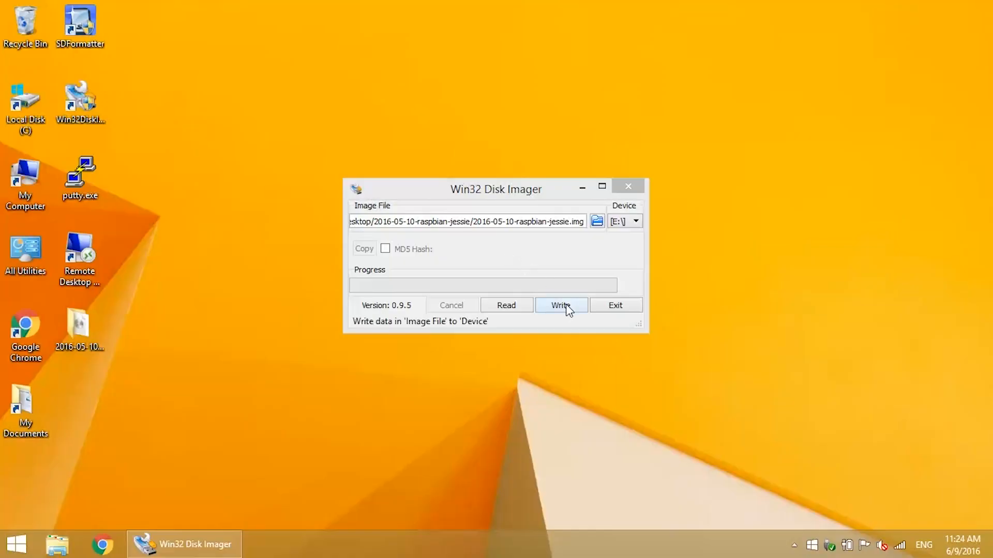
Write the Raspbian Jessie image to the BOOT card on drive E and confirm success.
click(560, 305)
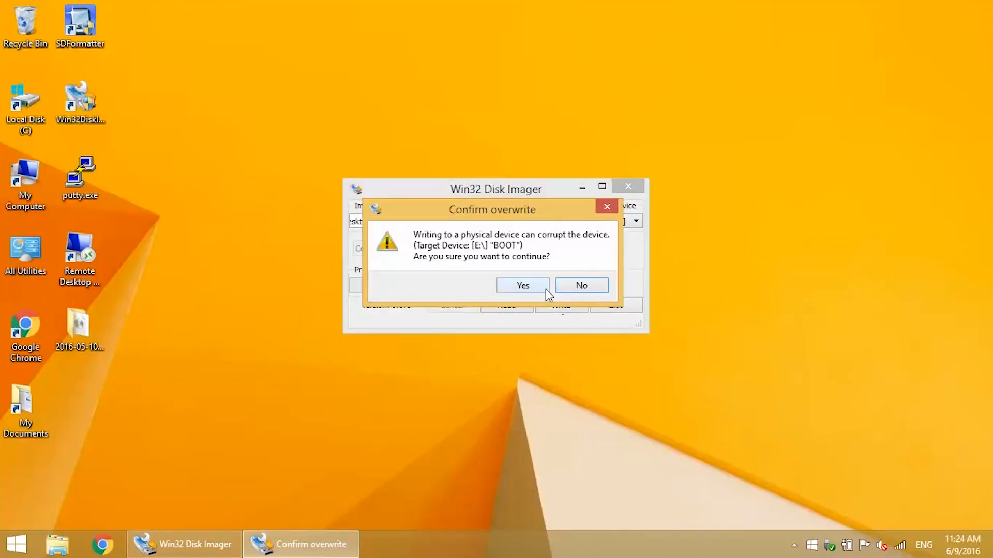
click(522, 286)
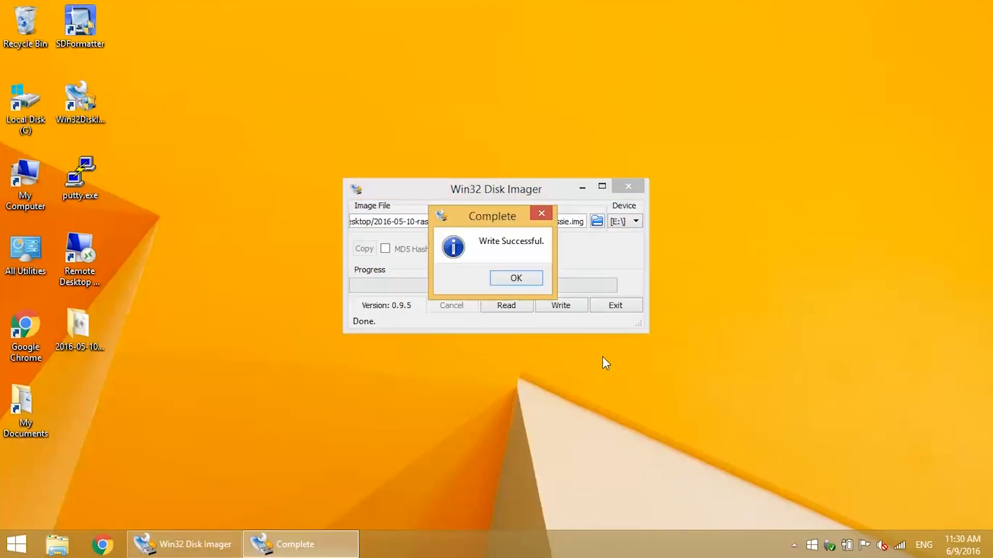
click(515, 279)
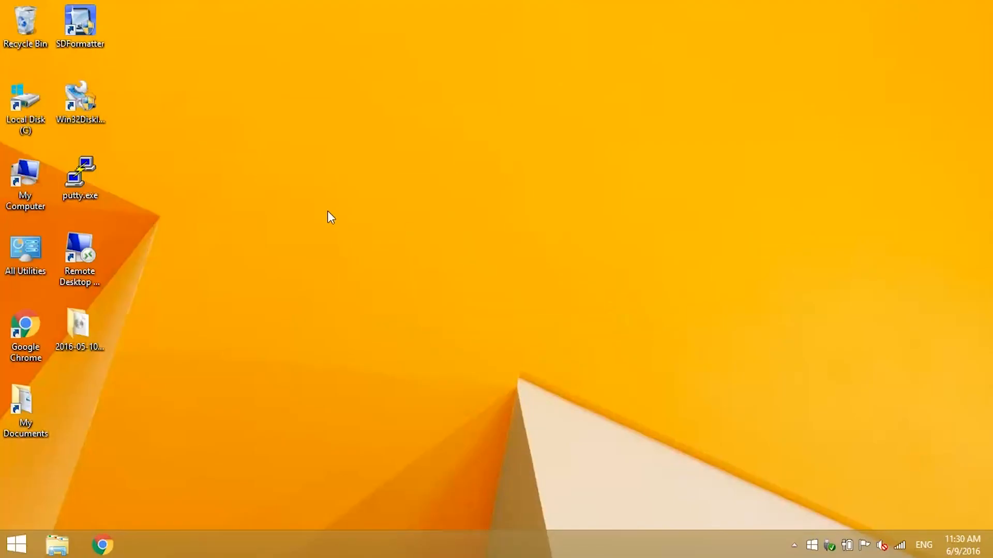
Browse My Computer to the boot (E:) drive and list its contents.
click(24, 177)
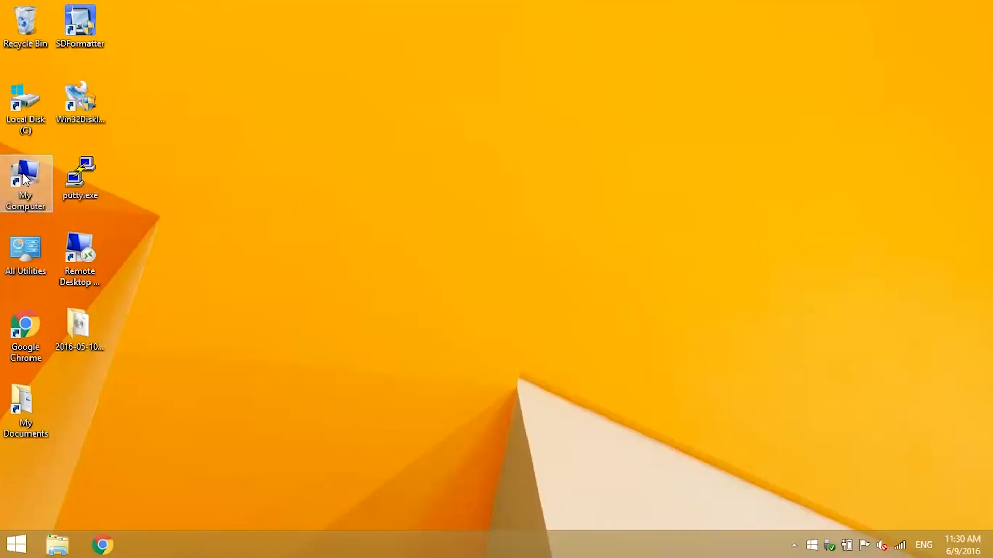
double_click(24, 184)
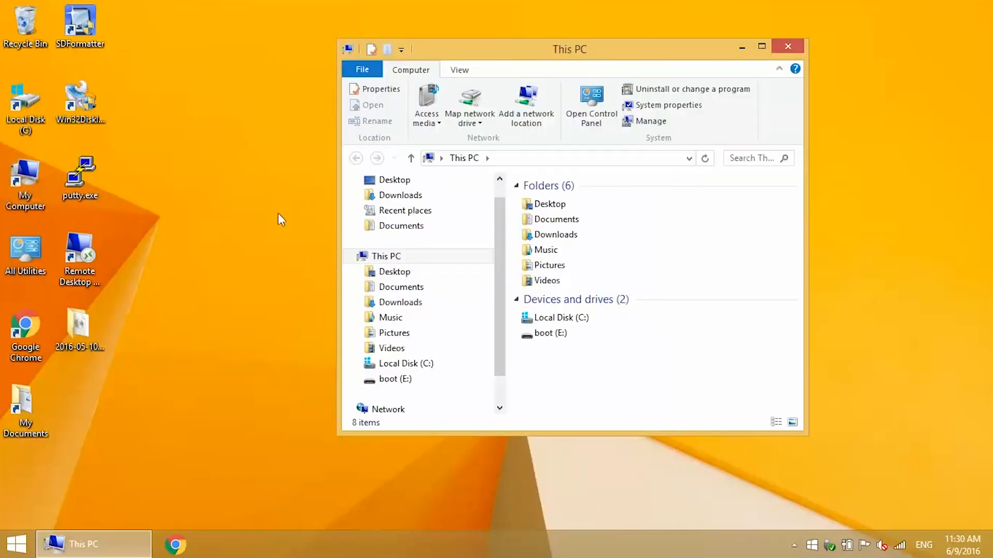
click(551, 333)
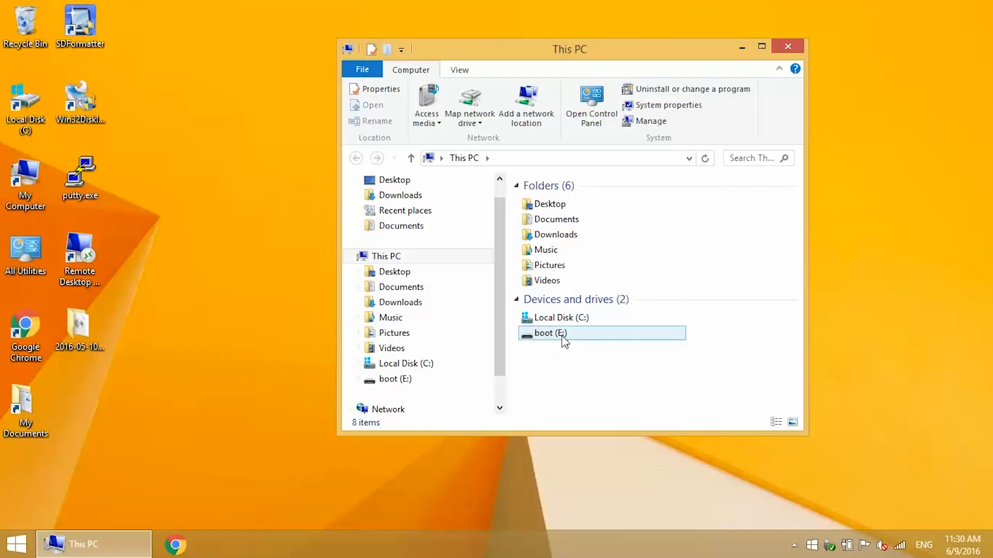
double_click(547, 333)
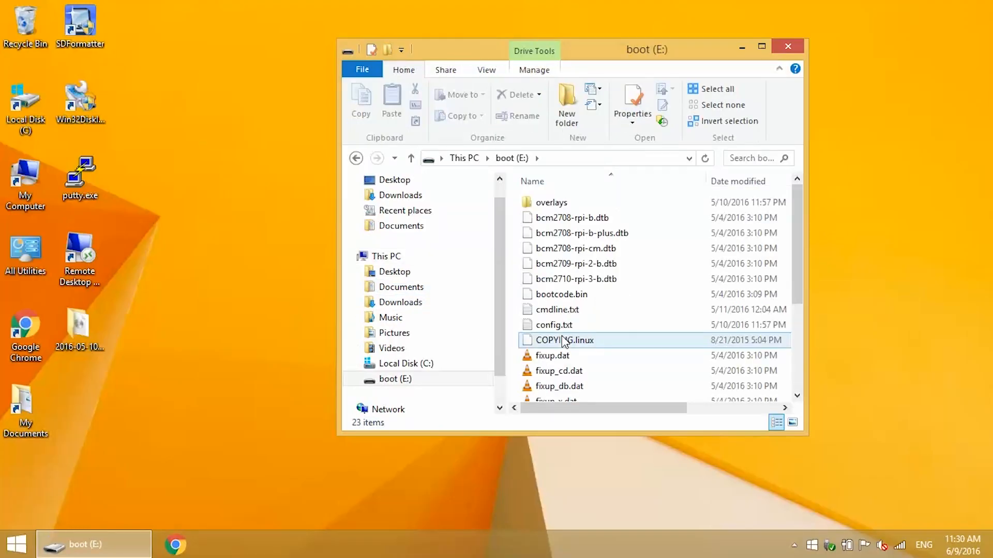
click(556, 310)
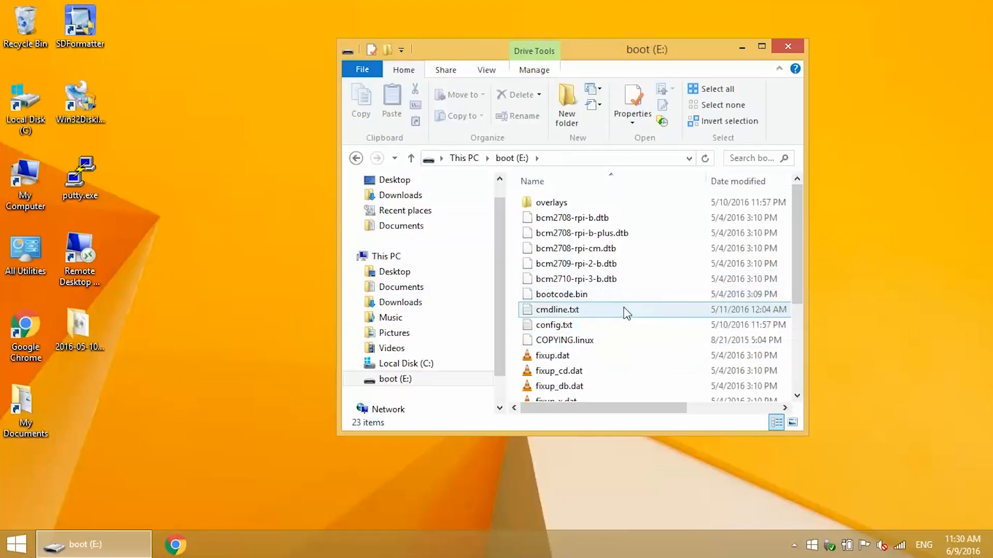
Open config.txt from the boot drive with WordPad.
click(553, 325)
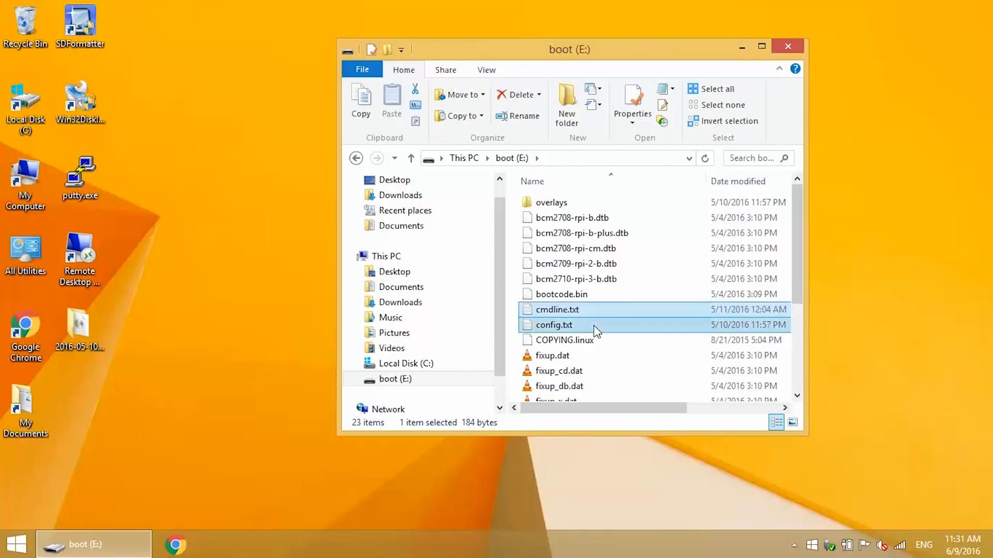
click(554, 324)
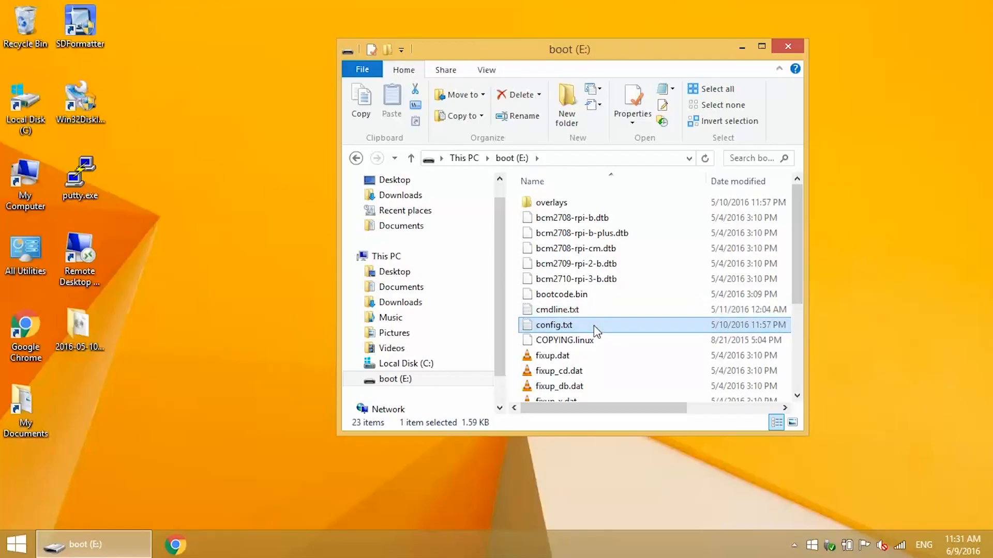
right_click(552, 325)
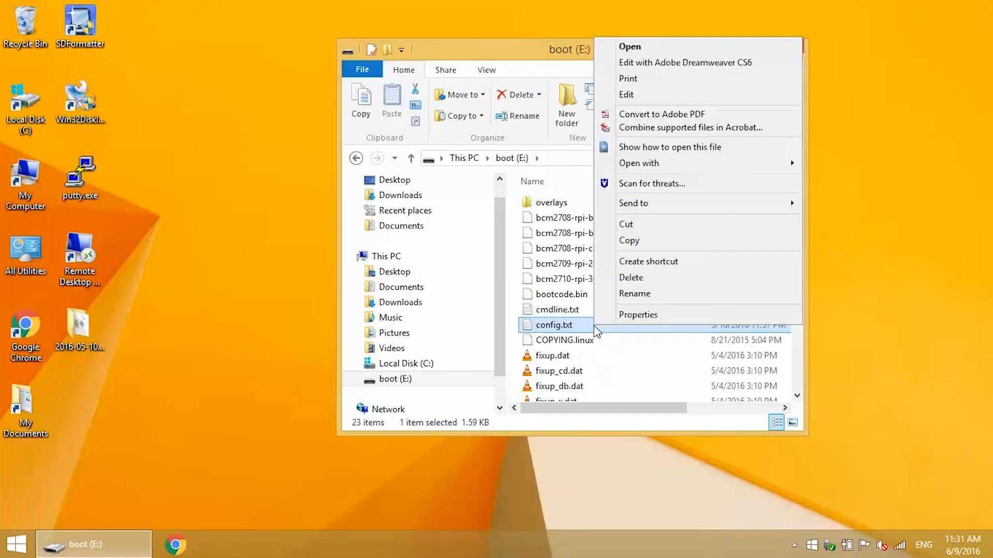
mouse_move(645, 292)
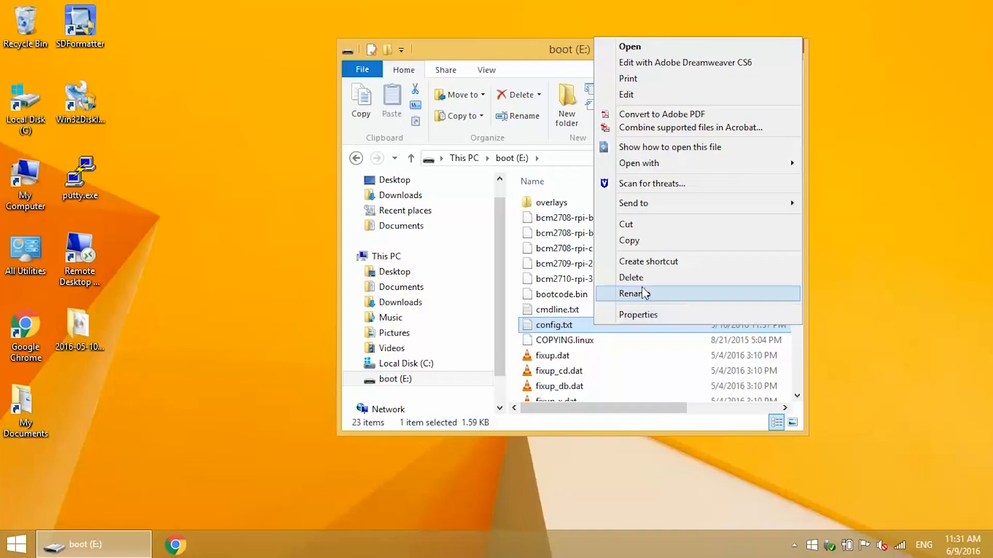
mouse_move(676, 163)
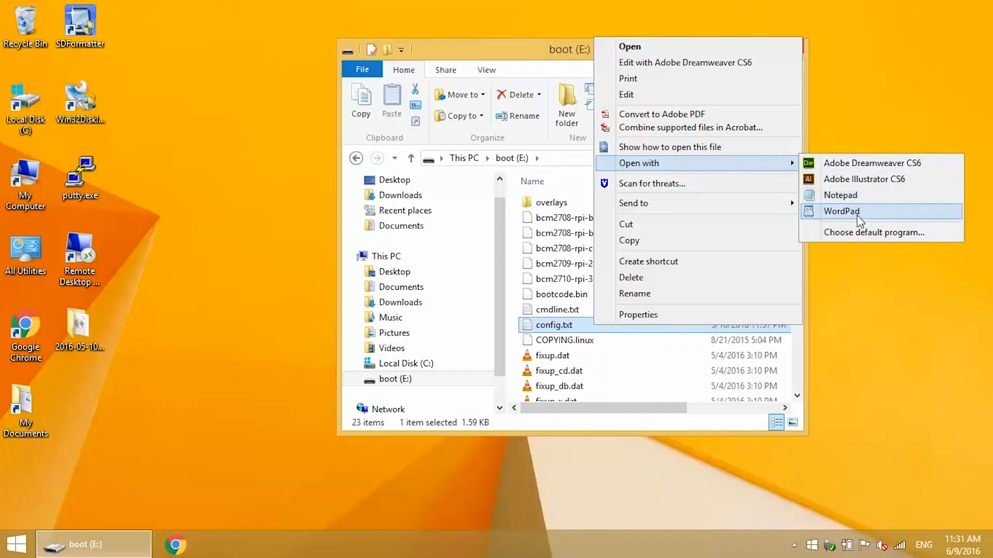
mouse_move(875, 219)
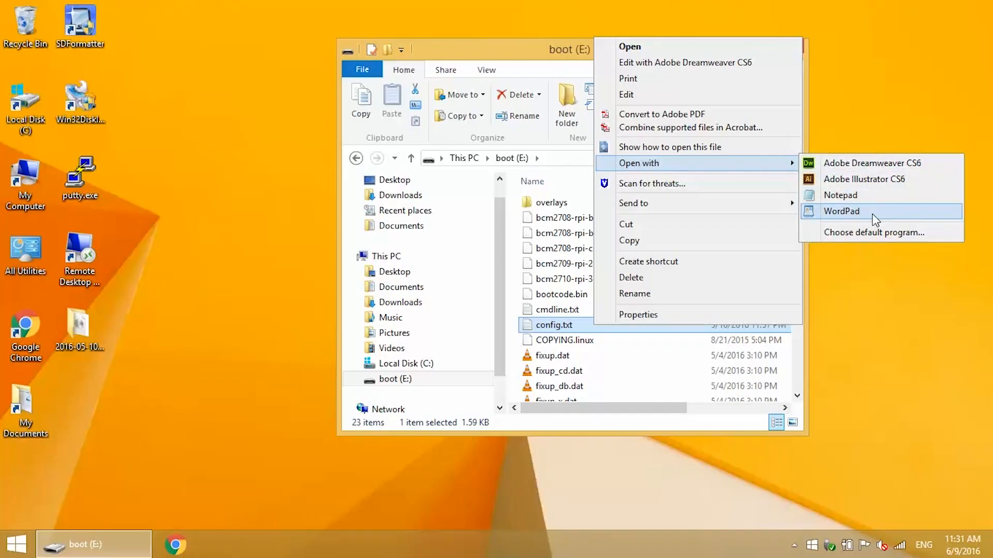
click(840, 211)
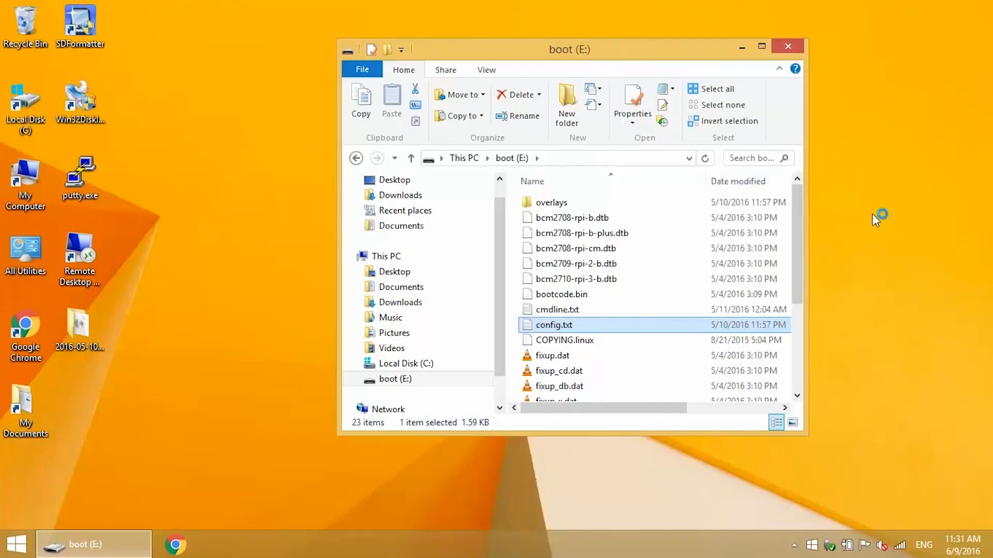
Append dtoverlay=dwc2 as the last line of config.txt, save it and close WordPad.
double_click(553, 325)
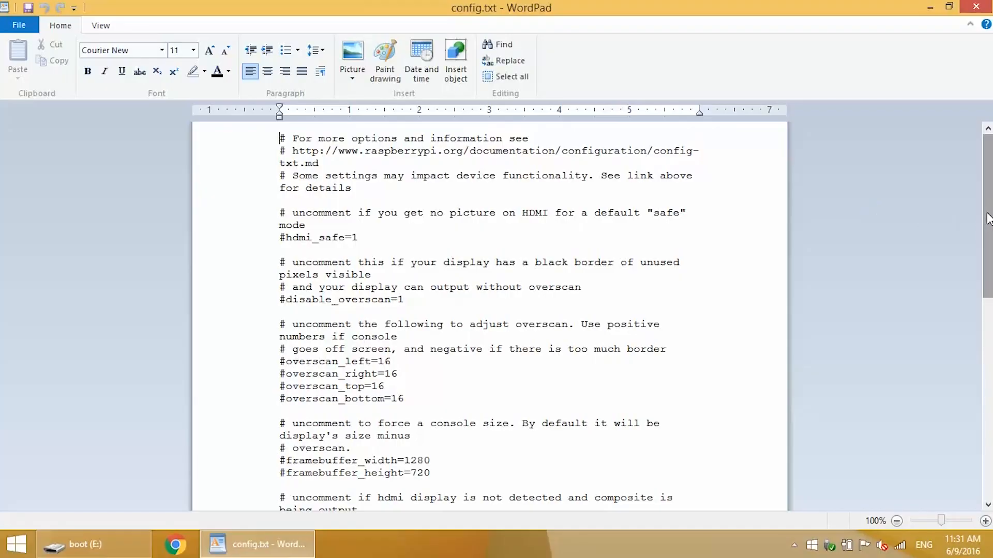
scroll(down, 3)
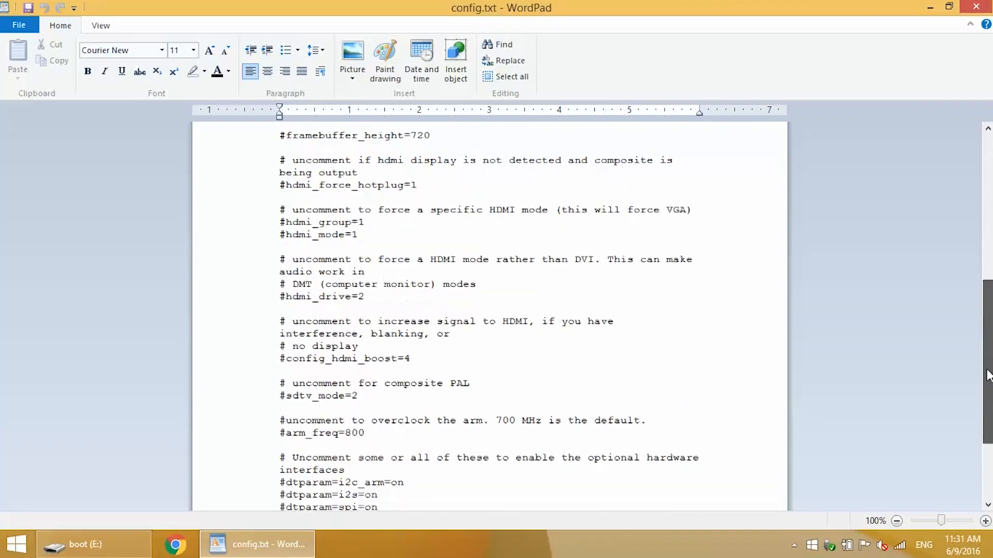
scroll(down, 3)
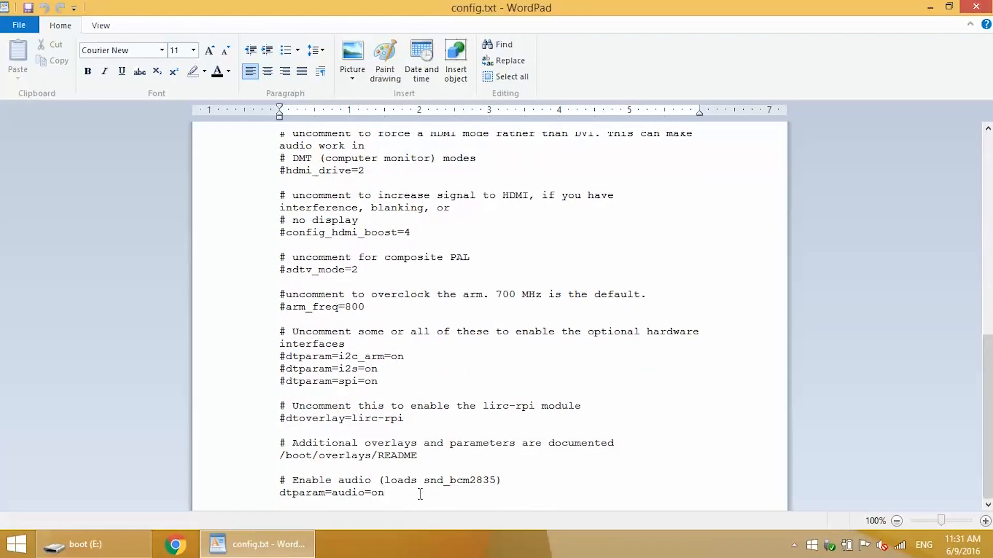
text(dtoverla)
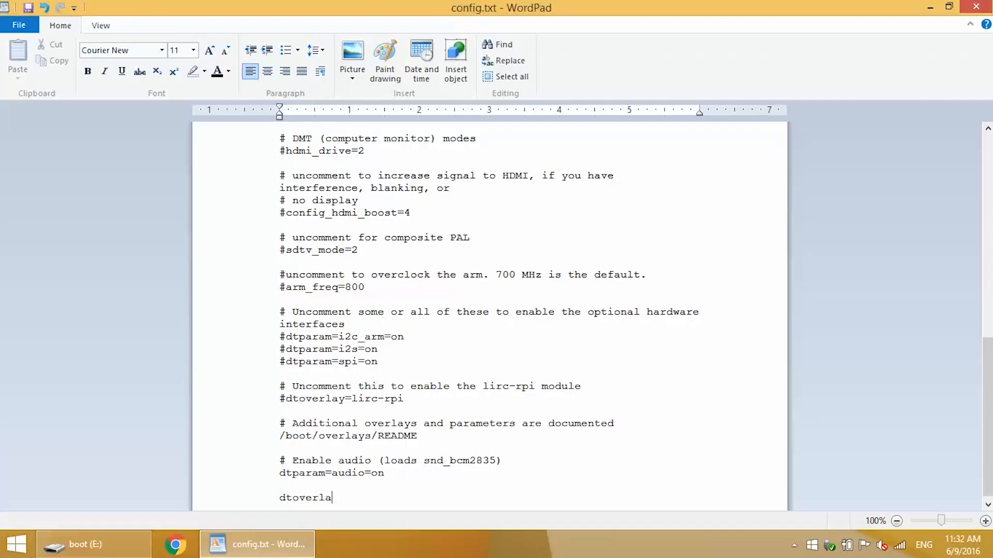
text(y=)
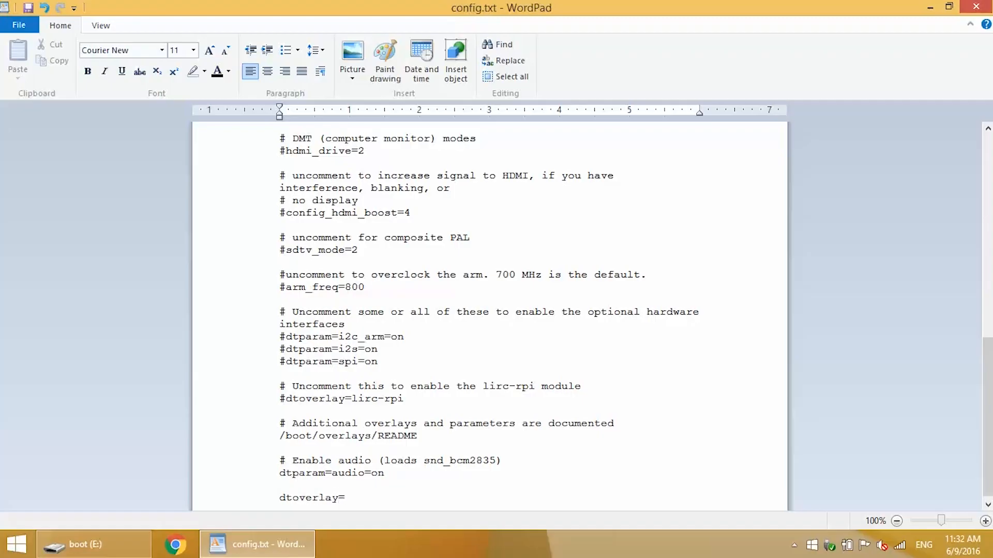
text(dwc)
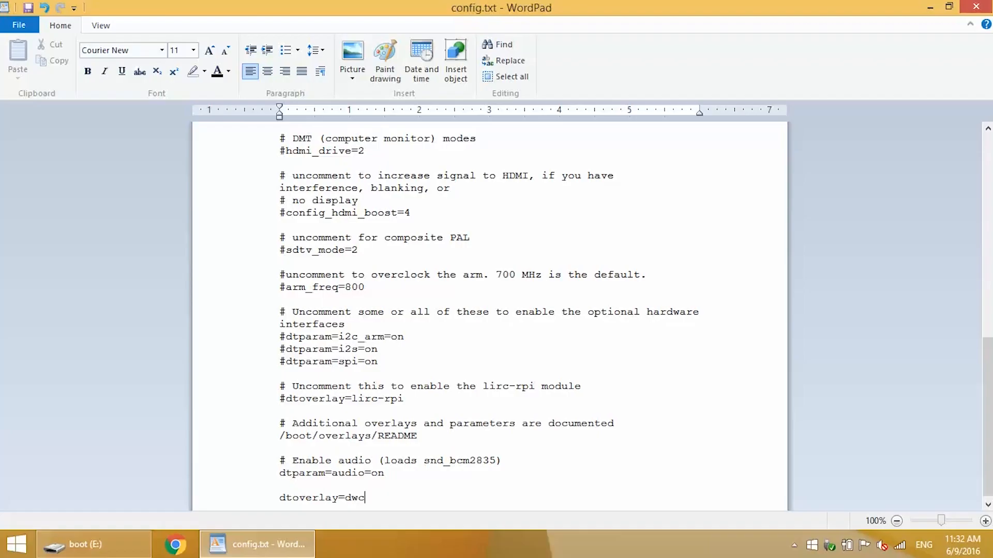
text(2)
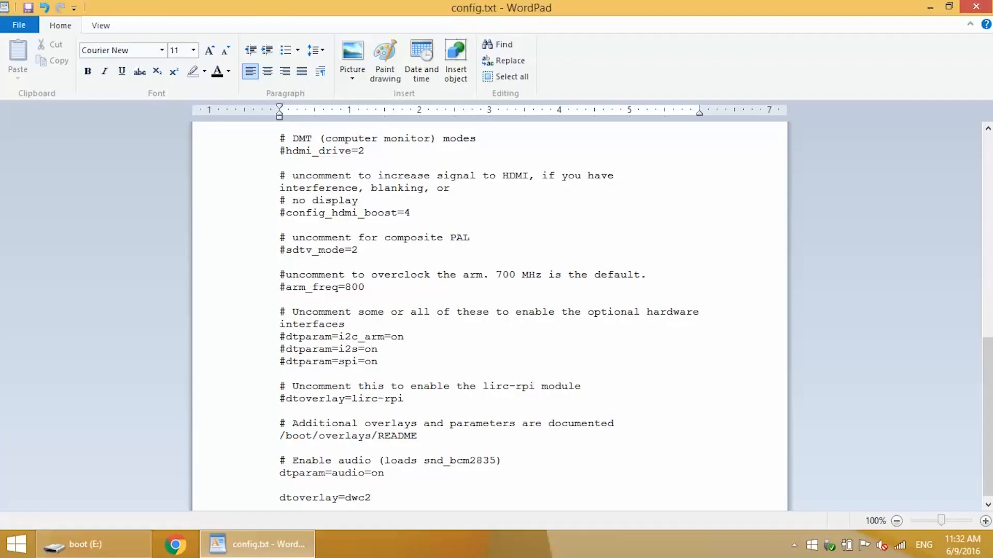
mouse_move(87, 180)
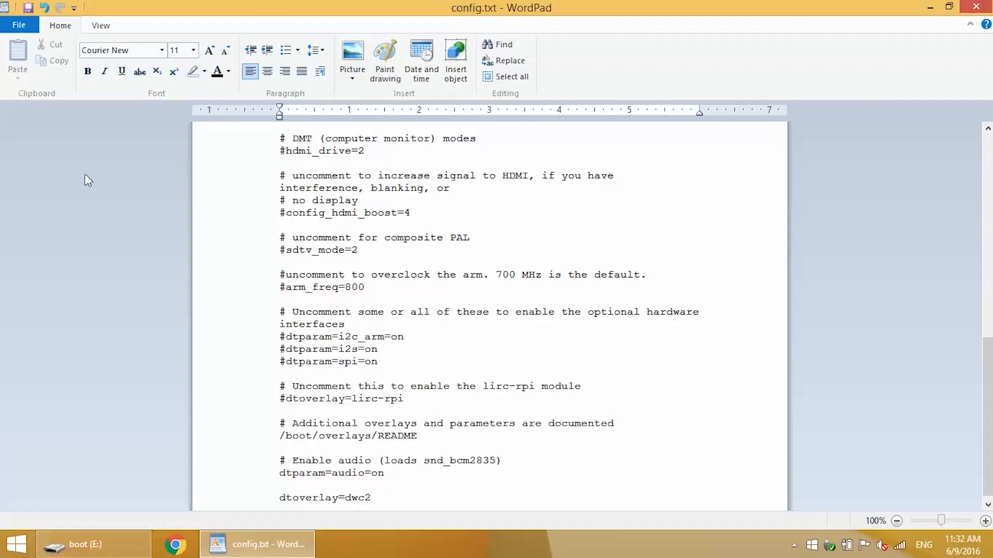
click(19, 25)
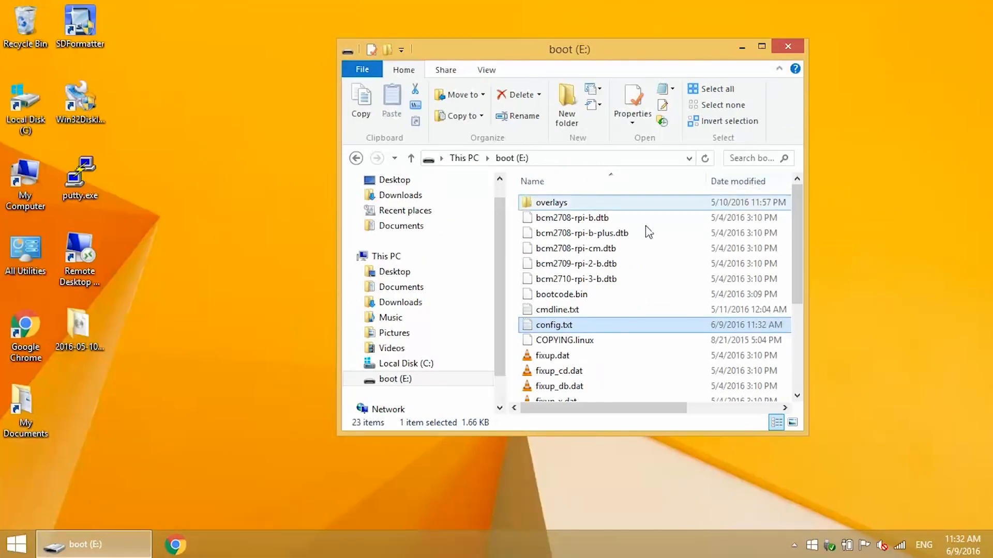
Open cmdline.txt in Notepad with the cursor placed right after rootwait.
click(557, 309)
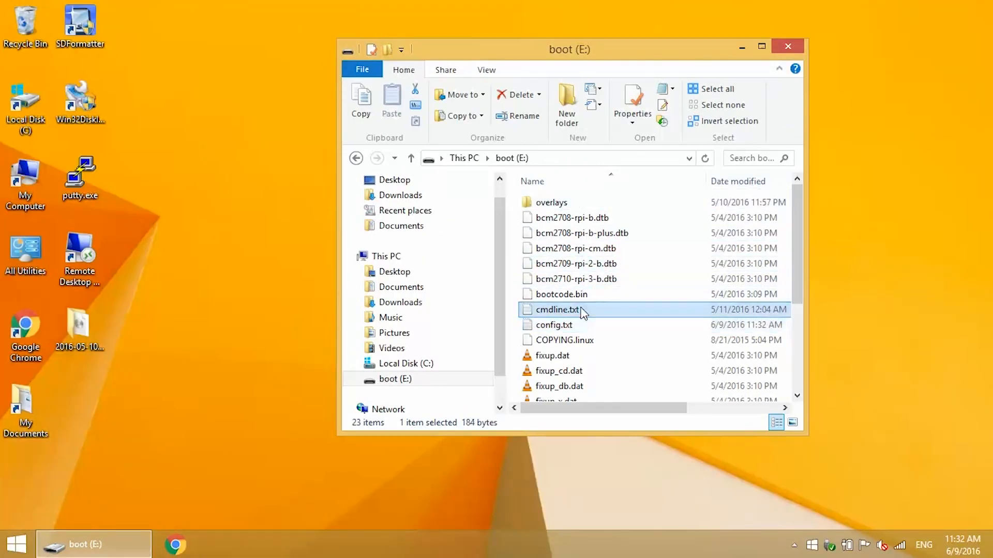
right_click(557, 309)
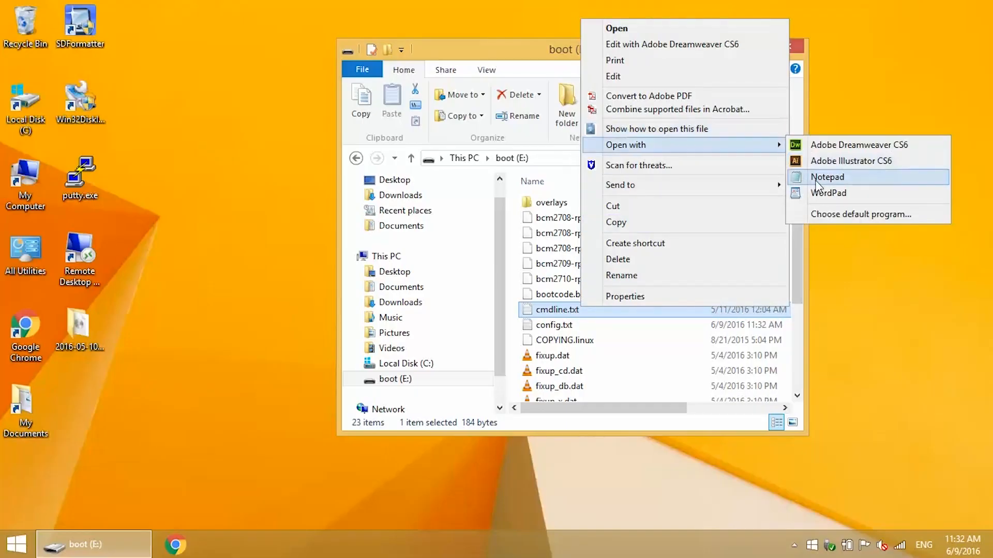
click(827, 177)
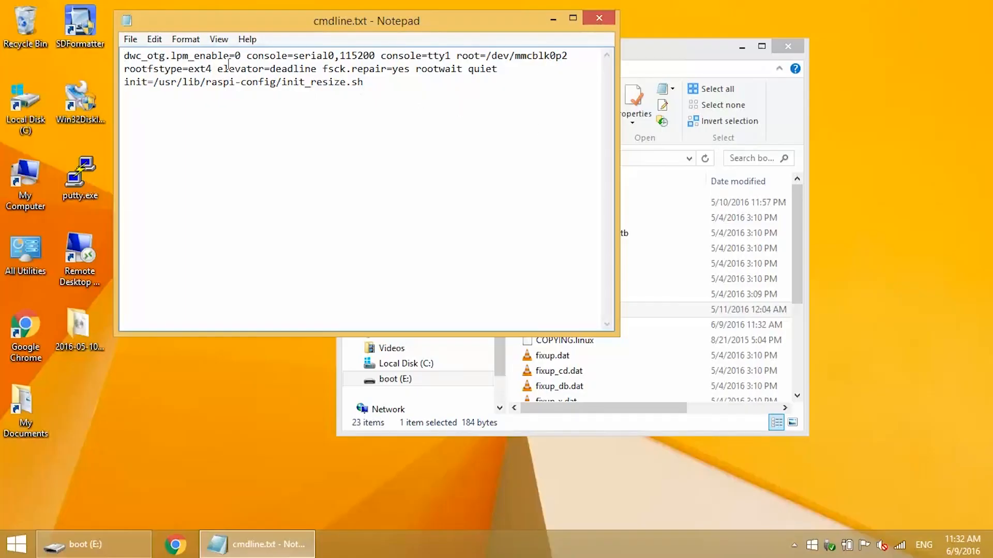
click(219, 39)
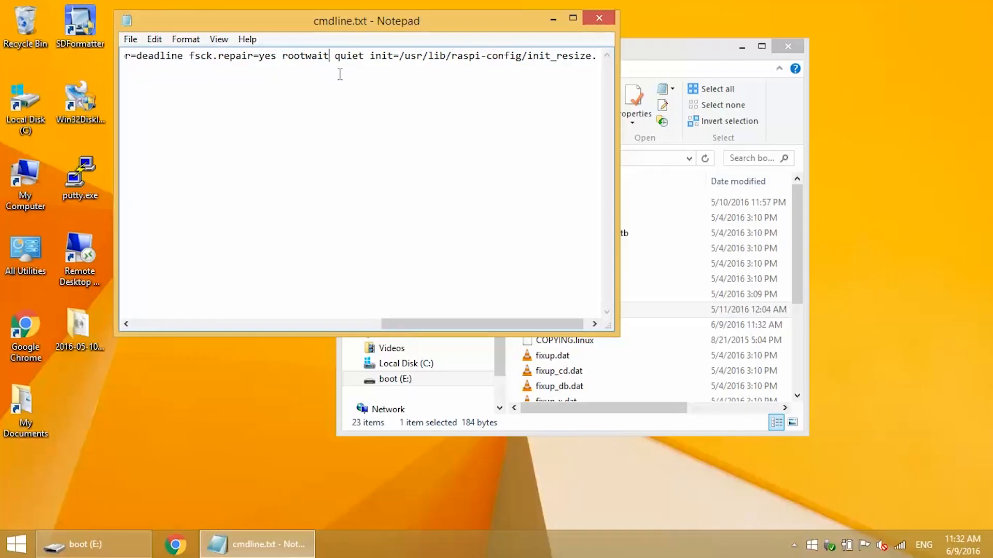
Insert modules-load=dwc2,g_ether after rootwait in cmdline.txt.
text(m)
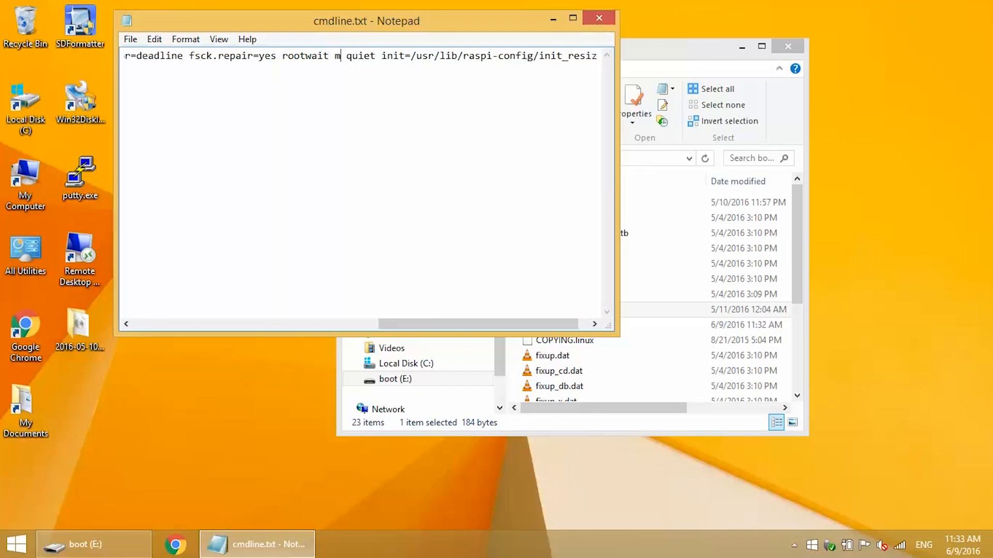
text(odules)
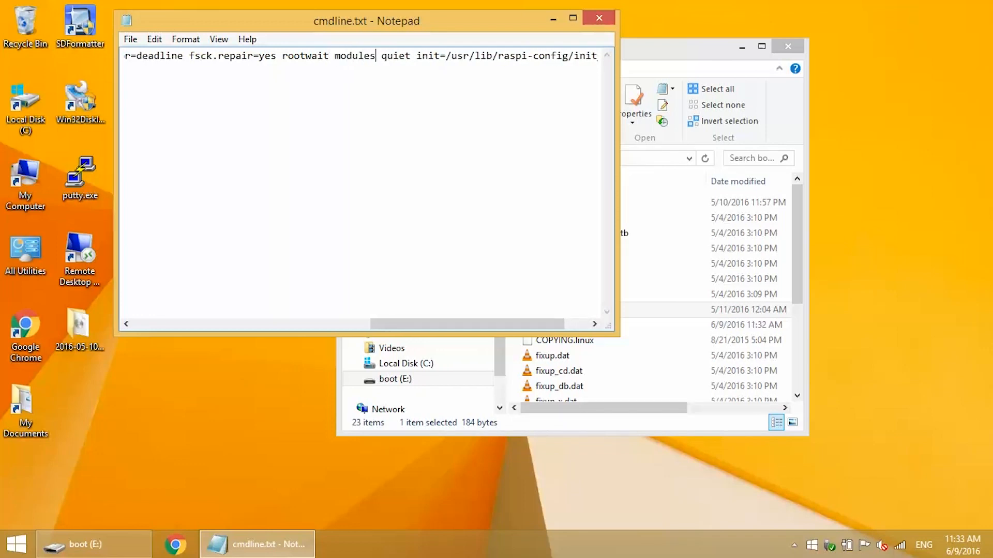
text(-l)
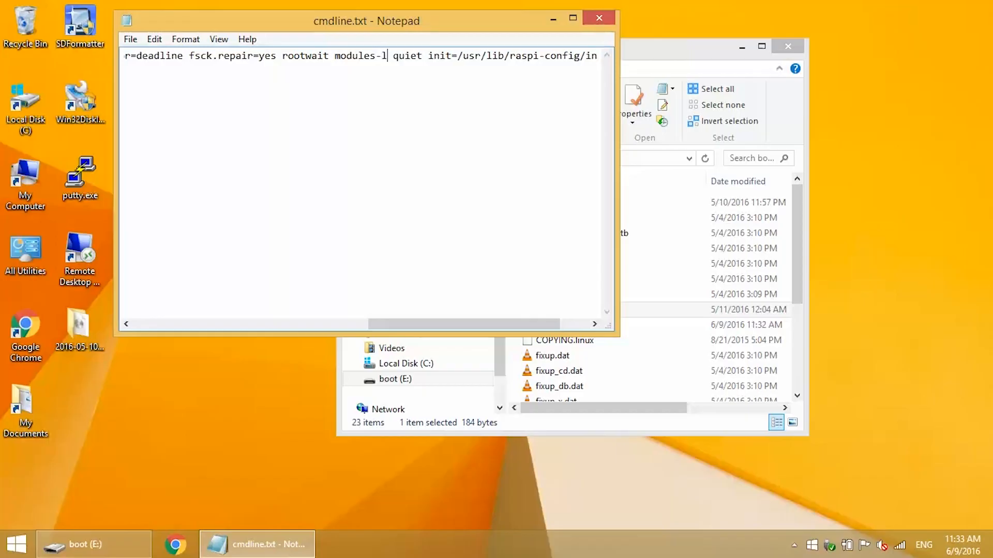
text(oad=)
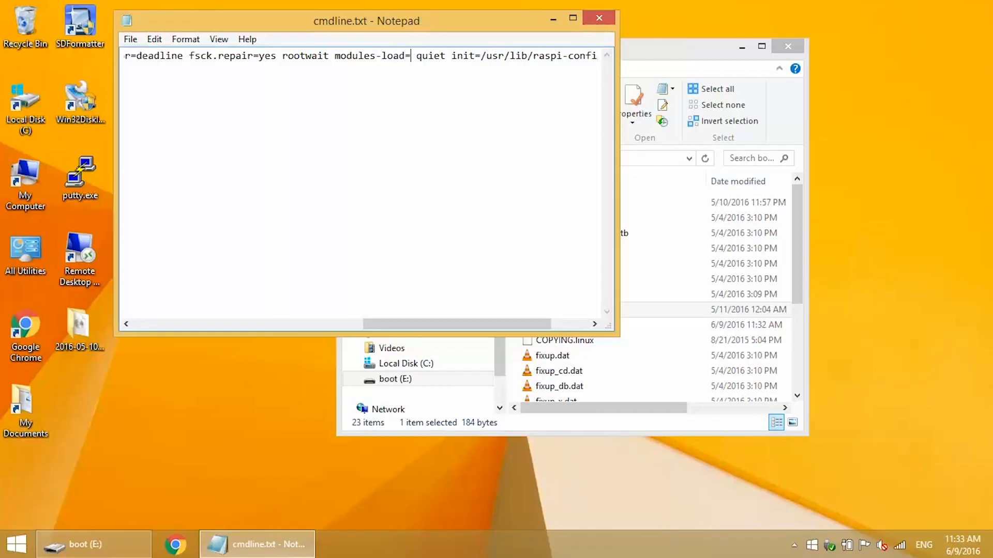
text(dwc)
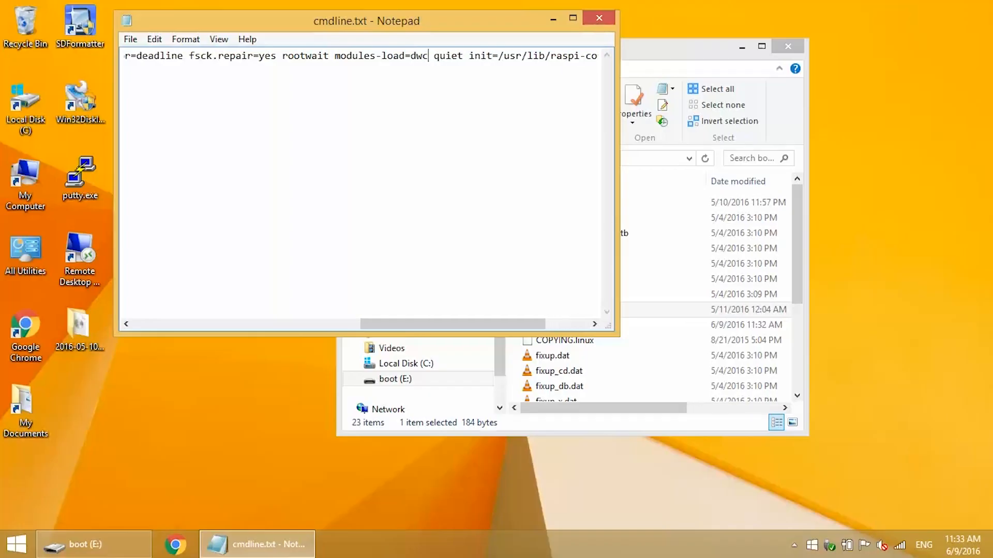
text(2)
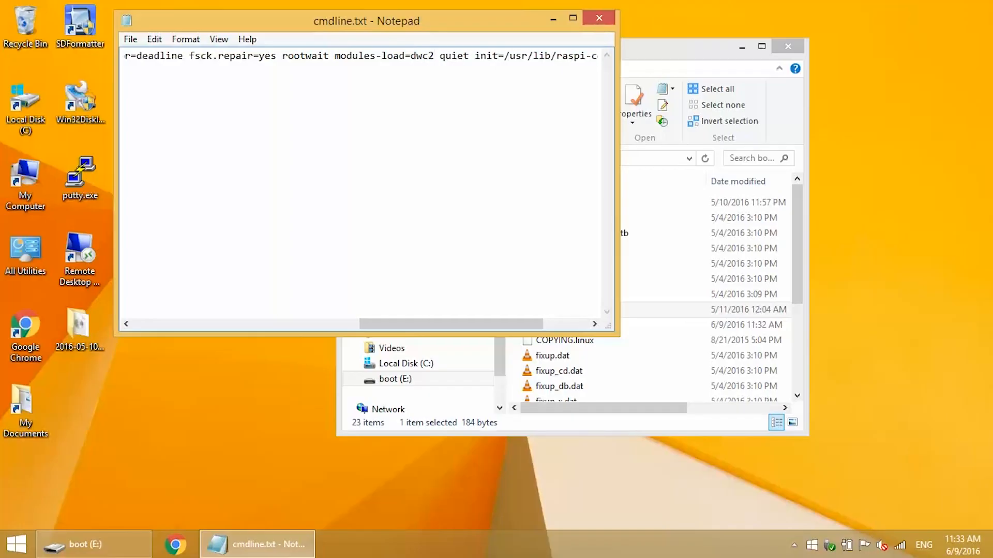
text(,g)
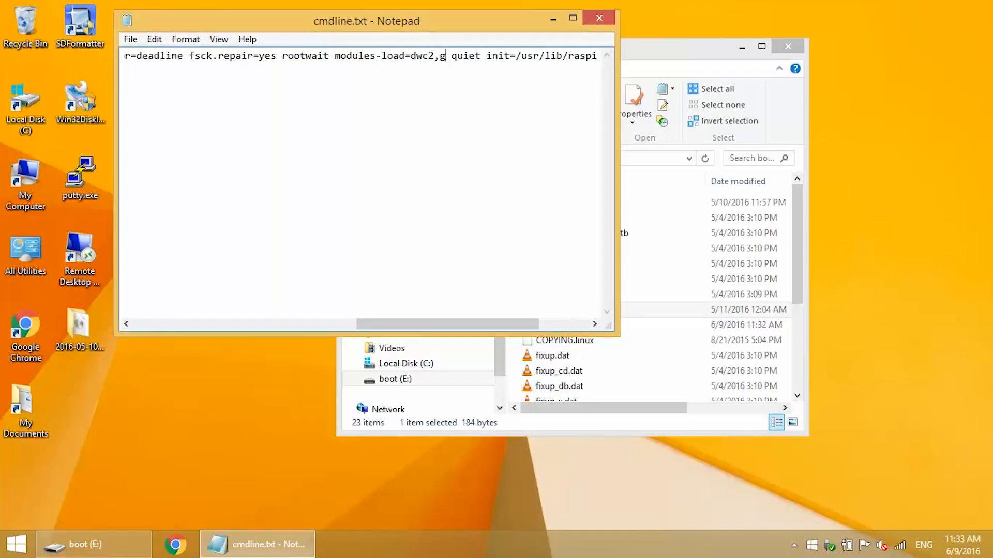
text(_ether)
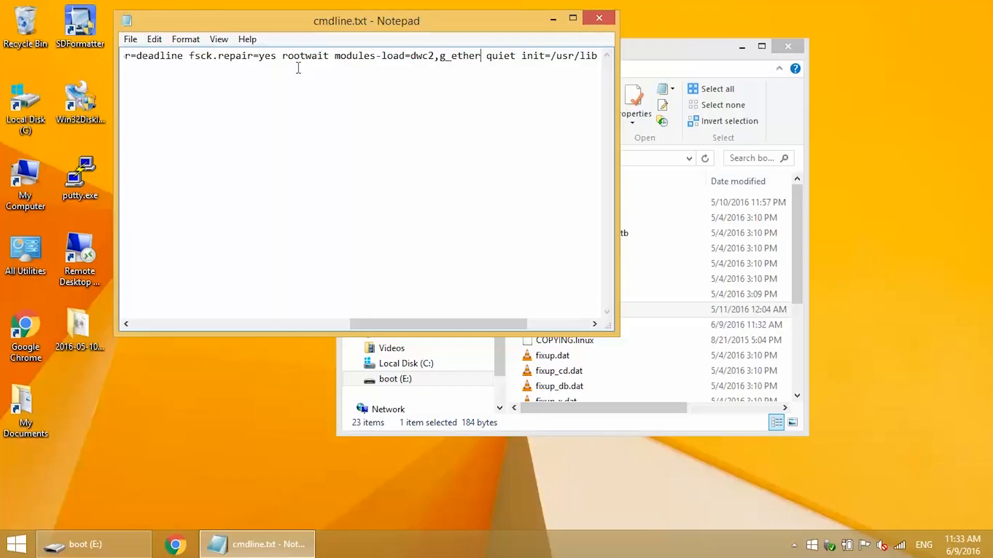
Save cmdline.txt, close Notepad and close the boot drive folder.
click(131, 38)
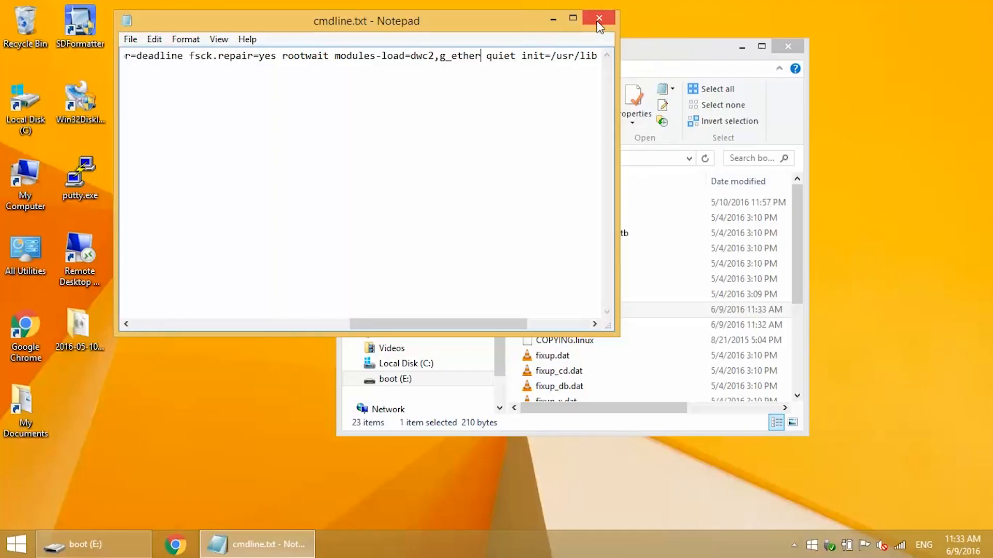
click(599, 18)
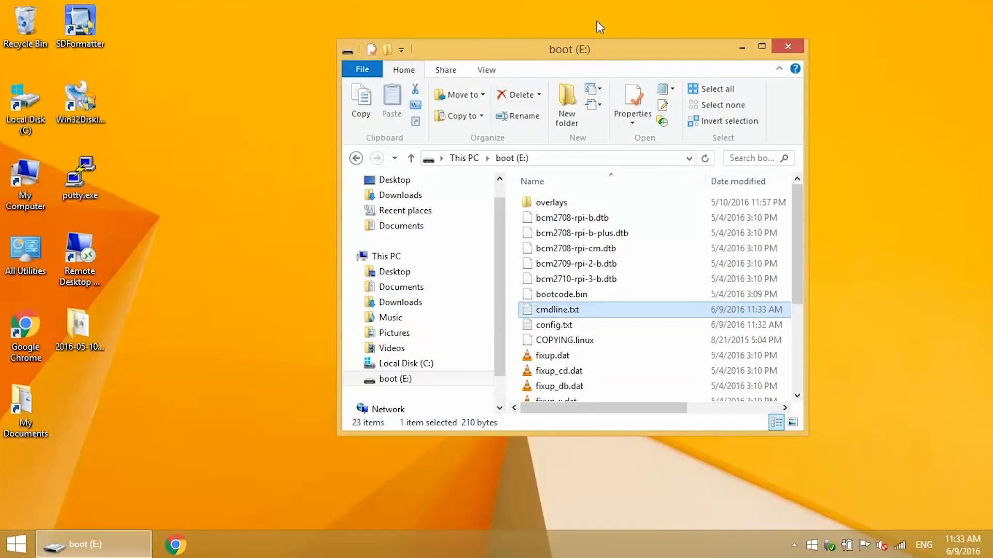
click(788, 46)
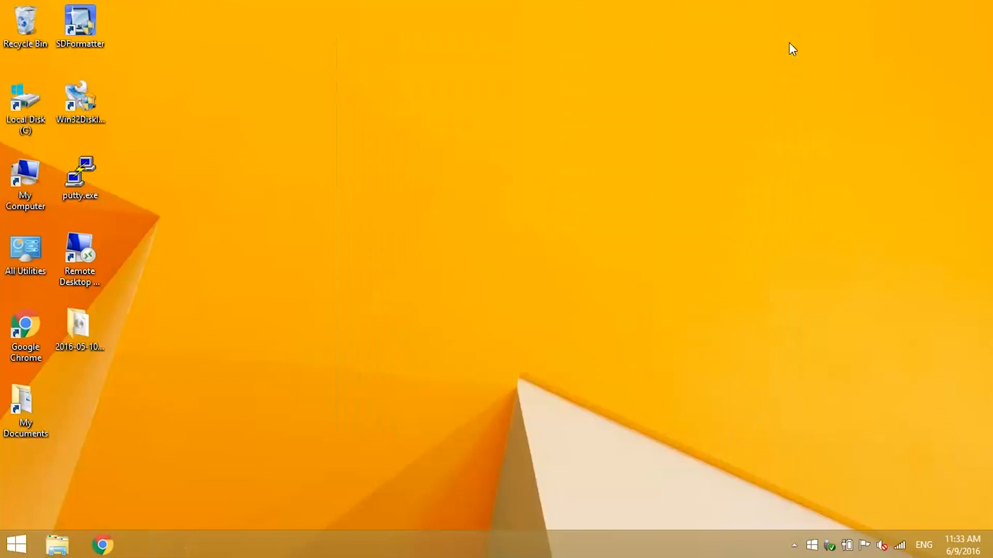
mouse_move(829, 551)
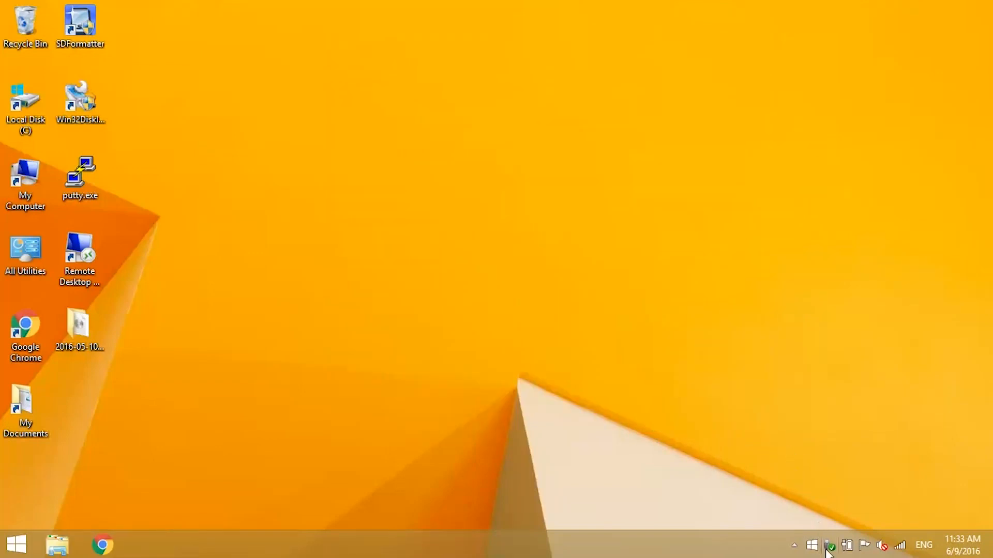
Eject the boot (E:) USB storage via Safely Remove Hardware and dismiss the notice.
click(829, 545)
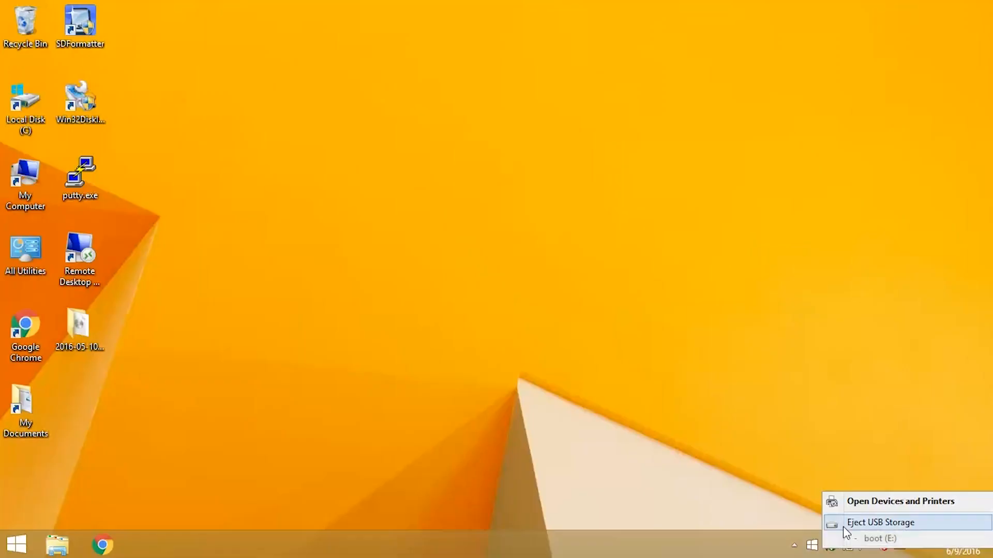
click(880, 523)
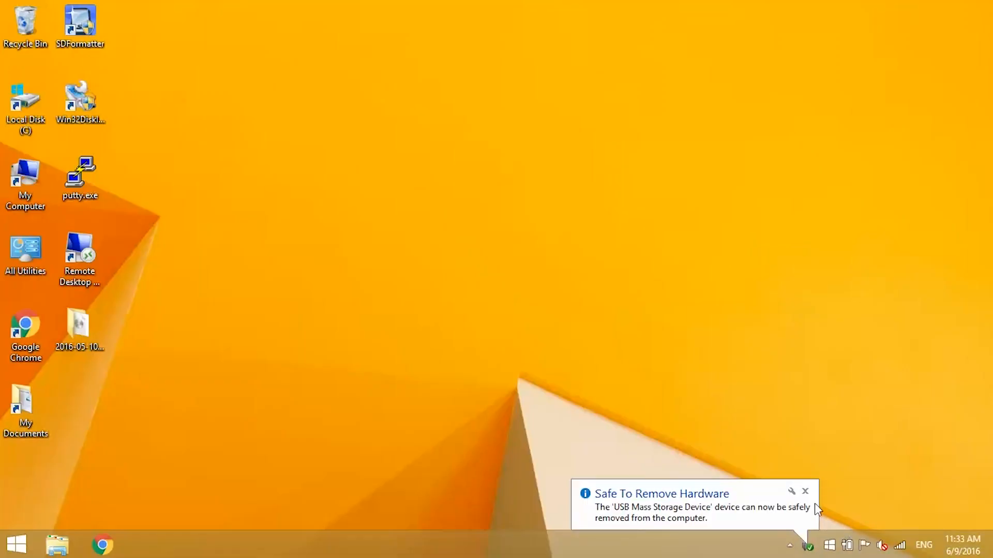
click(806, 491)
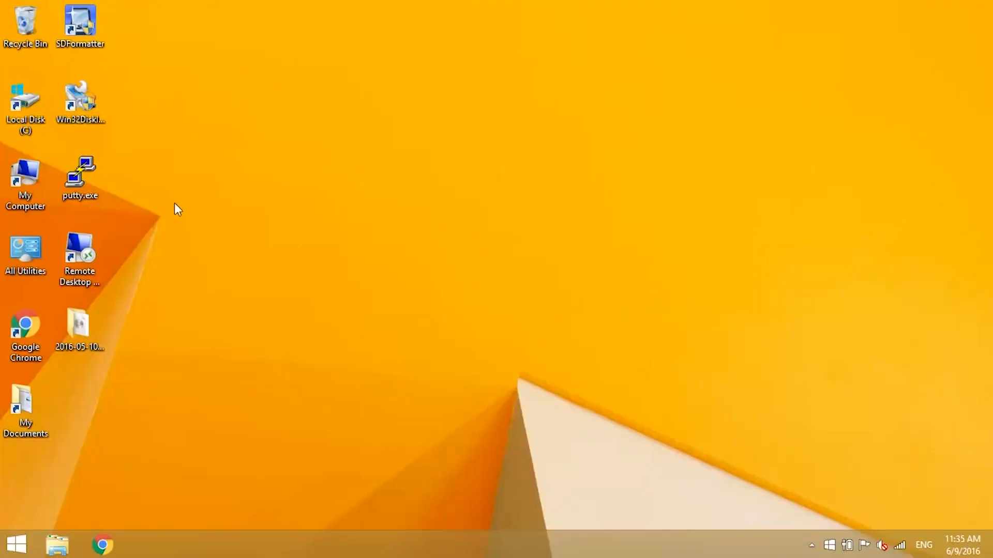
double_click(80, 173)
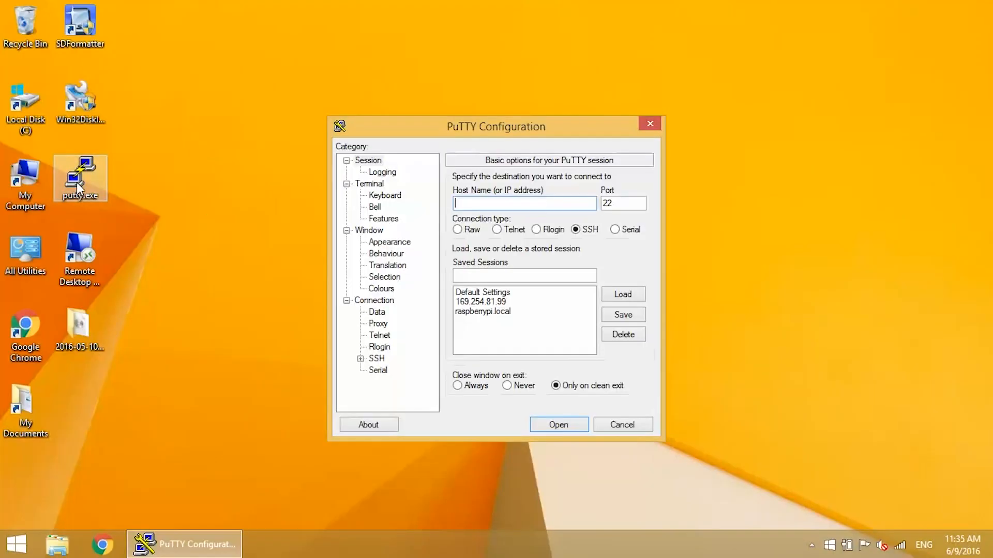
text(raspberryp)
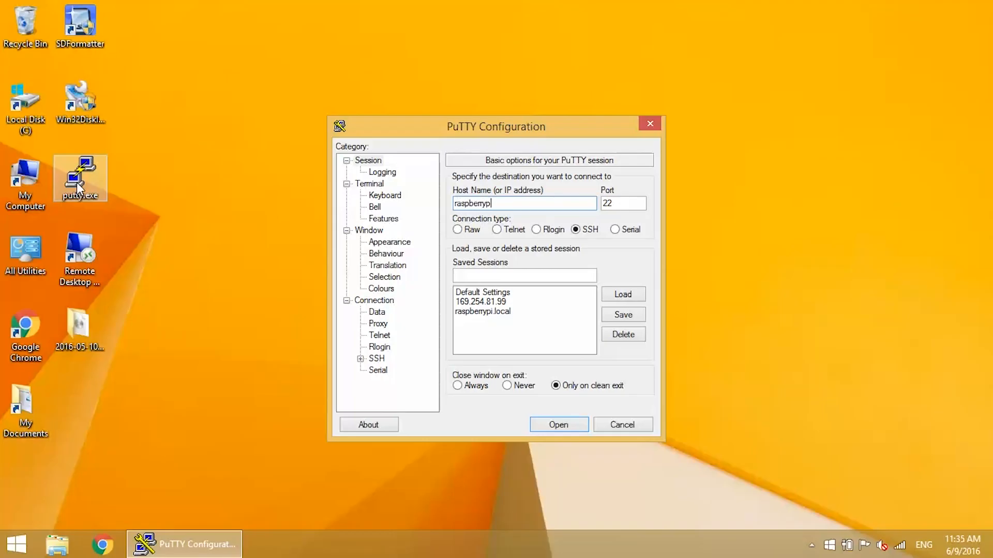
text(.)
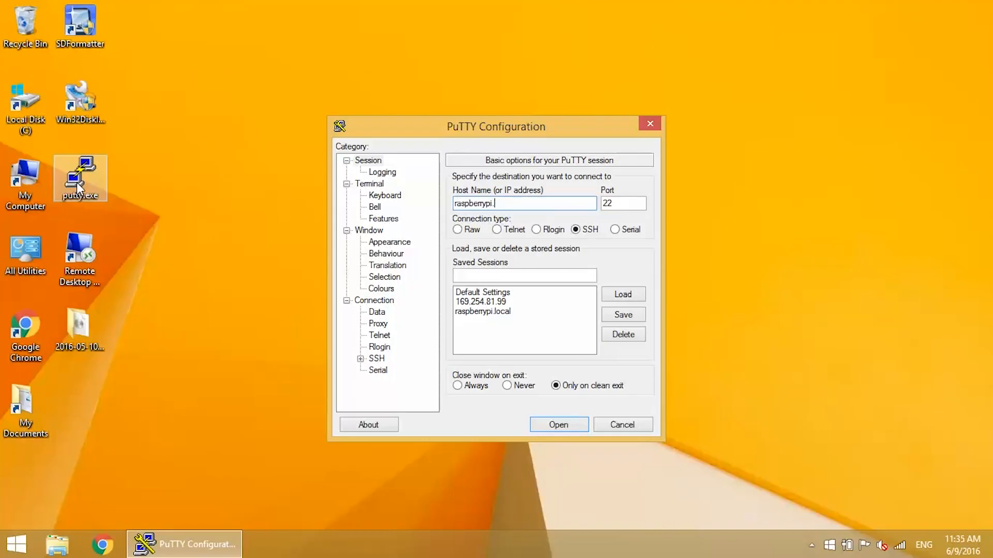
text(local)
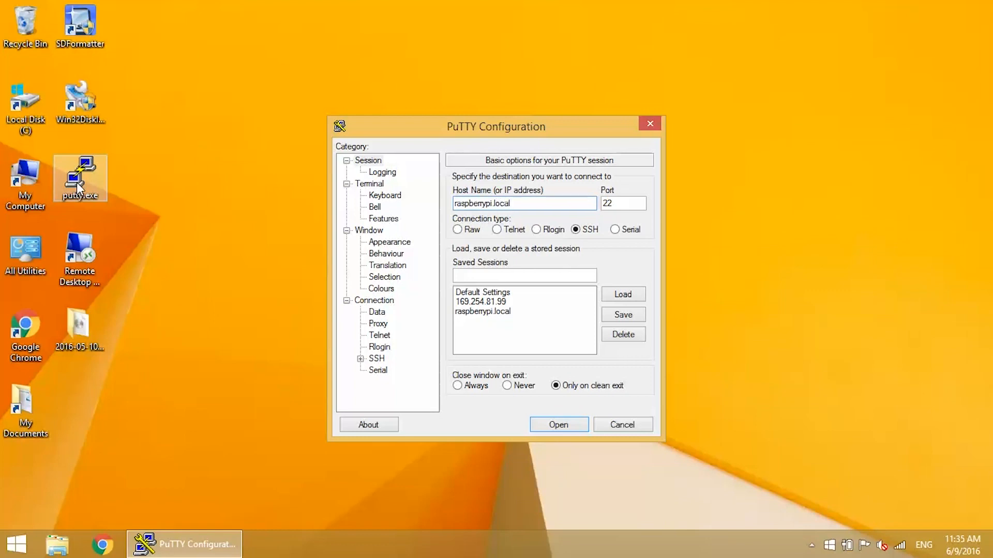
click(622, 424)
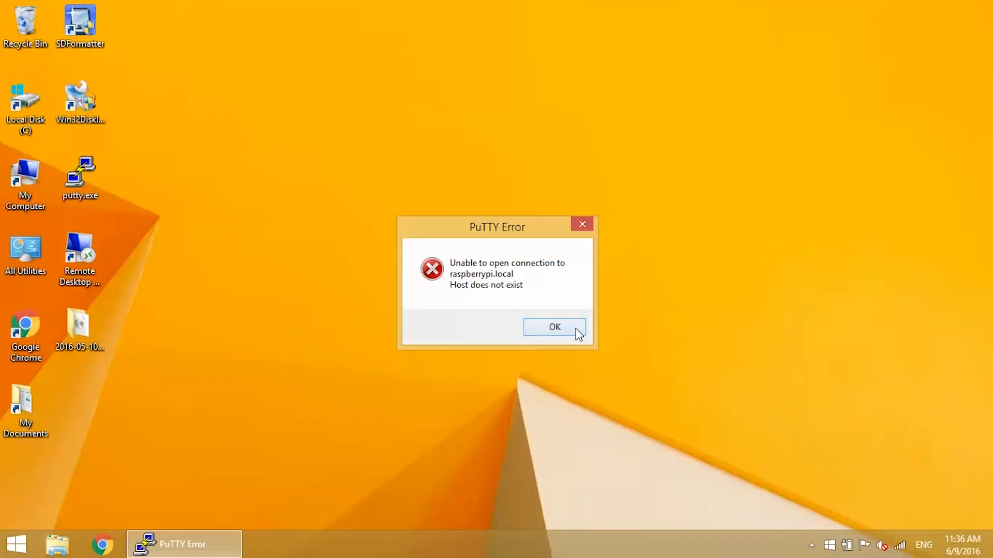
click(554, 327)
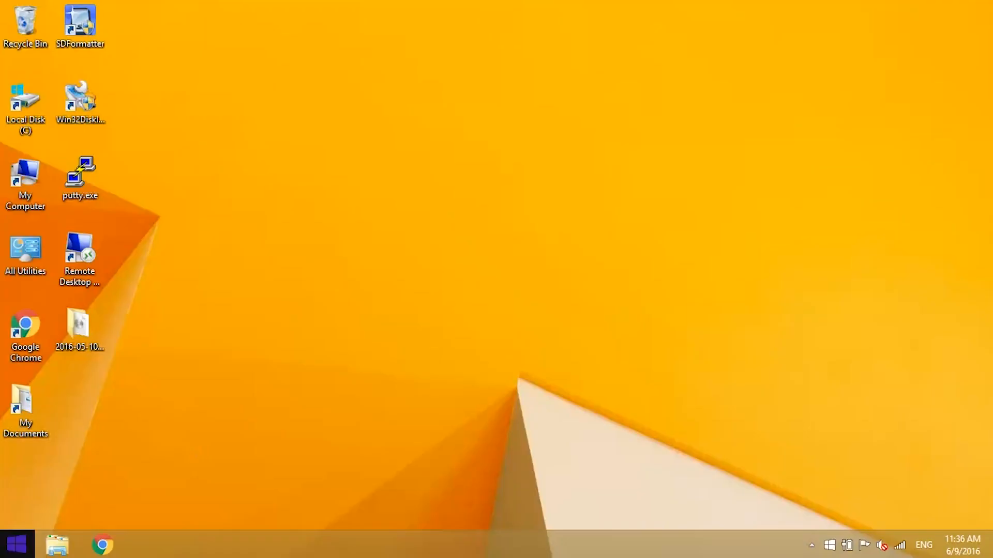
Start Update Driver Software for the RNDIS/Ethernet Gadget under Other devices in Device Manager.
right_click(16, 545)
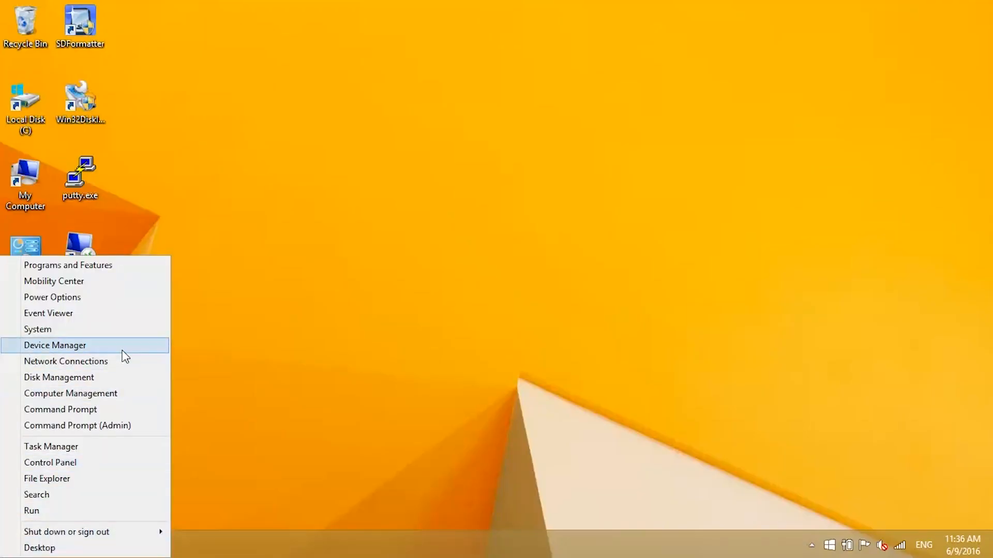
click(55, 346)
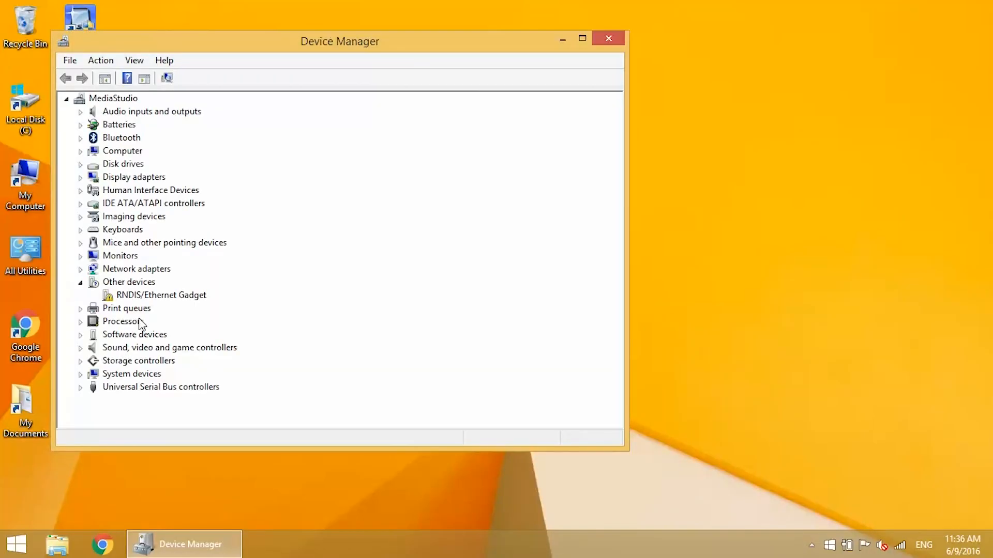
click(161, 295)
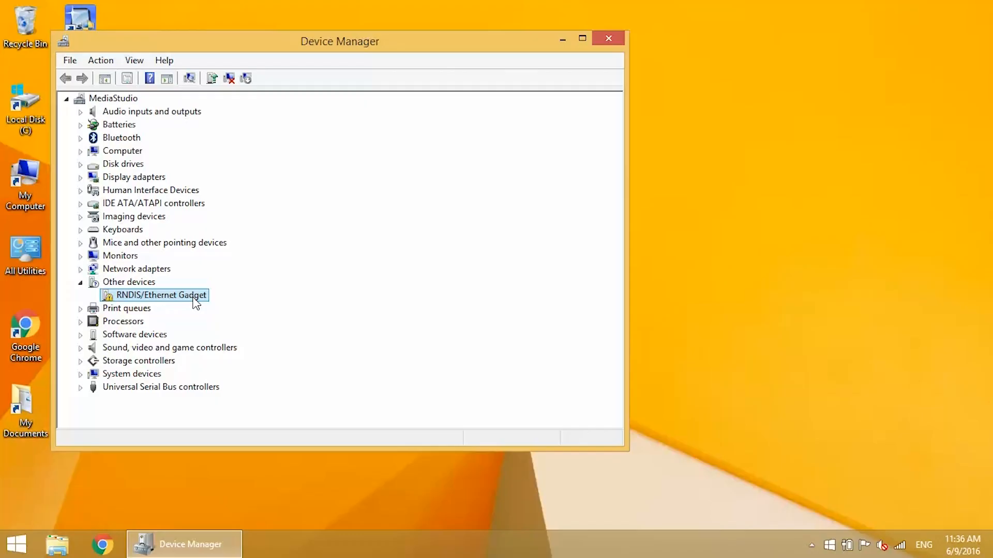
mouse_move(206, 303)
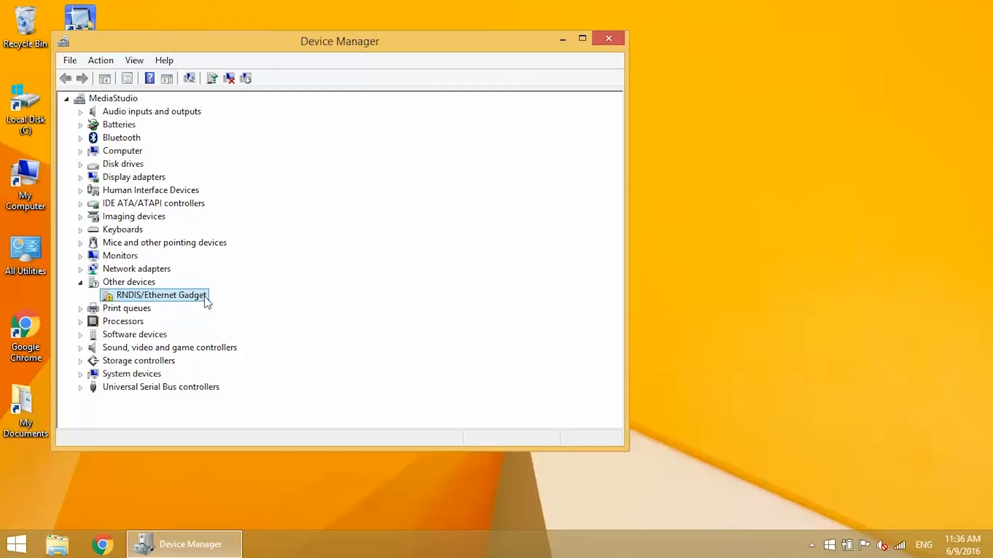
right_click(161, 295)
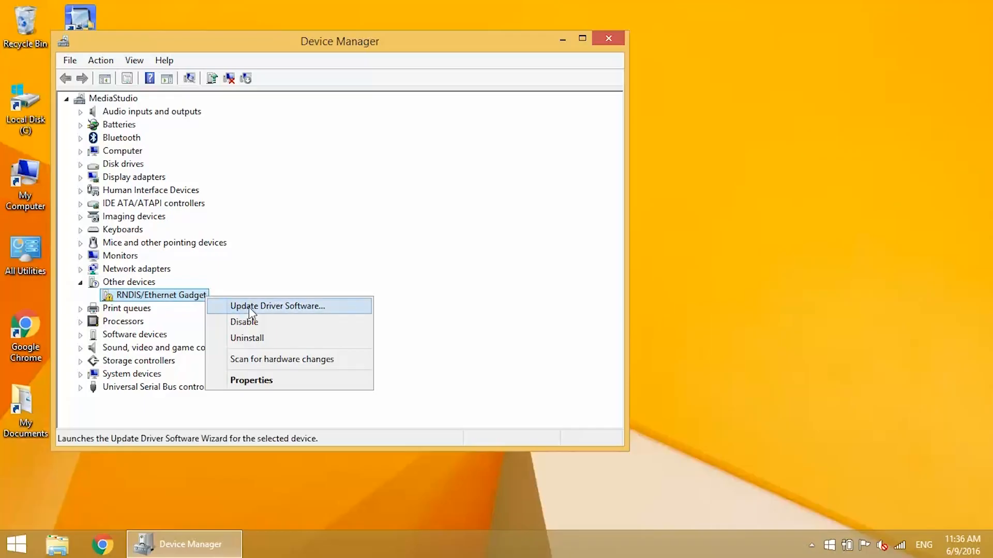
click(277, 306)
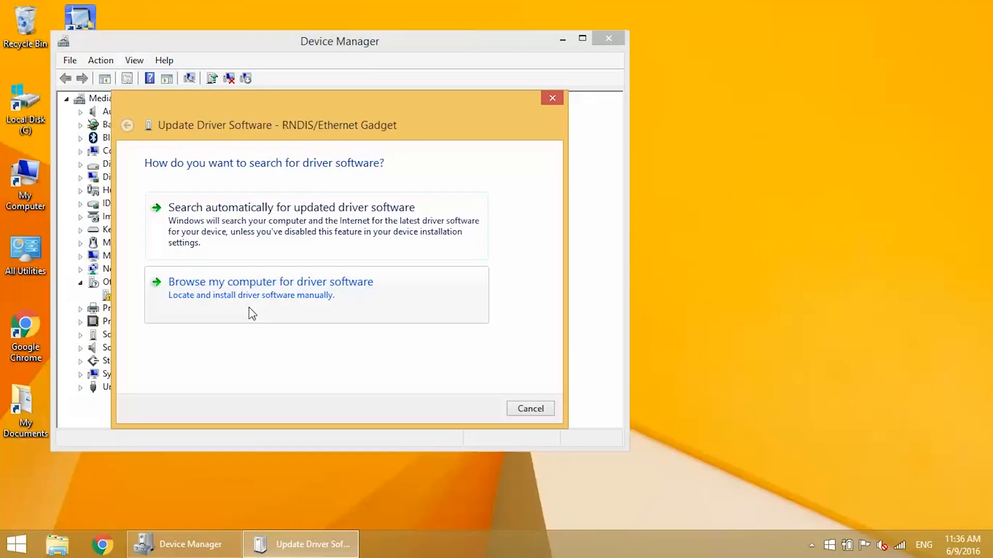
Choose to browse the computer and pick the driver from a list of installed drivers.
click(270, 281)
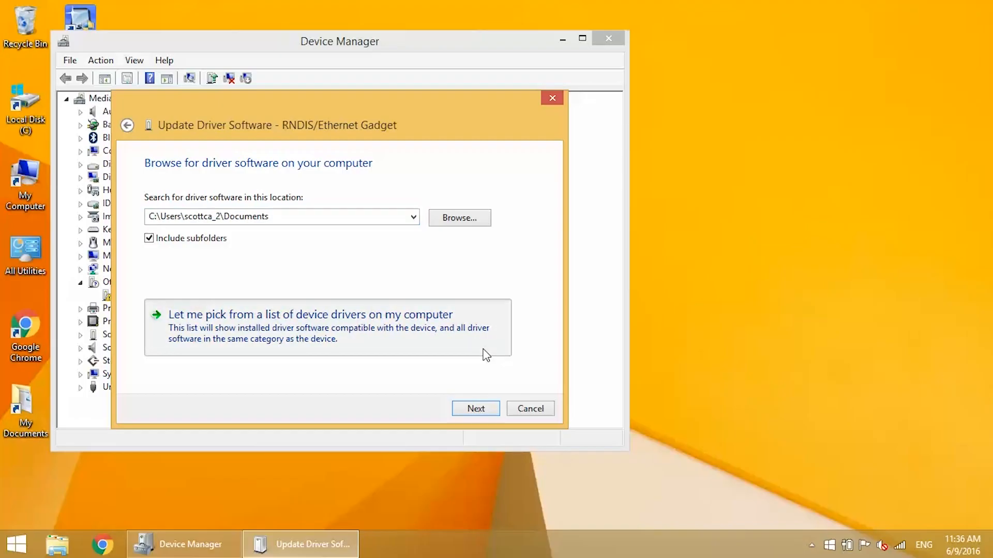
click(475, 408)
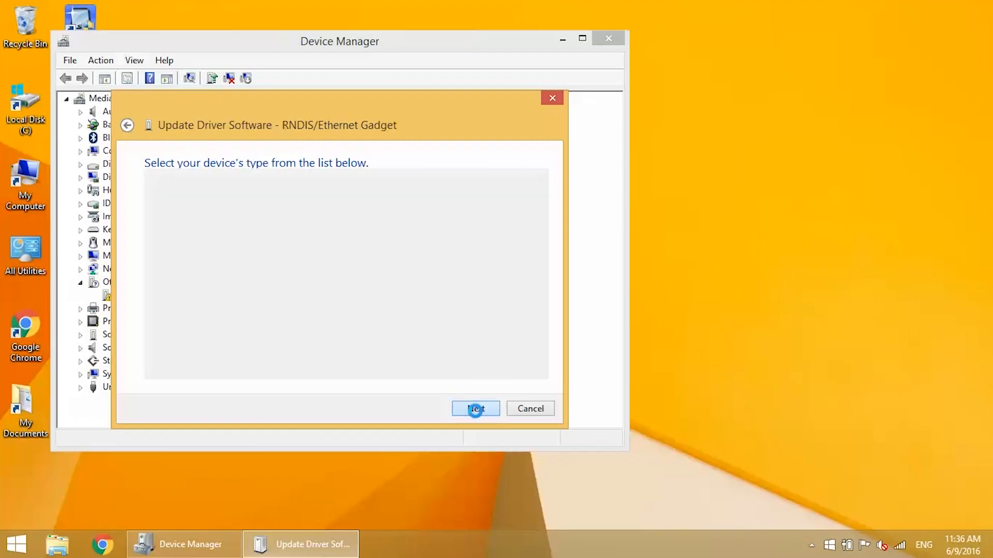
click(475, 408)
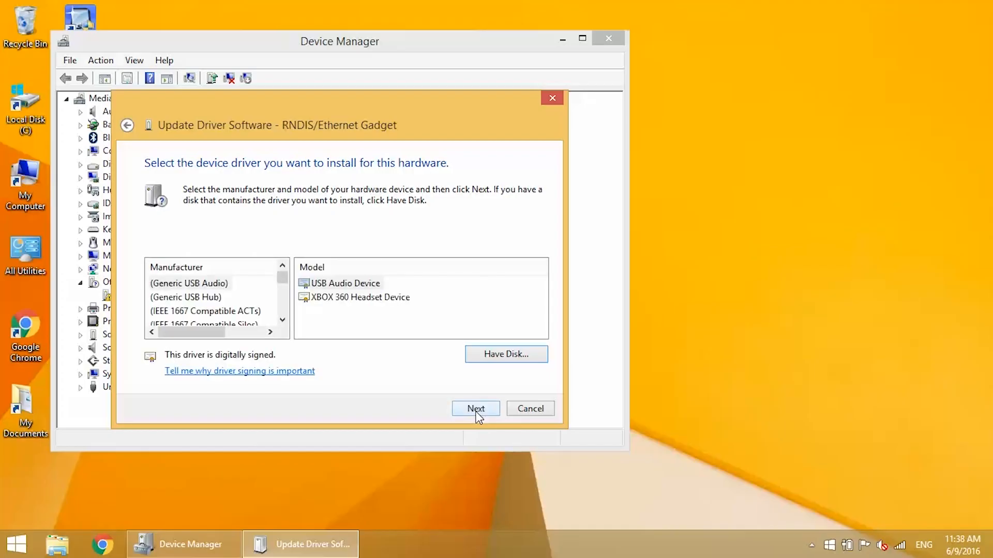
mouse_move(283, 328)
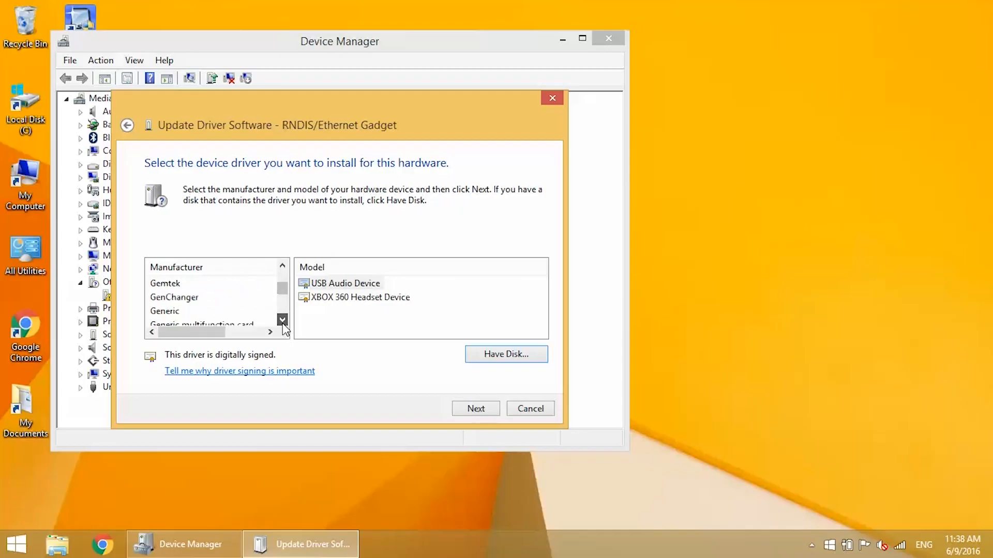
Select Microsoft's Remote NDIS Compatible Device driver and proceed to install it.
click(283, 320)
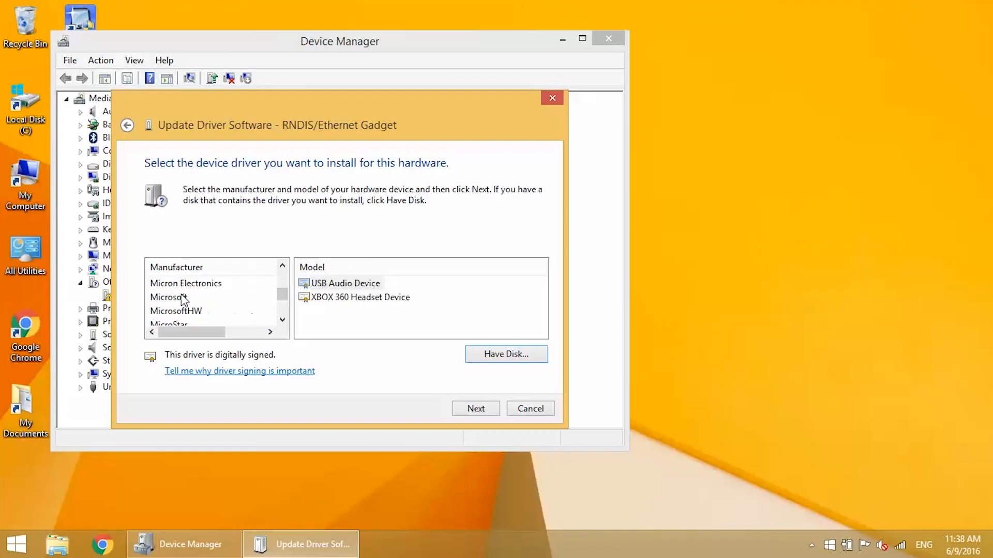
click(169, 297)
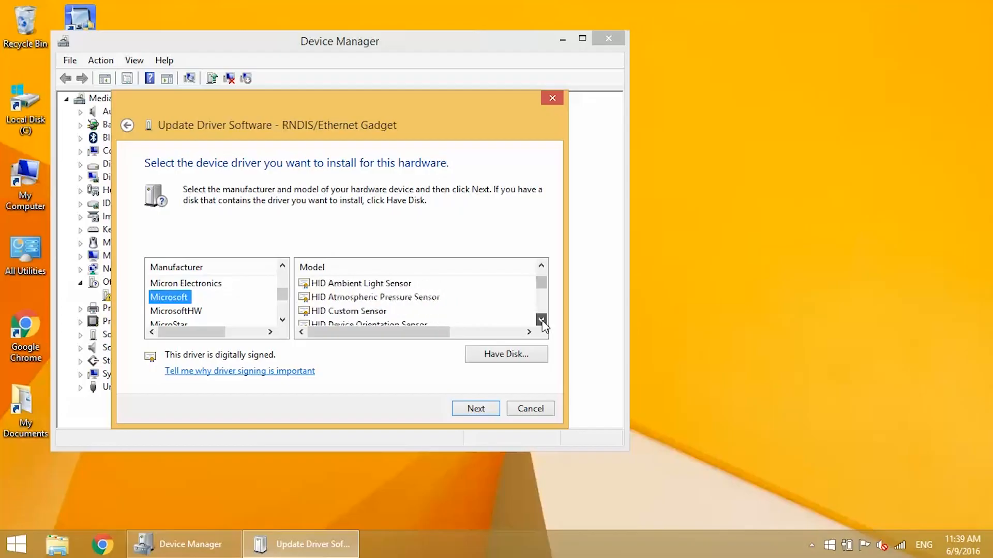
click(541, 320)
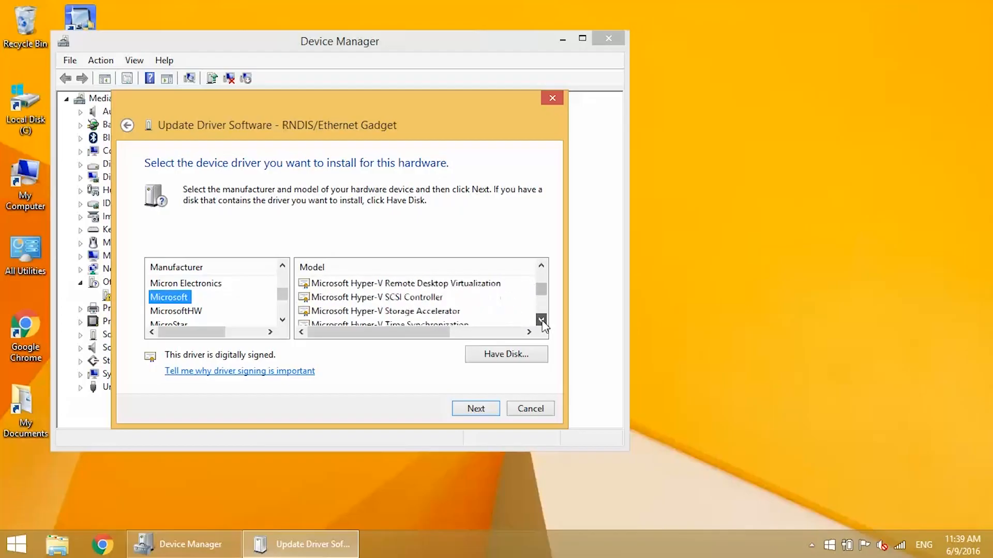
click(541, 319)
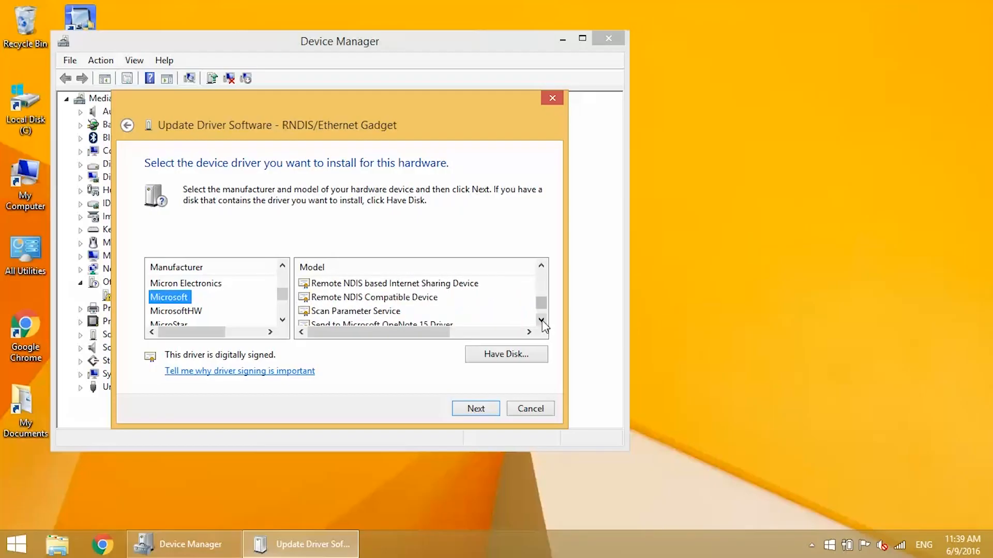
mouse_move(469, 307)
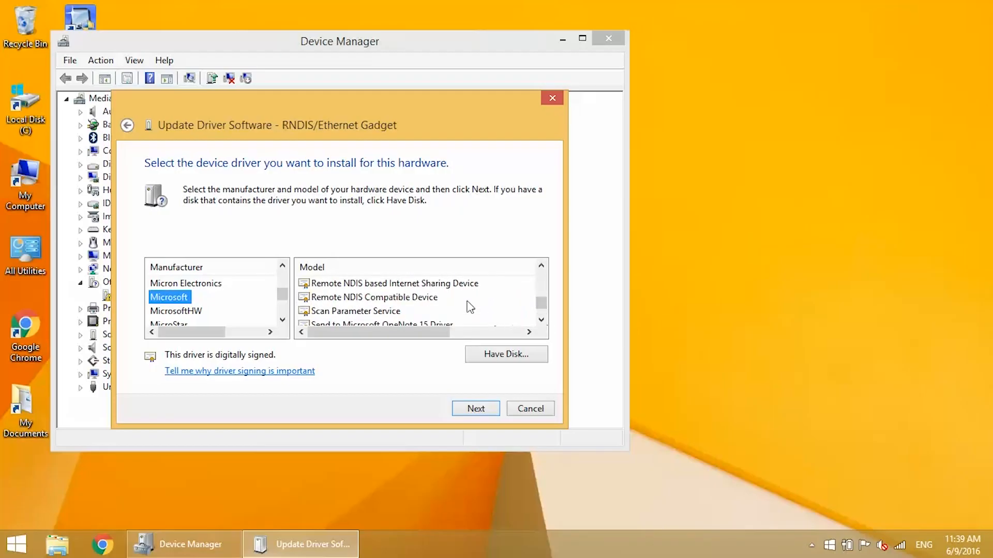
click(374, 297)
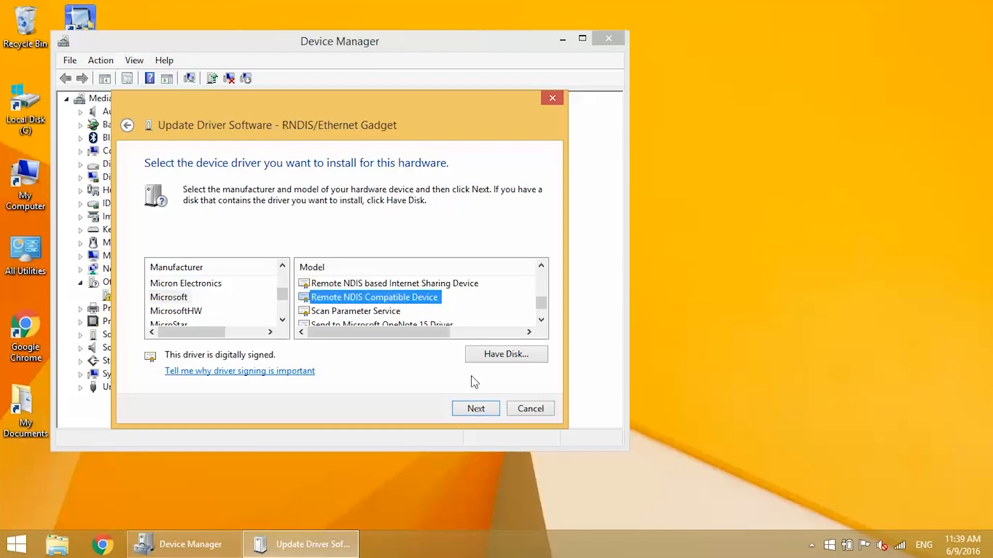
click(476, 408)
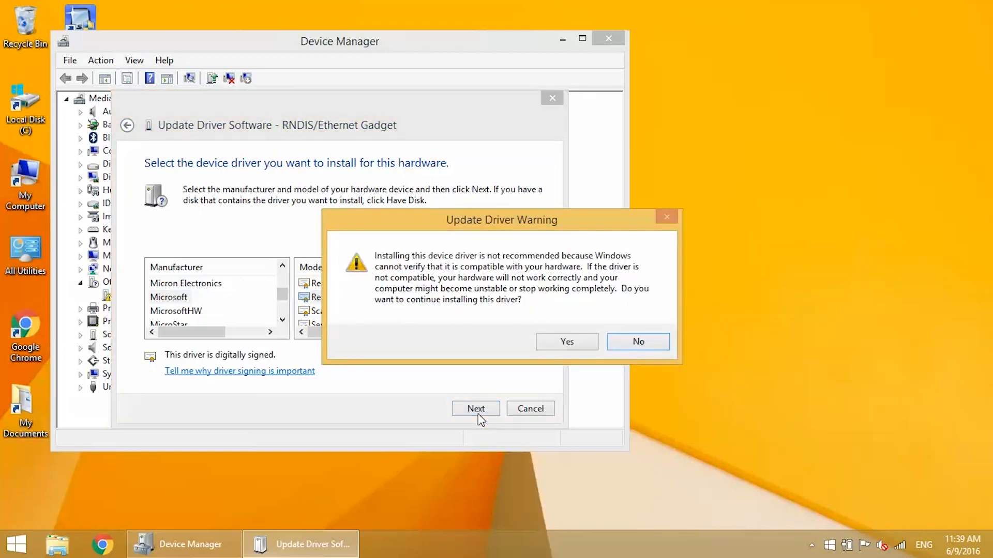
mouse_move(541, 372)
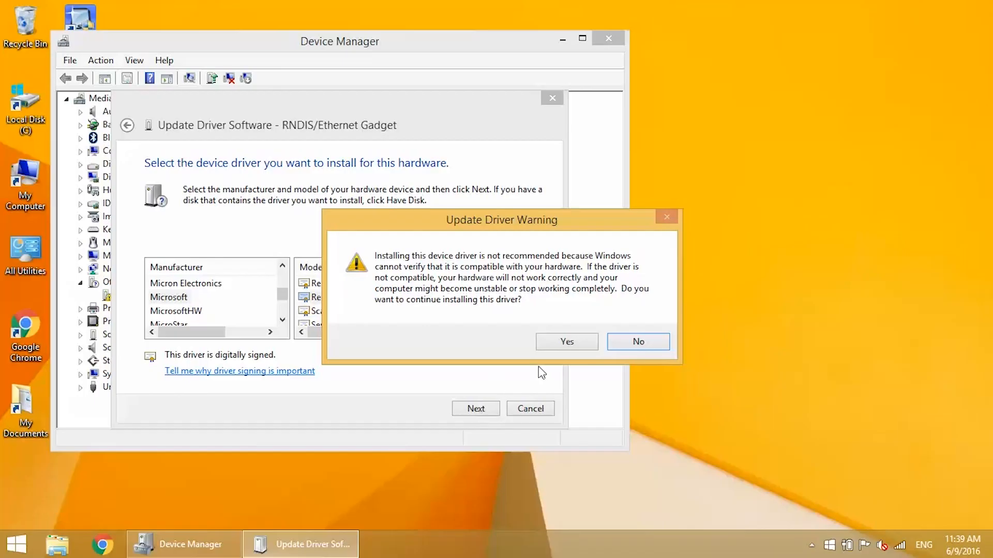
Accept the compatibility warning, finish the driver install and close Device Manager.
click(565, 341)
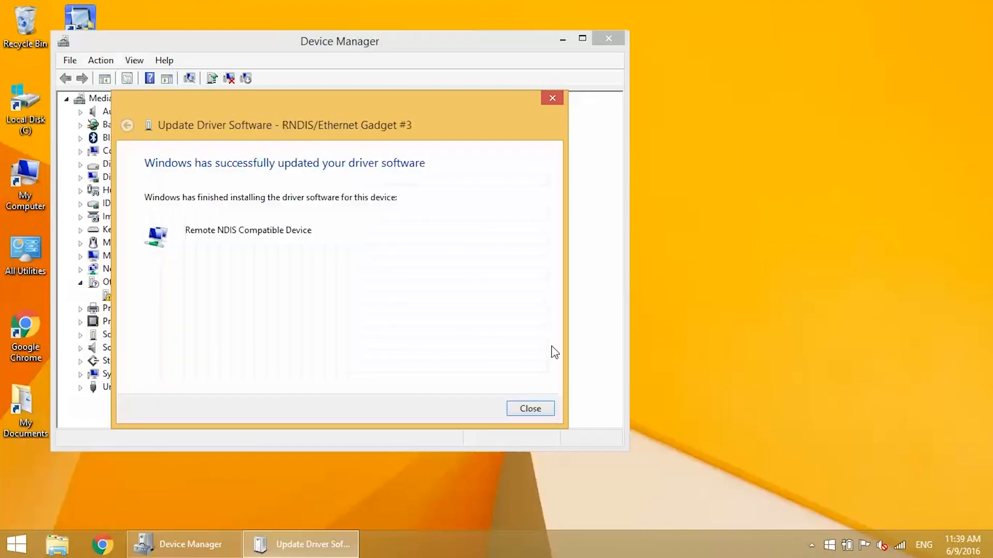
mouse_move(543, 378)
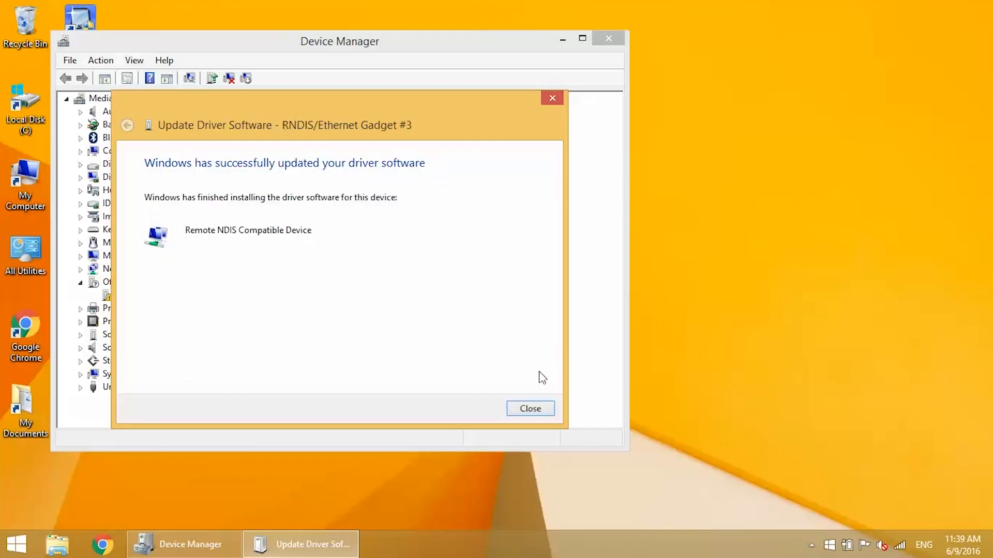
click(530, 408)
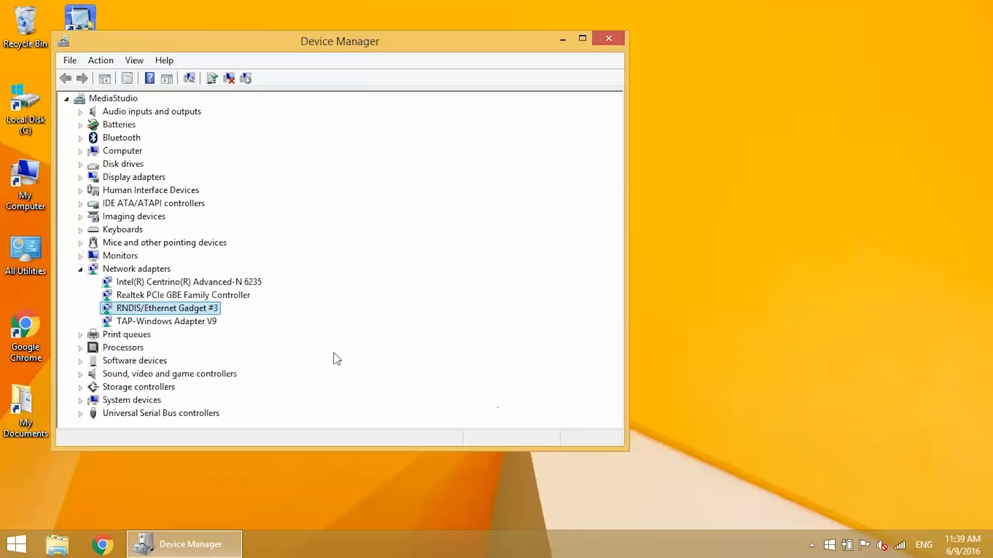
mouse_move(203, 298)
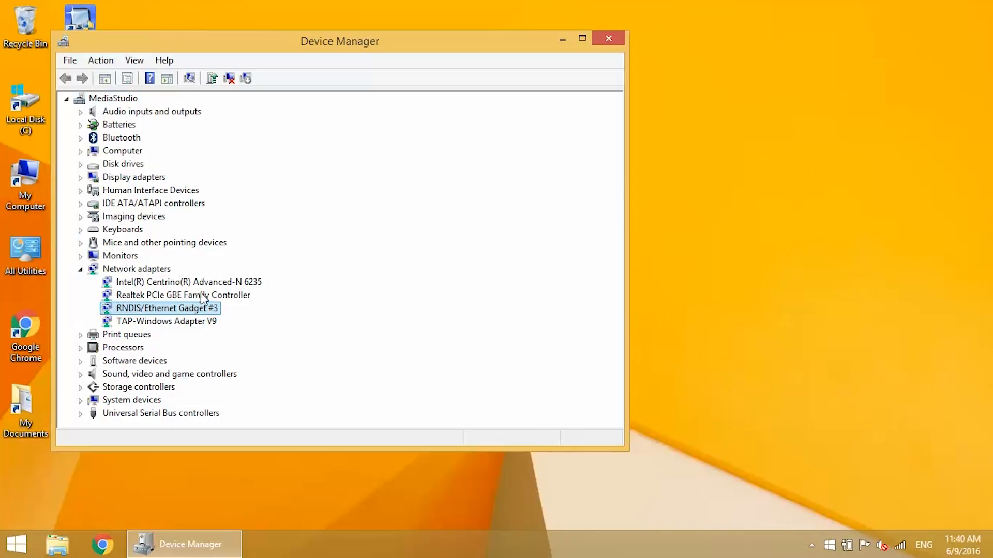
mouse_move(233, 316)
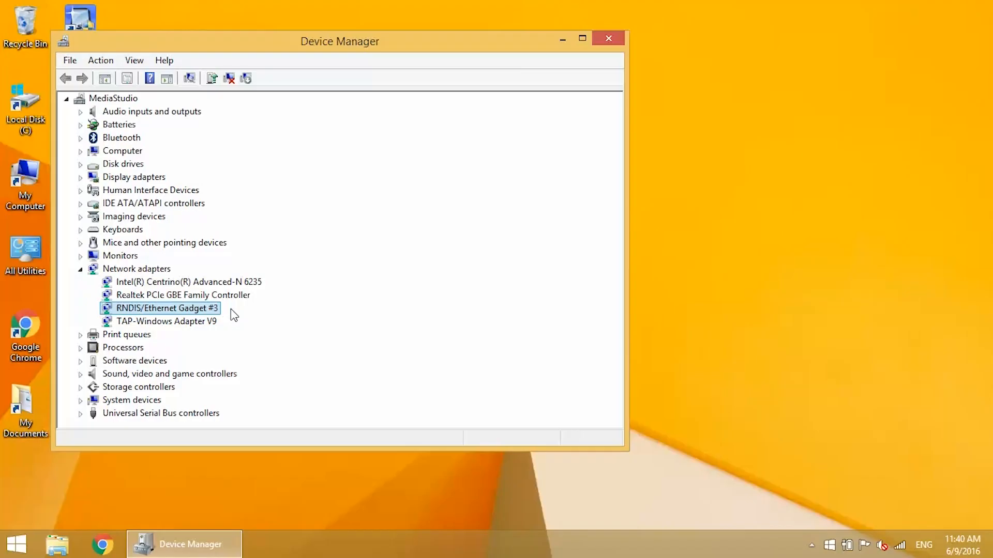
click(607, 38)
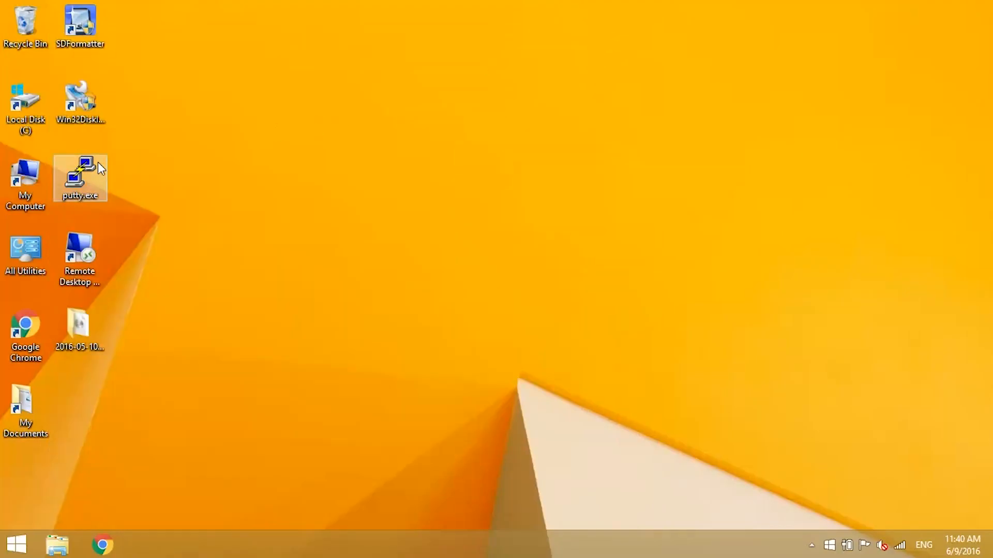
Connect PuTTY over SSH to raspberrypi.local, accept the new host key and log in as pi.
double_click(79, 169)
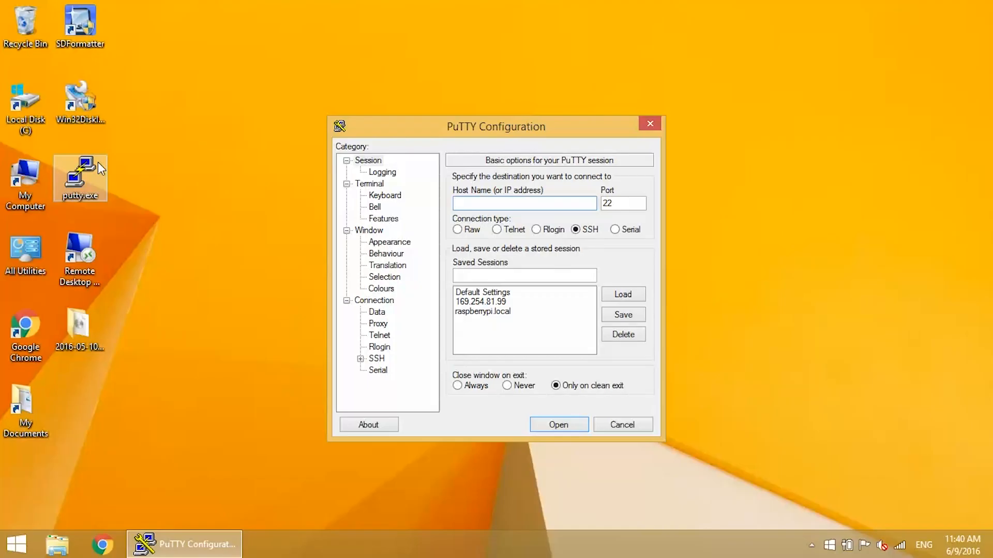
text(raspberrypi.)
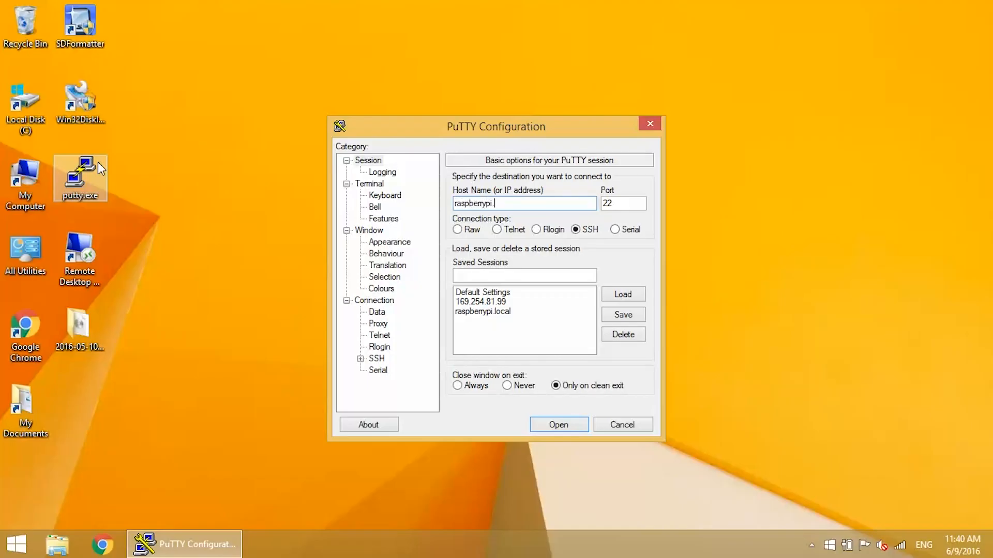
text(local)
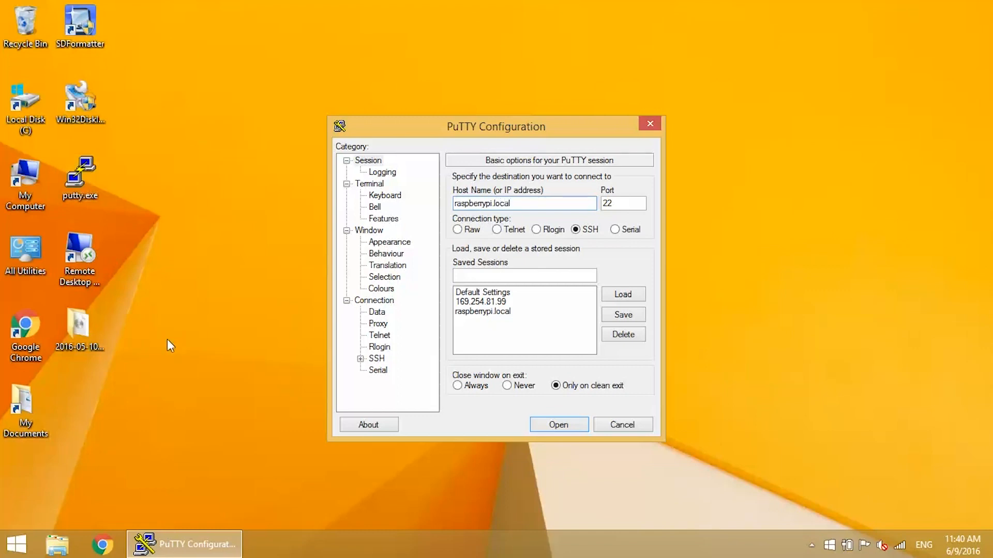
click(557, 424)
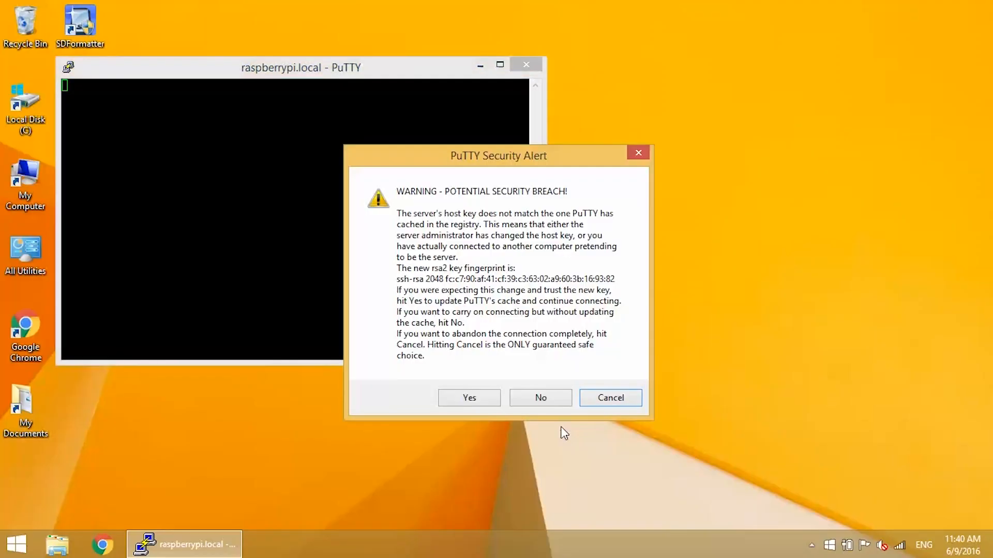
mouse_move(519, 423)
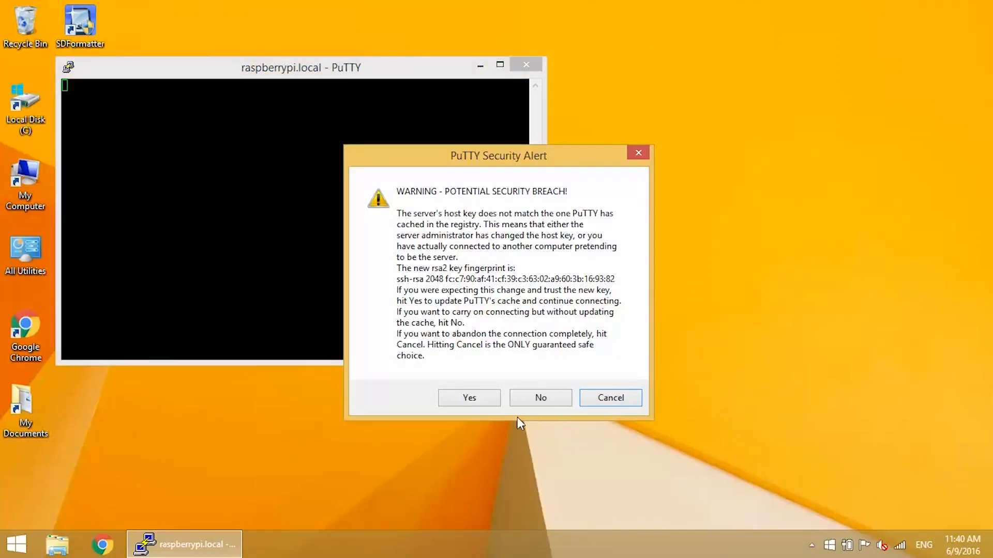
click(469, 397)
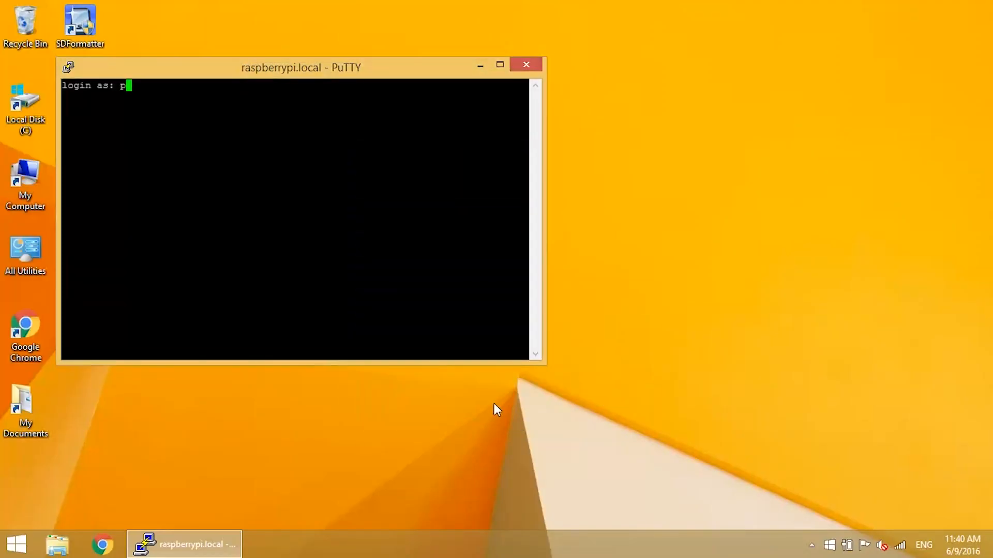
key(Return)
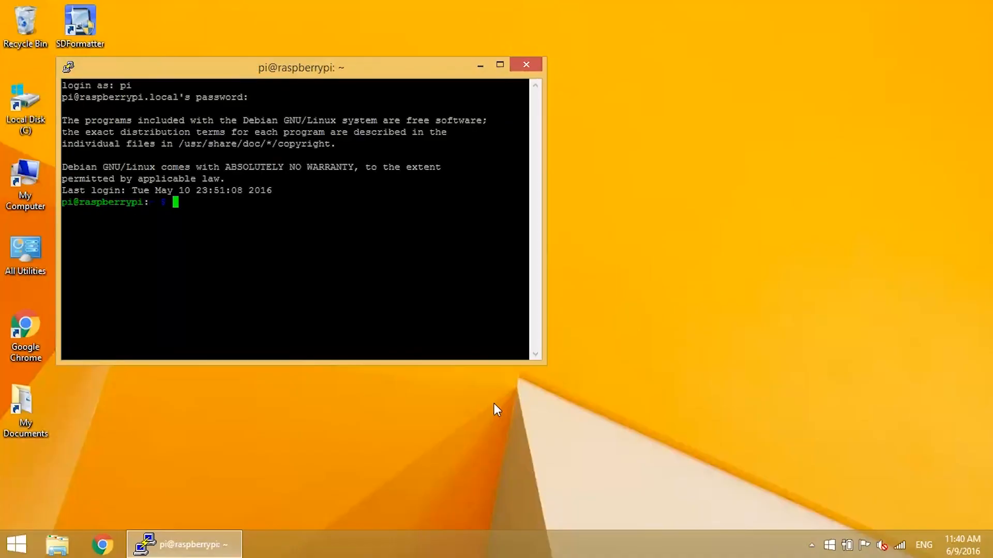
Run sudo raspi-config and agree to reboot the Pi now.
text(sudo rasp)
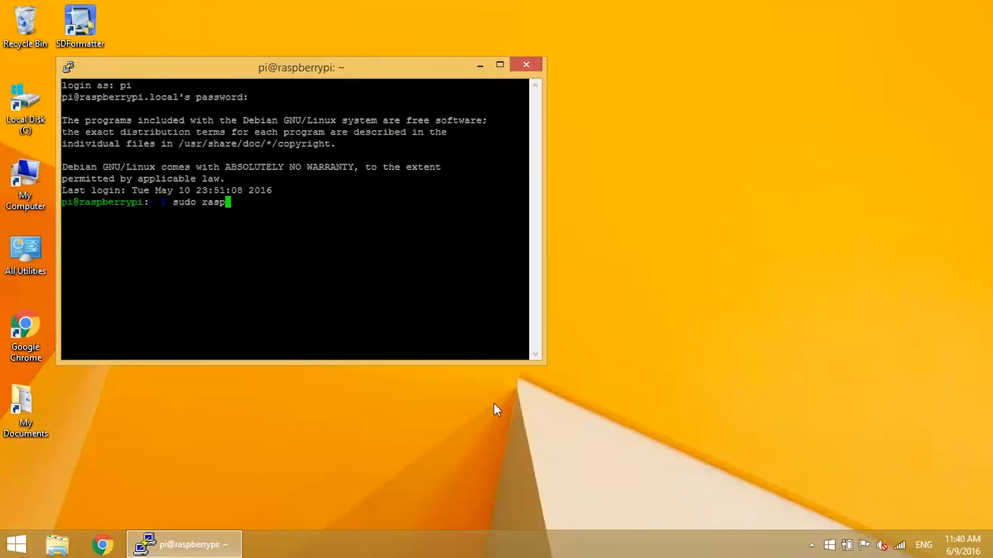
text(i-con)
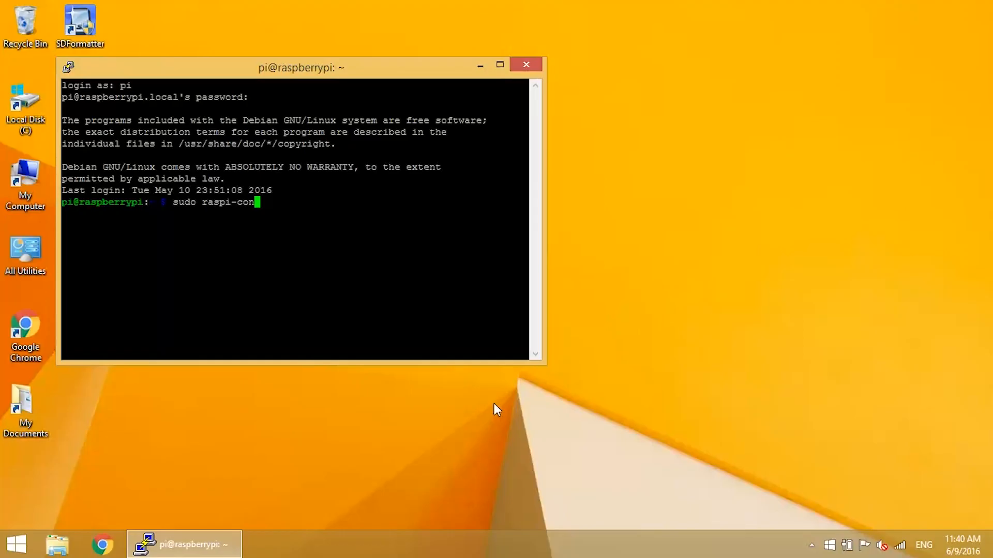
key(Return)
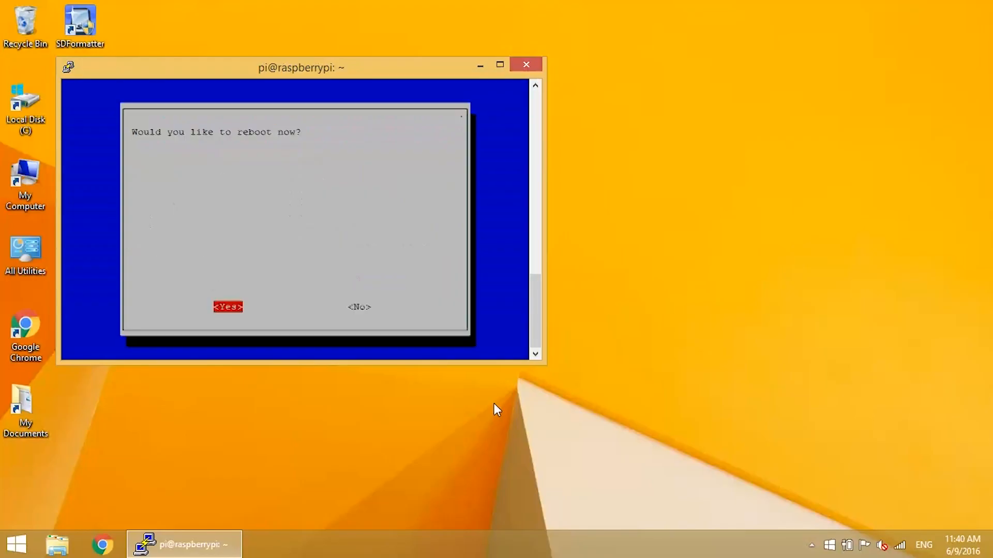
click(228, 307)
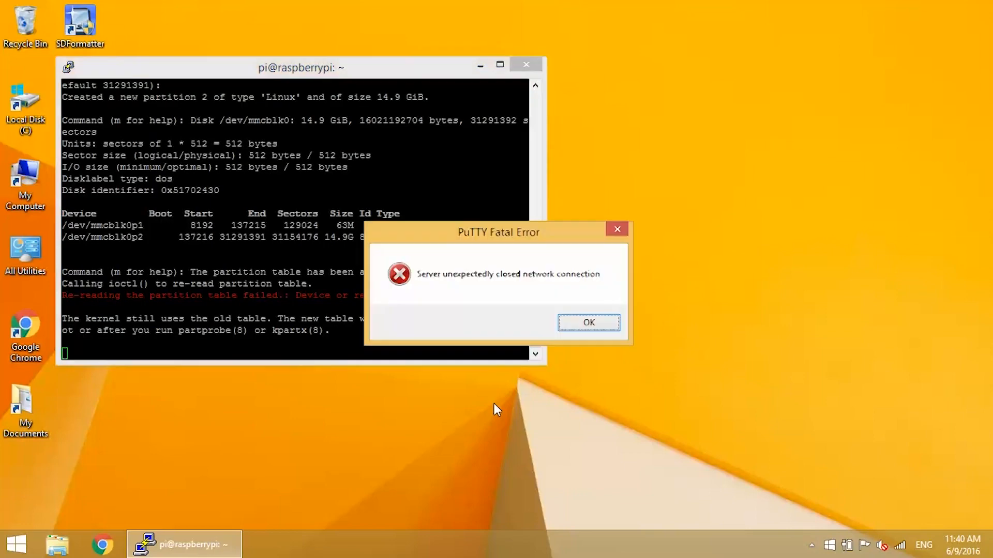
mouse_move(588, 321)
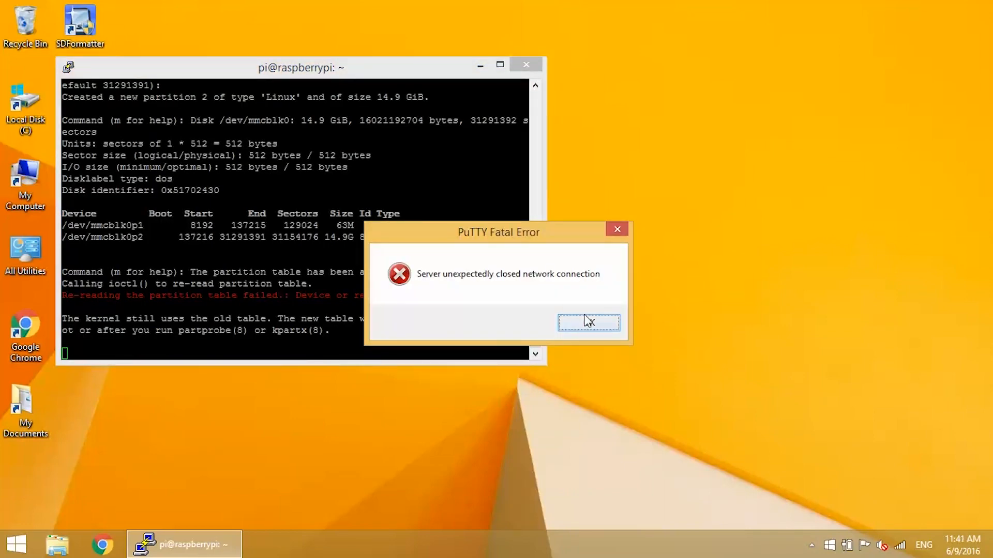
Dismiss the connection-closed error and close the dead PuTTY window.
click(588, 322)
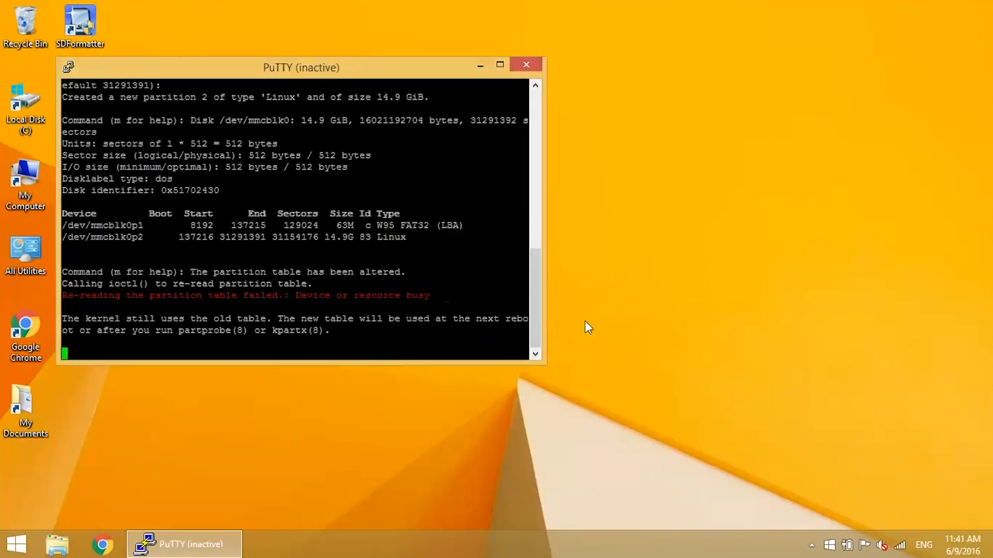
click(526, 64)
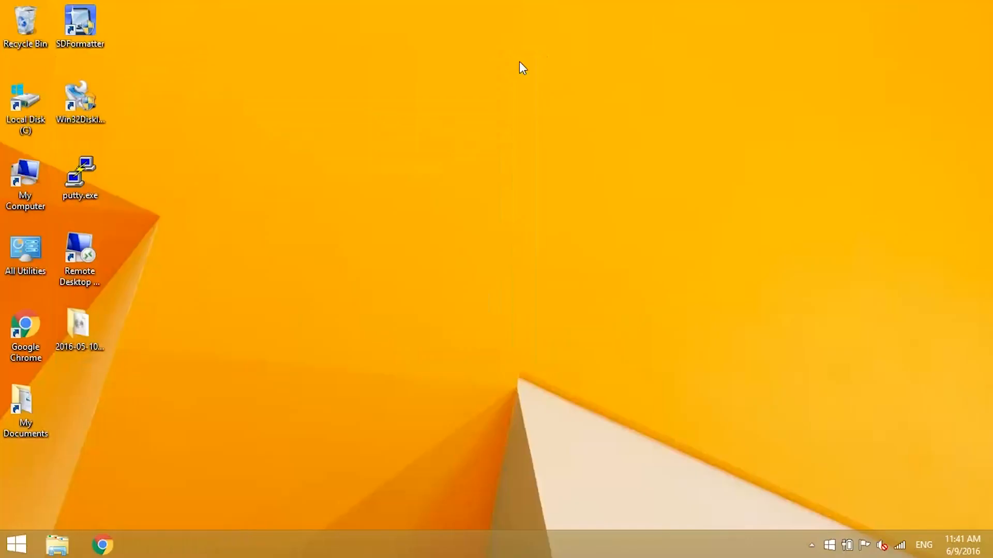
Relaunch PuTTY and connect to raspberrypi.local.
click(79, 176)
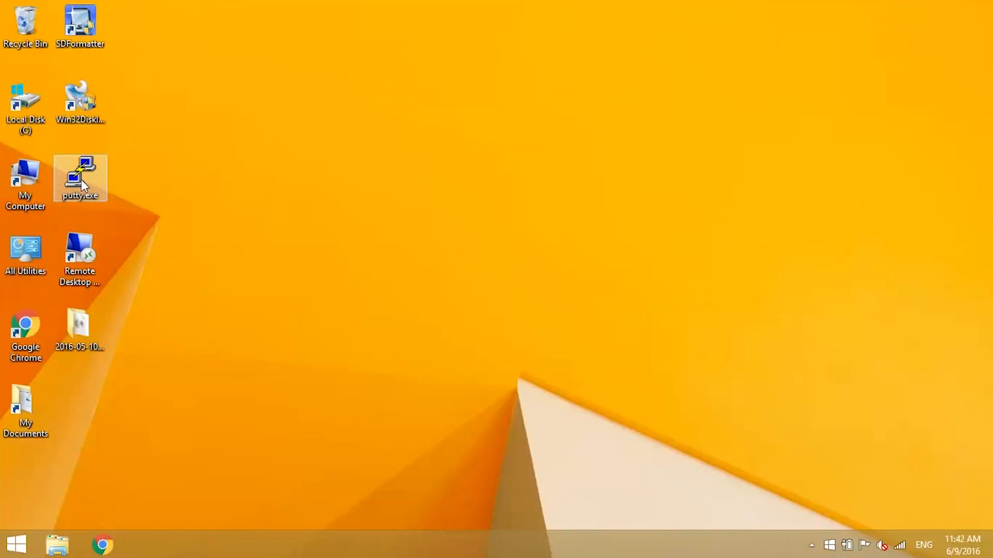
double_click(80, 176)
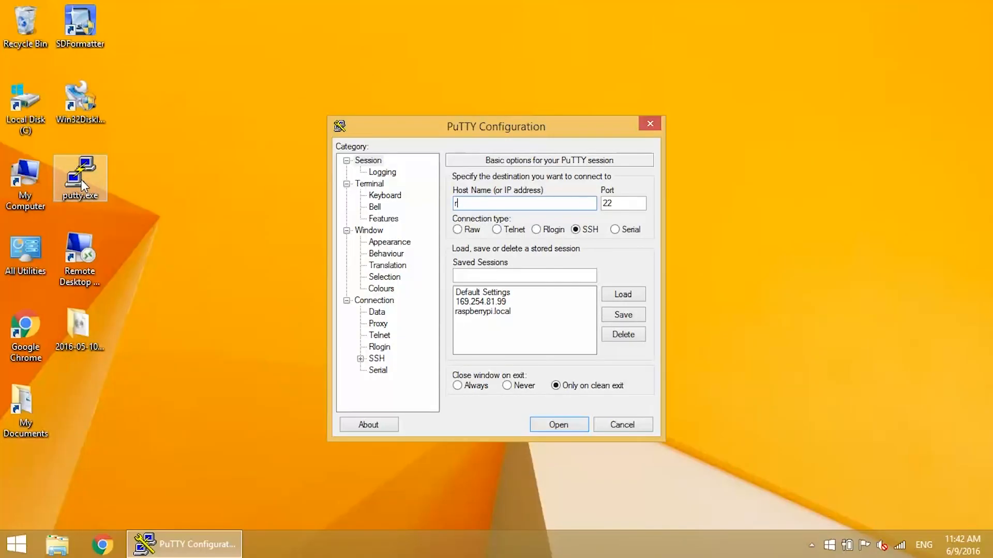
text(aspberrypi.local)
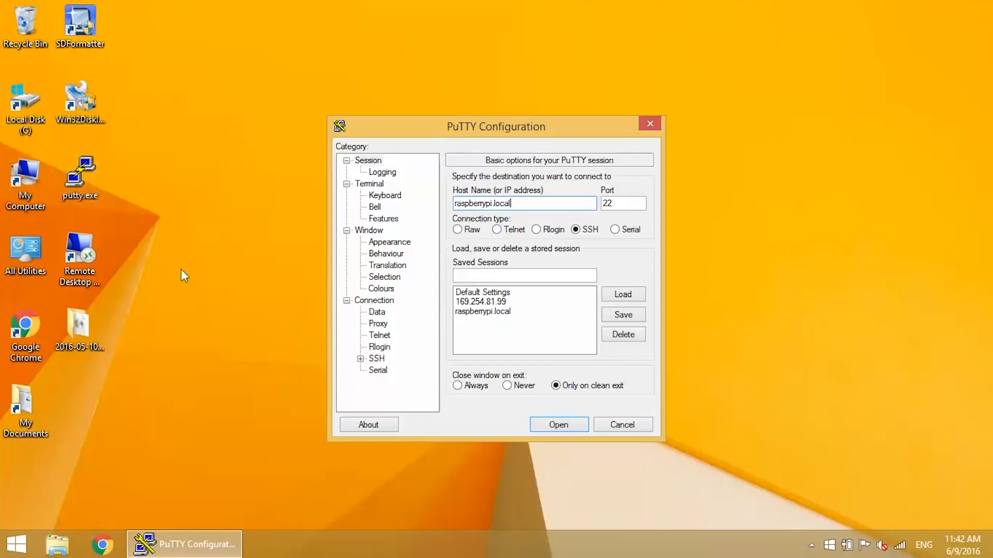
click(558, 424)
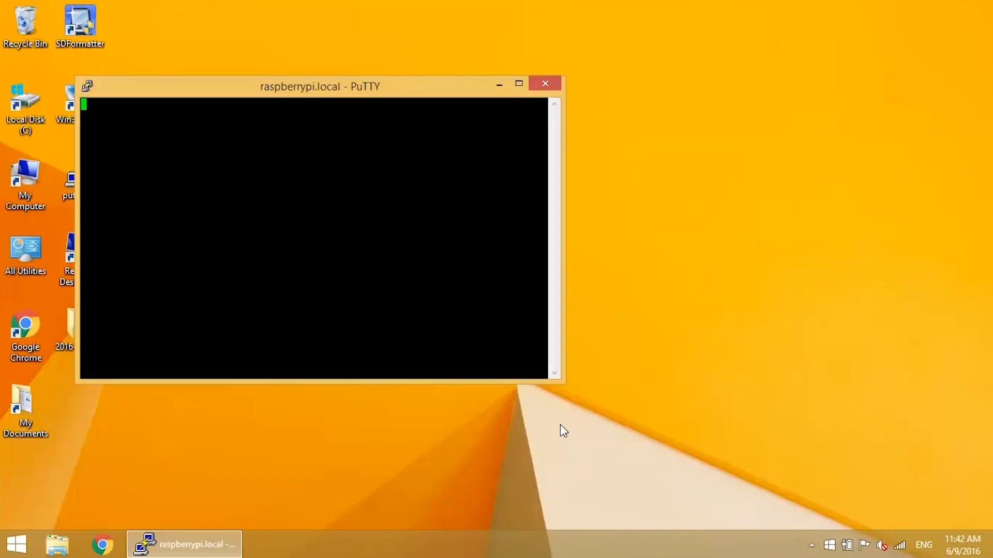
Log in to the Pi as pi with its password.
text(pi)
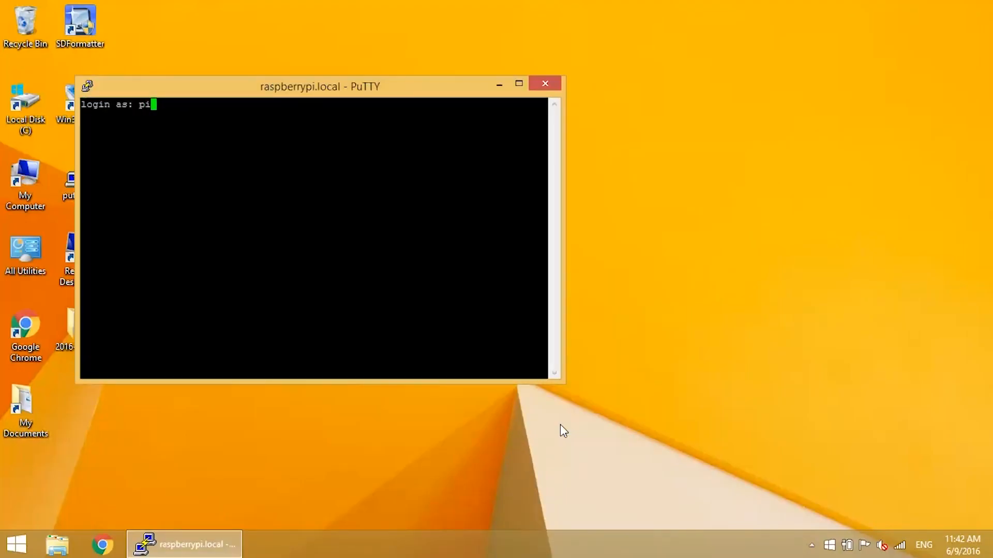
key(Return)
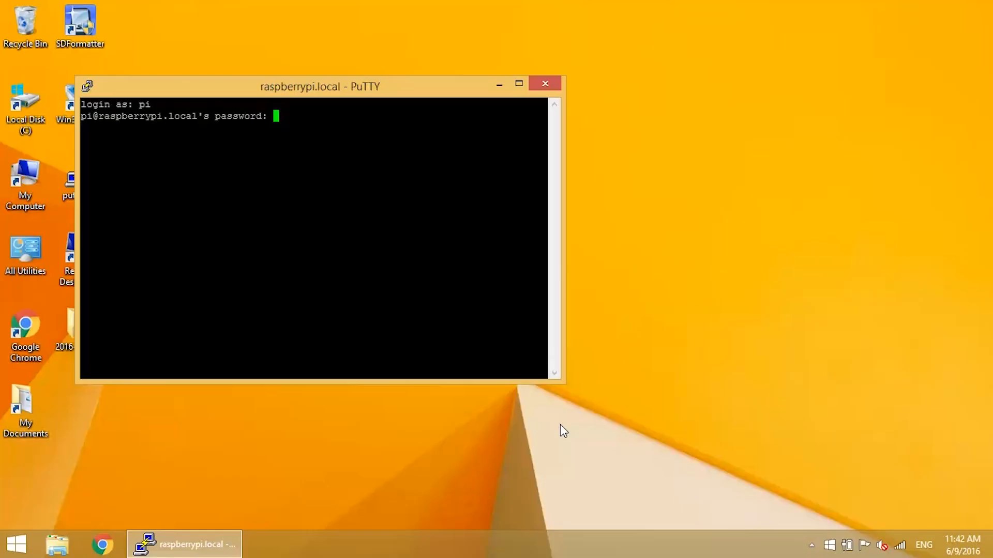
key(Return)
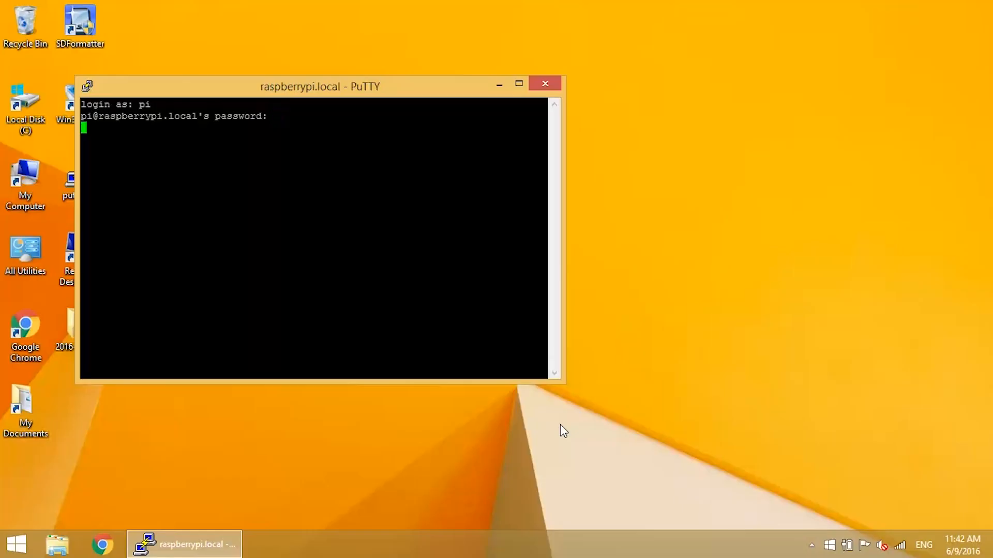
key(Return)
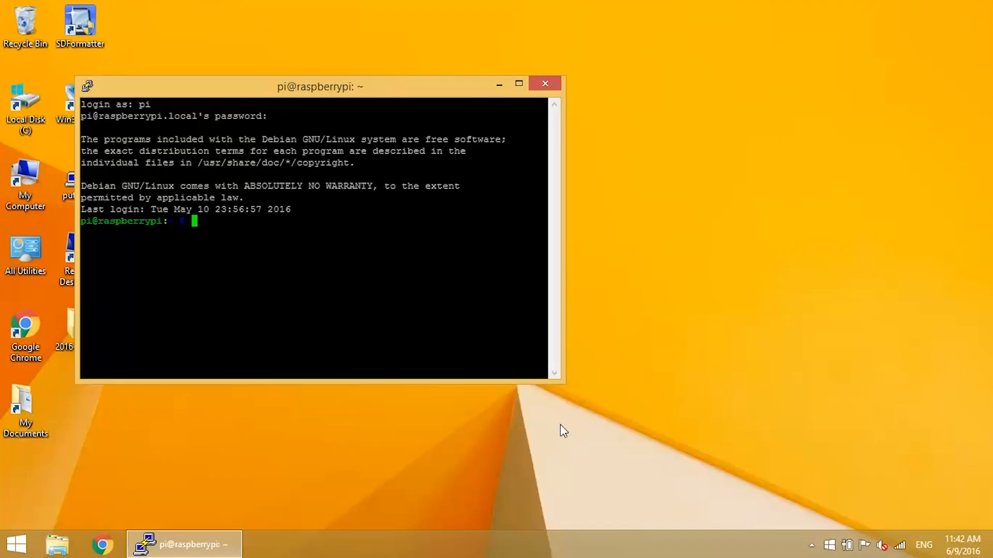
text(sudo p)
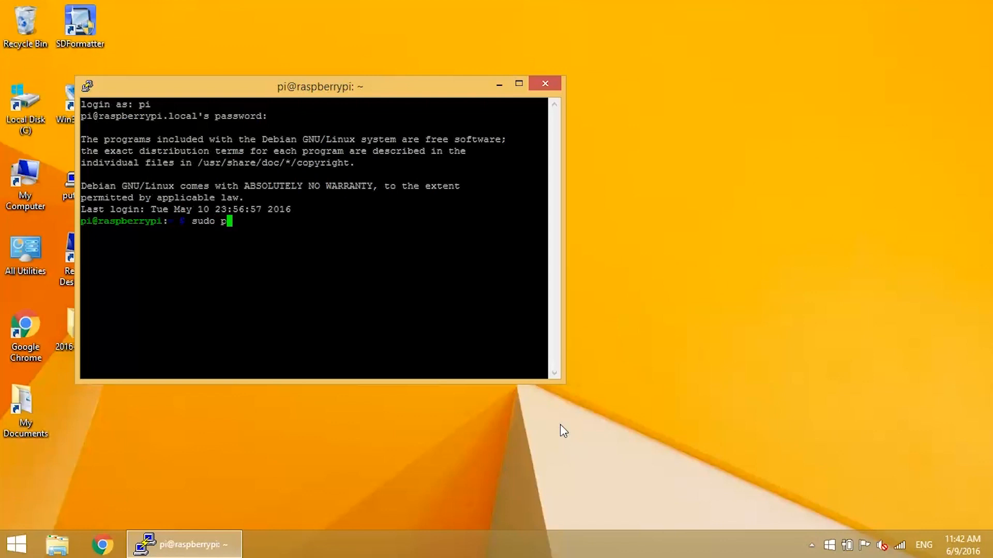
text(ing www)
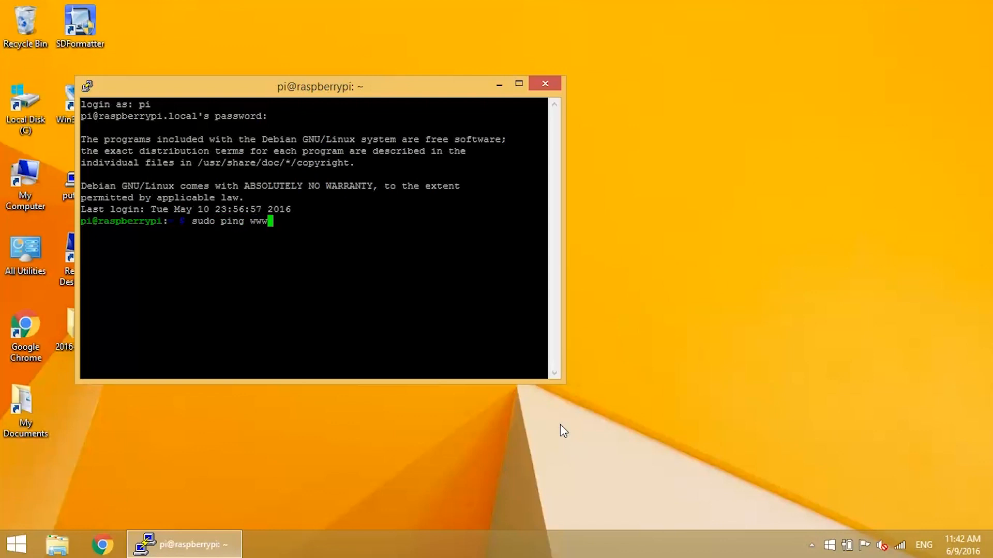
text(.google.com)
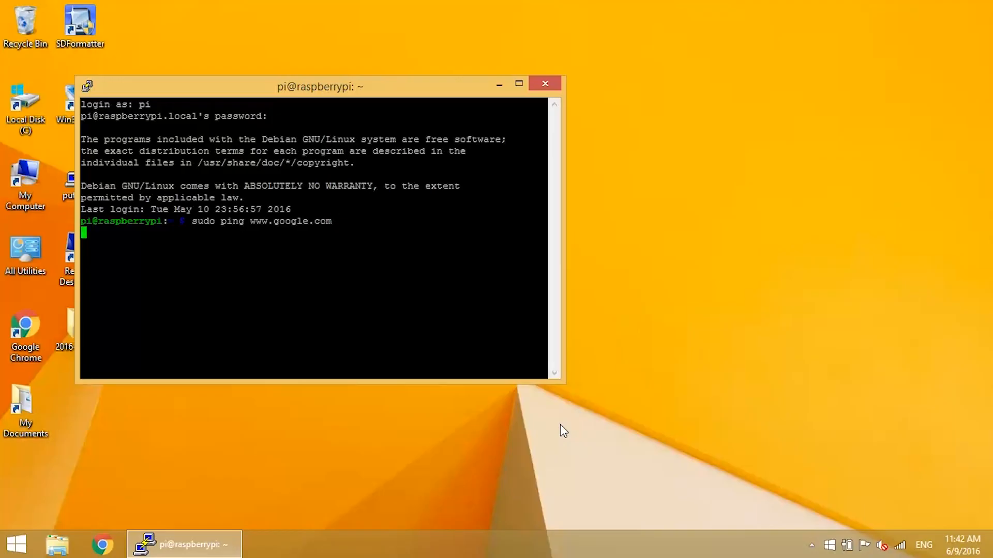
key(Return)
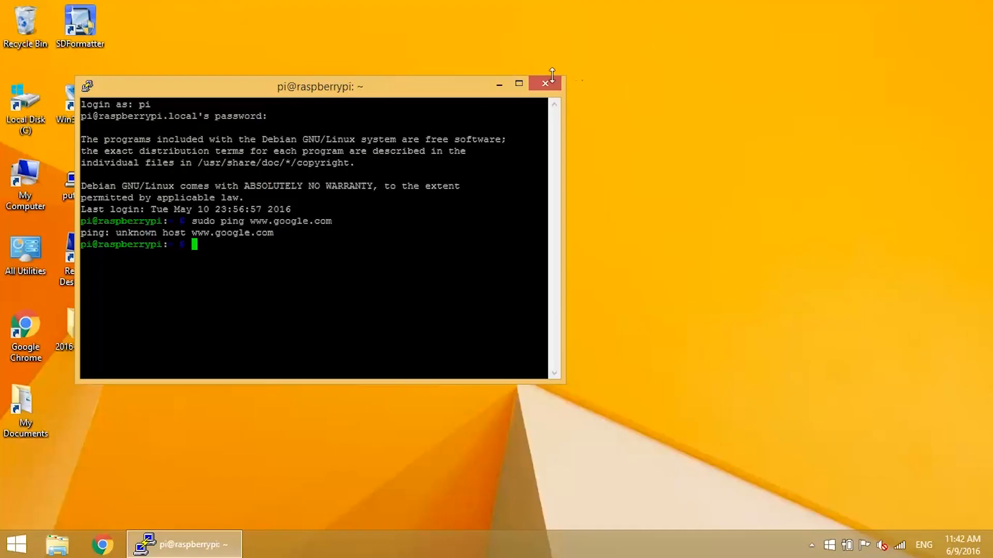
Close the PuTTY session, reach Network Connections and select the Ethernet 2 RNDIS gadget adapter.
click(544, 82)
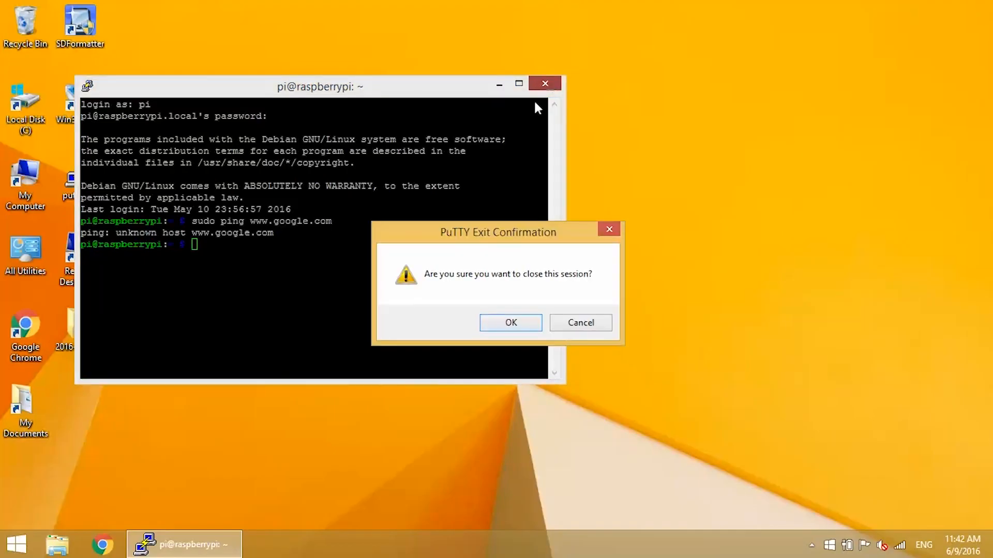
click(510, 323)
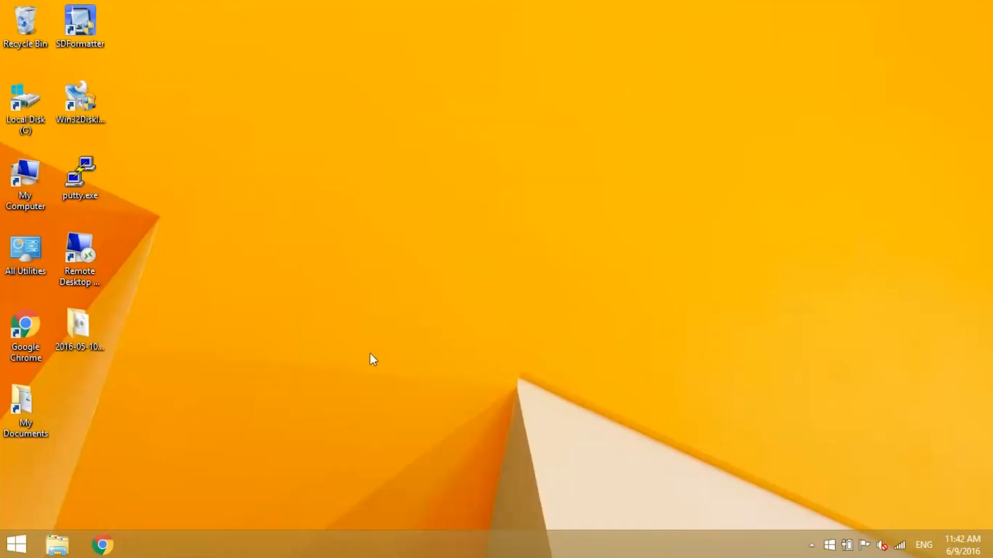
right_click(15, 544)
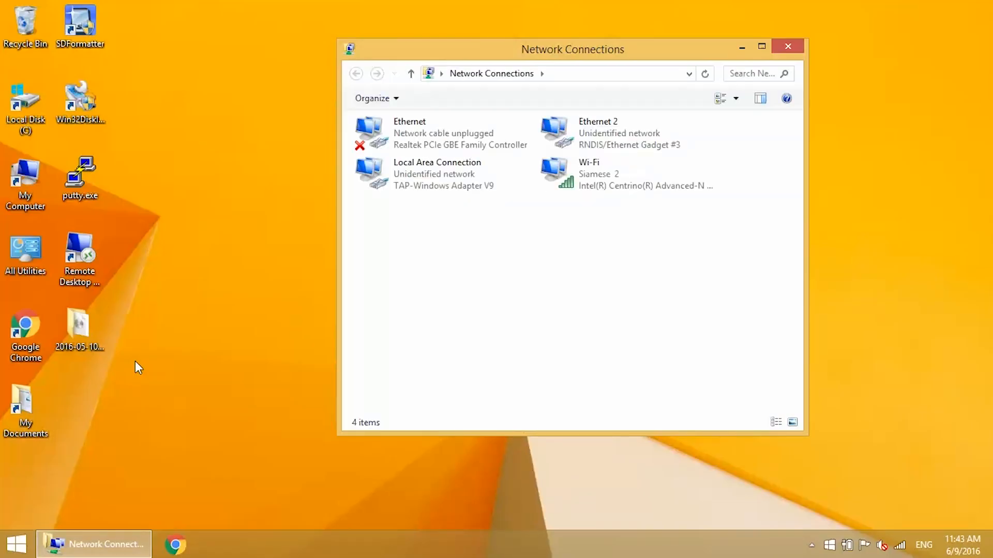
click(627, 133)
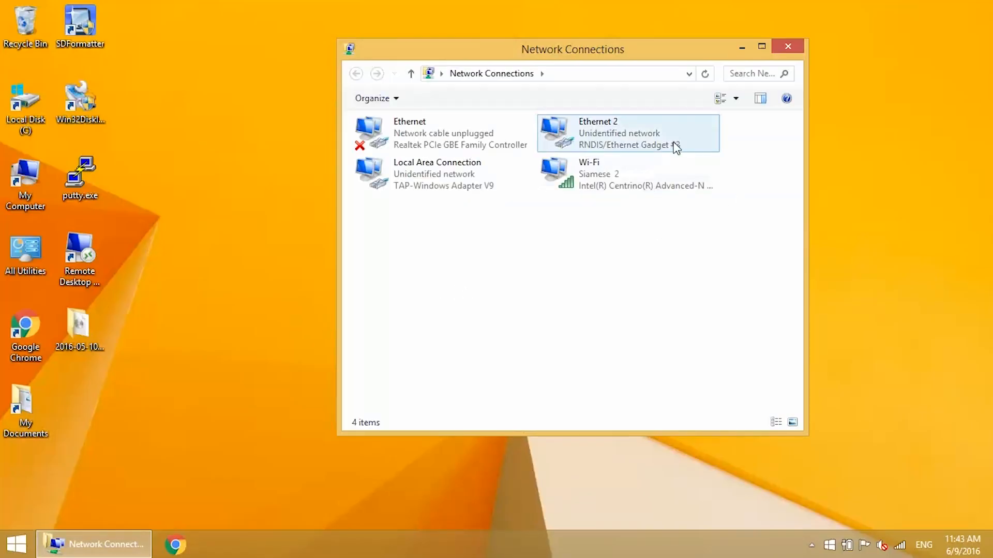
click(627, 134)
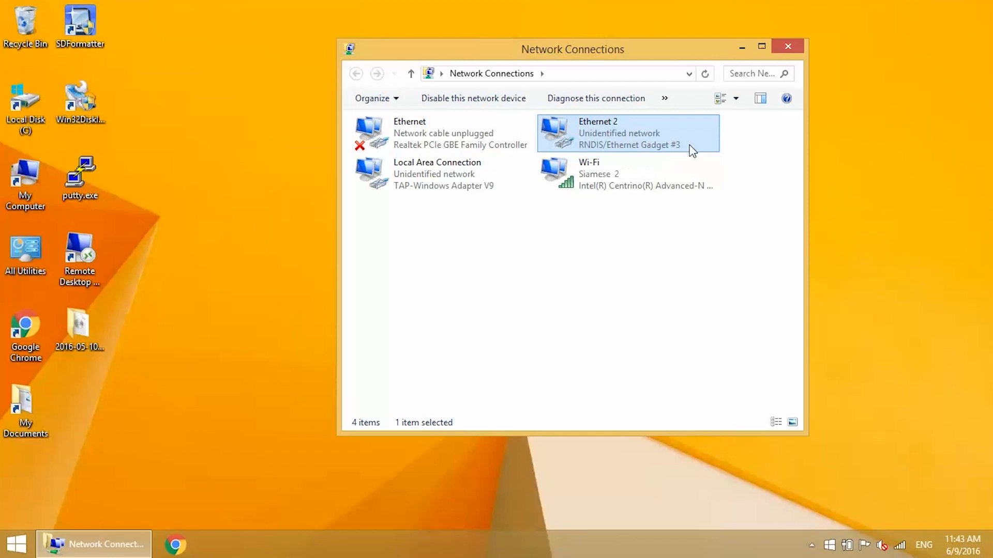
mouse_move(687, 152)
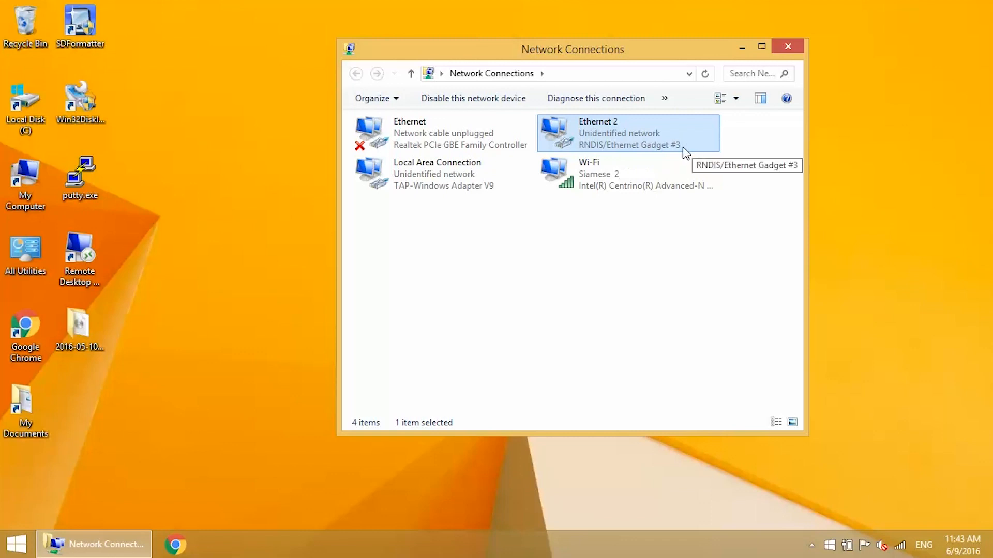
mouse_move(689, 154)
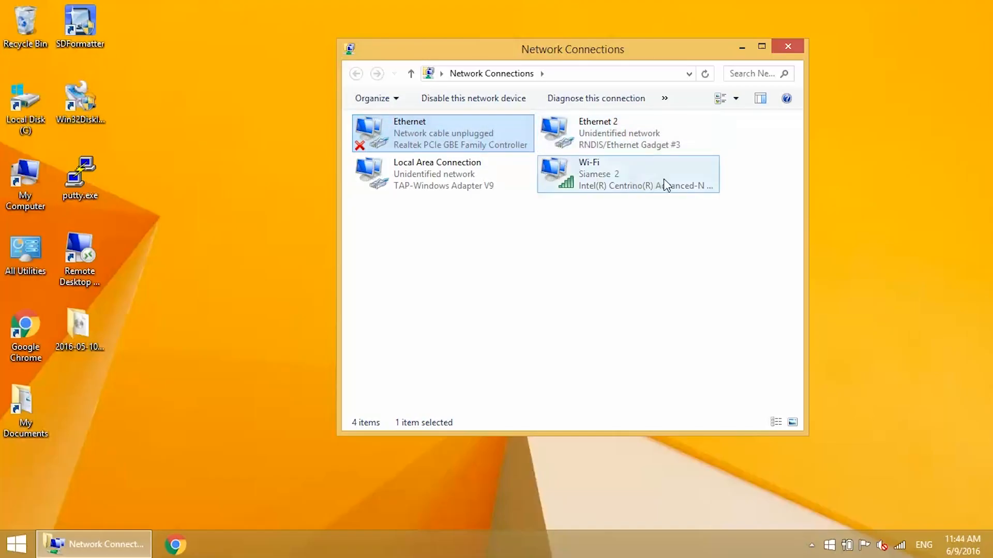
mouse_move(668, 184)
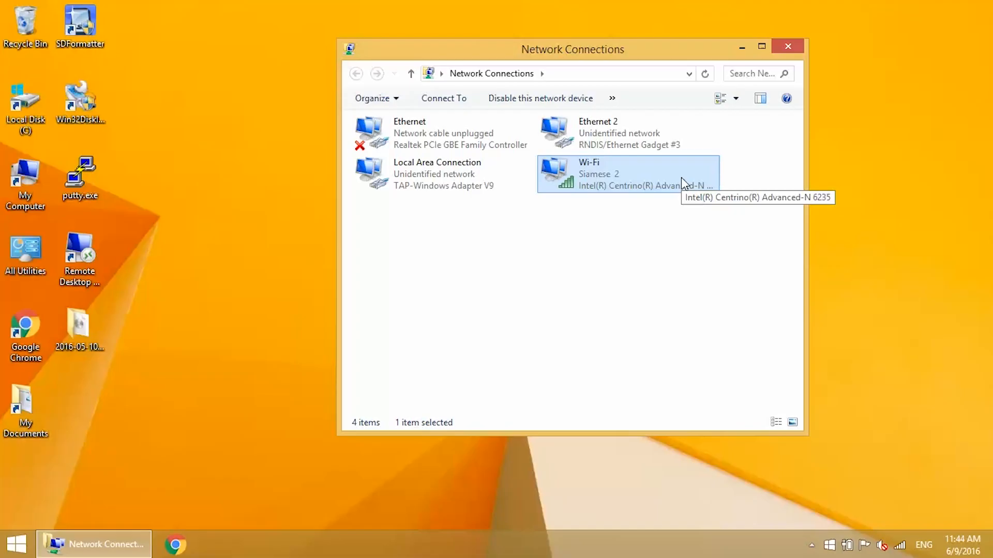
Bring up the Wi-Fi connection's properties at the Sharing settings.
right_click(683, 184)
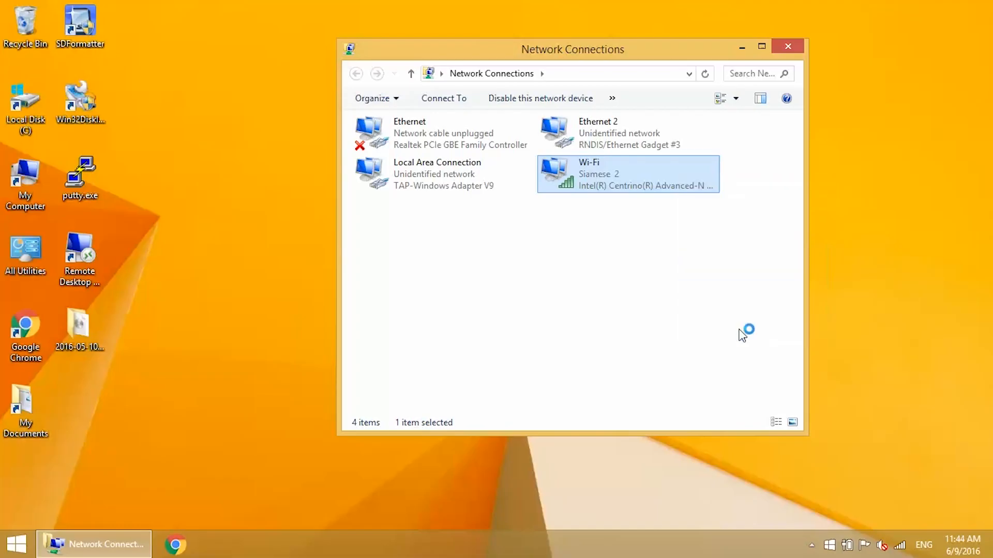
mouse_move(742, 335)
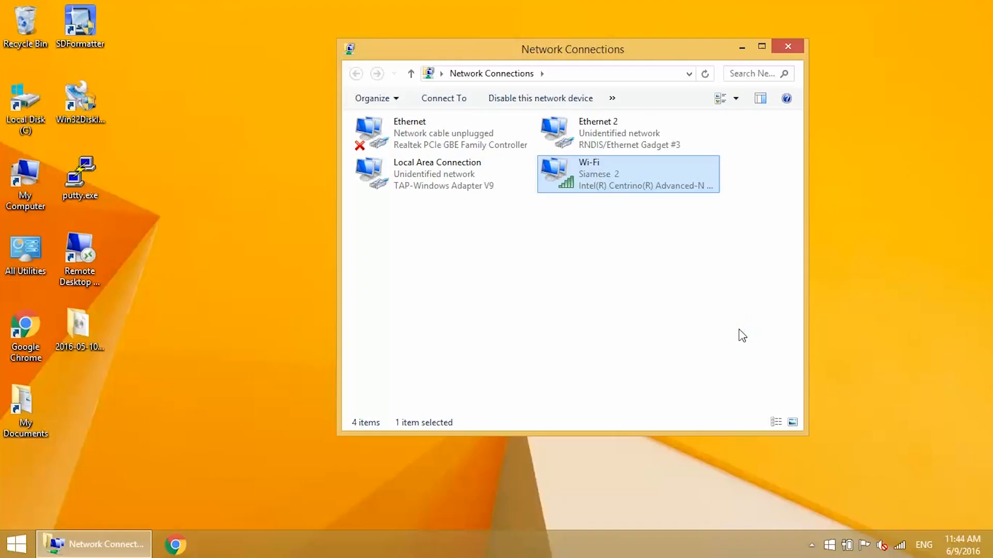
double_click(627, 174)
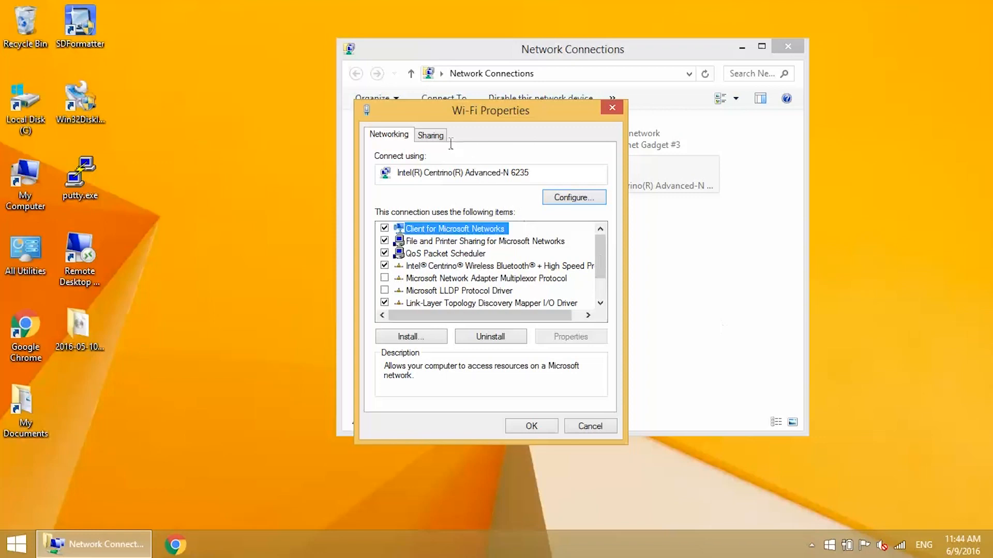
click(430, 135)
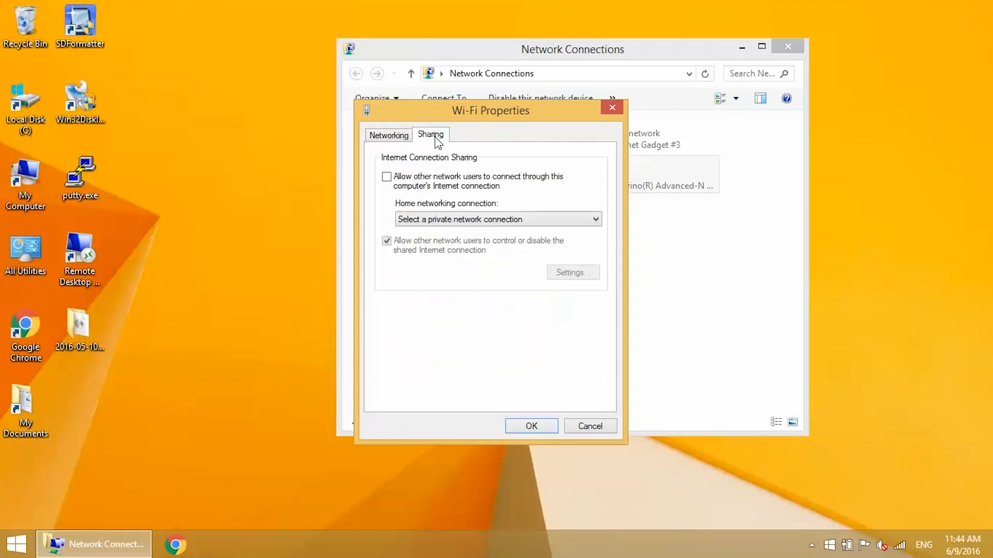
mouse_move(509, 188)
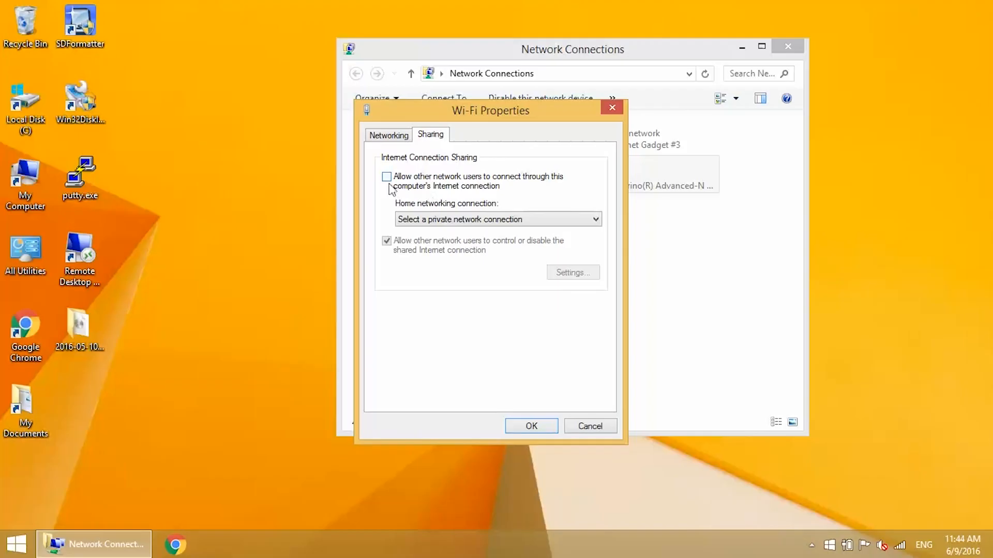
Allow other network users to share Wi-Fi internet with Ethernet 2 as home network, and confirm.
click(386, 177)
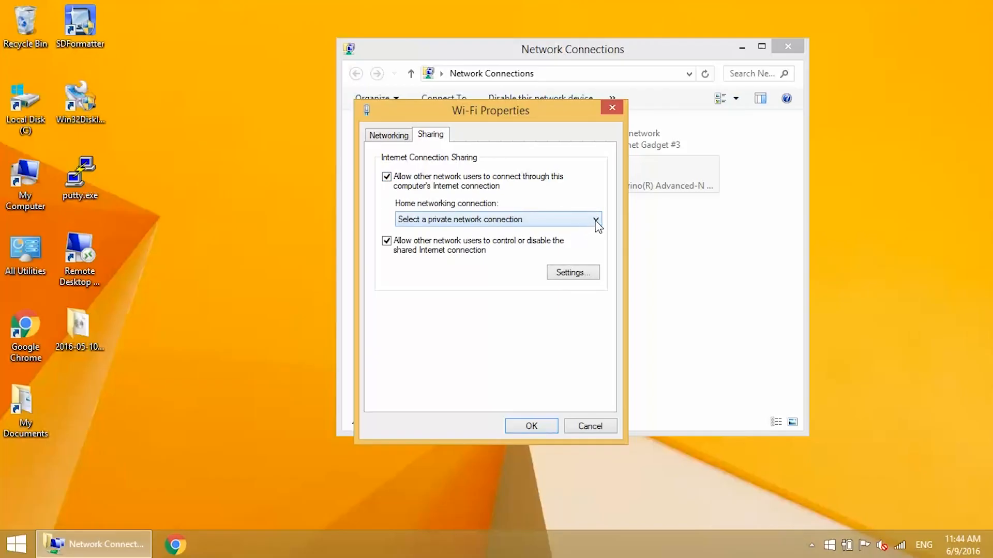
click(593, 219)
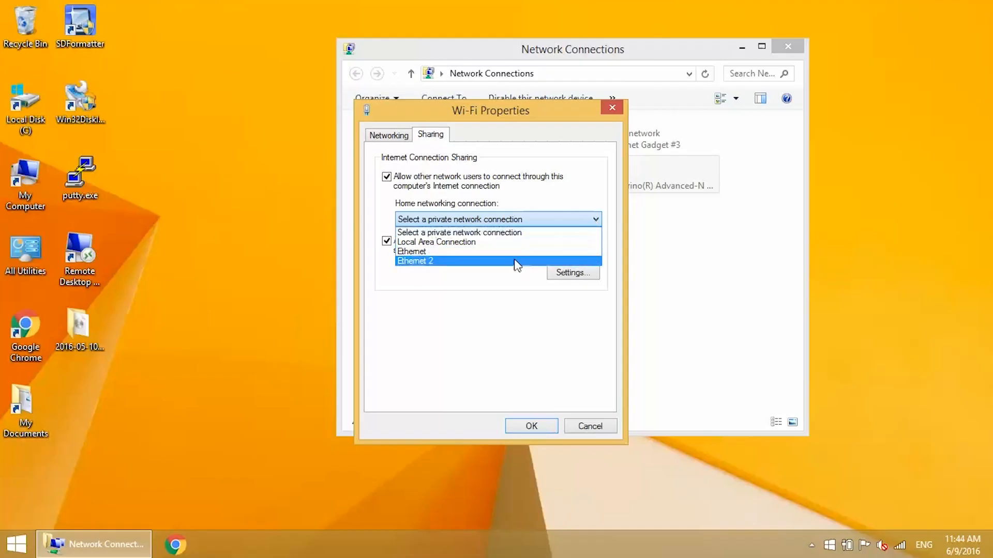
mouse_move(495, 269)
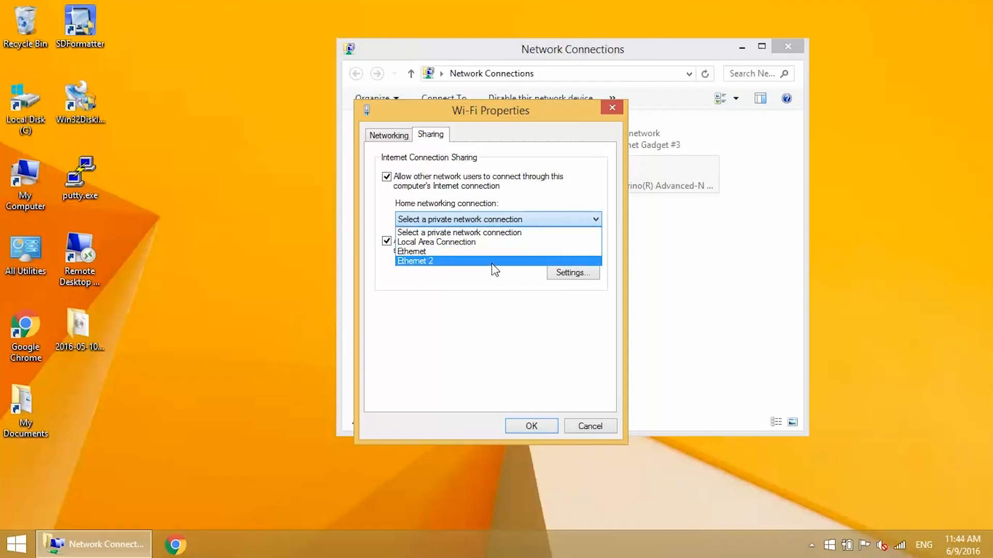
click(416, 261)
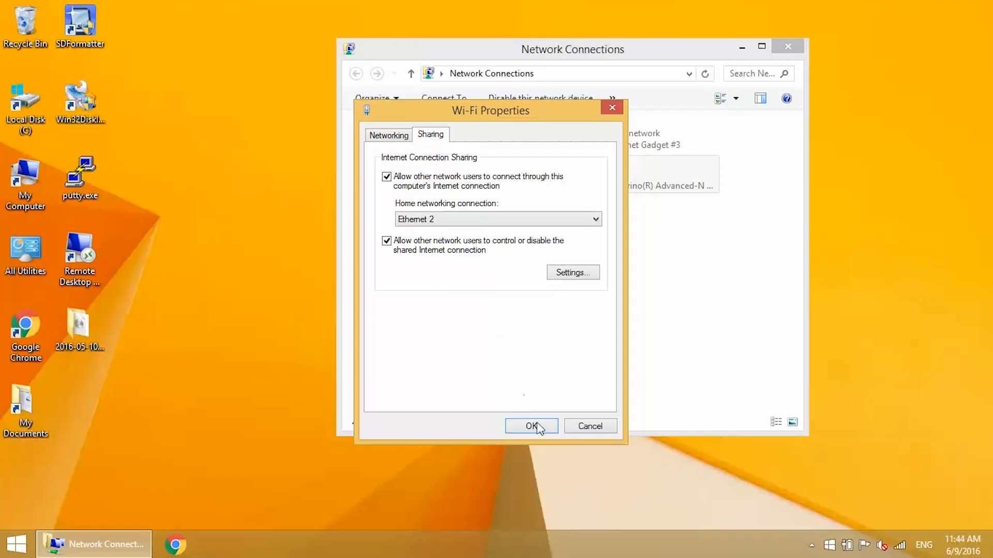
click(530, 426)
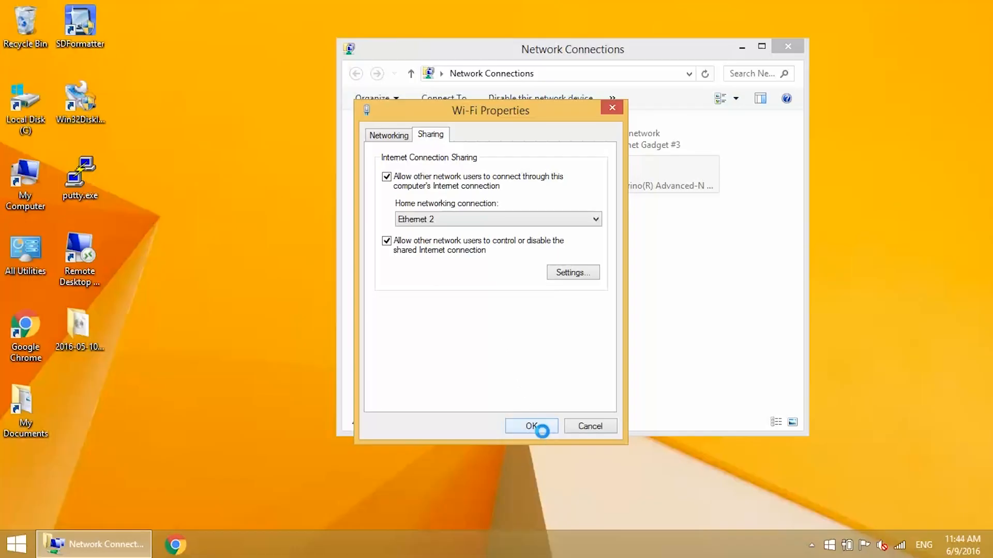
click(530, 426)
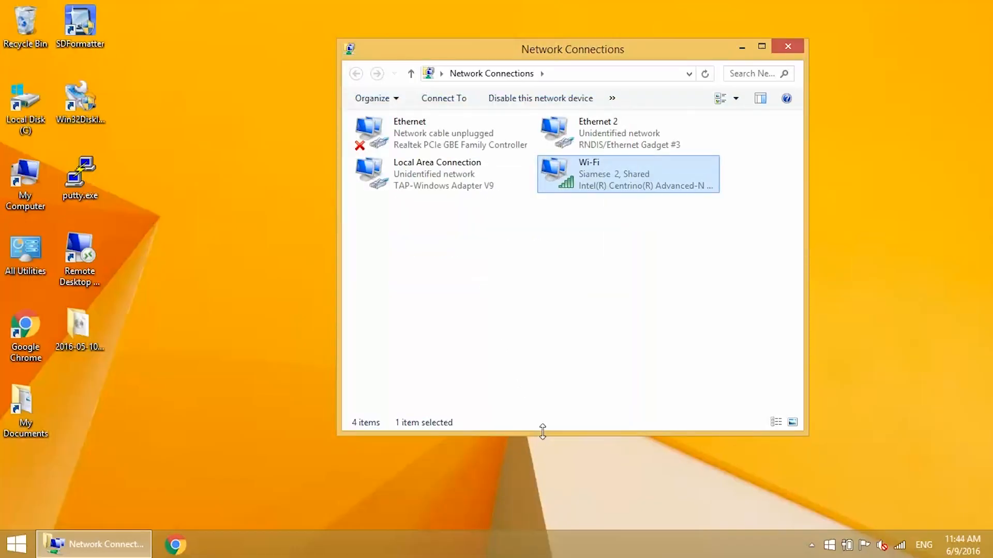
mouse_move(655, 284)
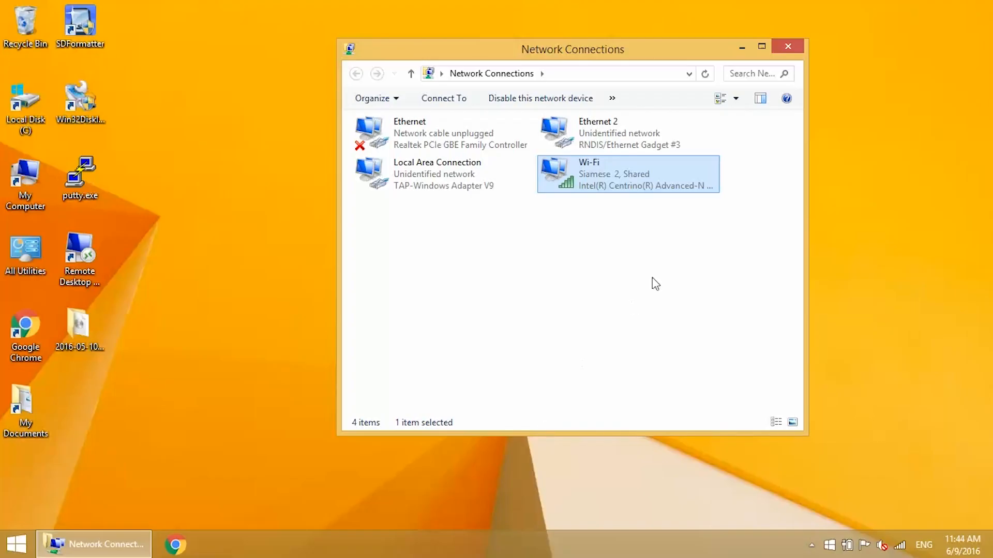
Close Network Connections, relaunch PuTTY and log in to raspberrypi.local as pi.
click(788, 46)
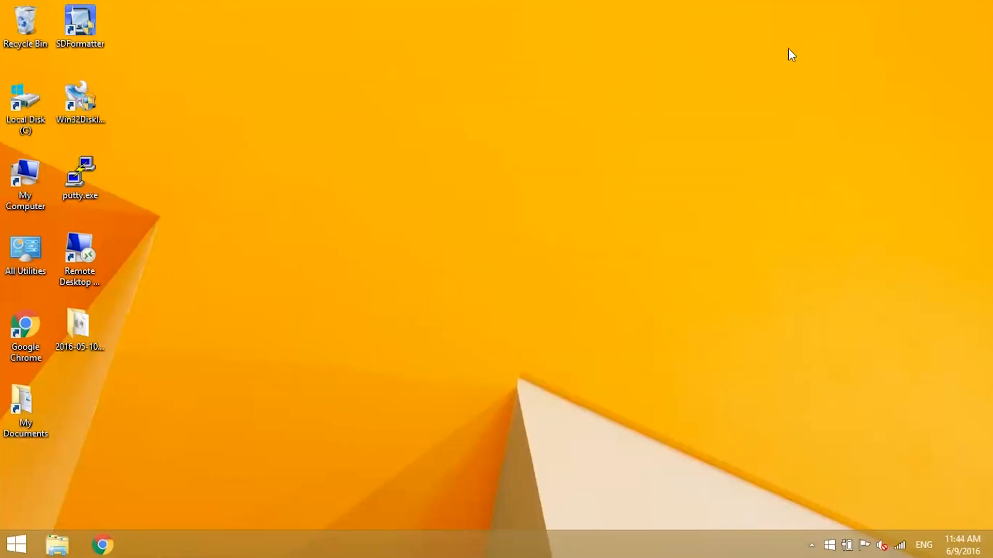
click(79, 177)
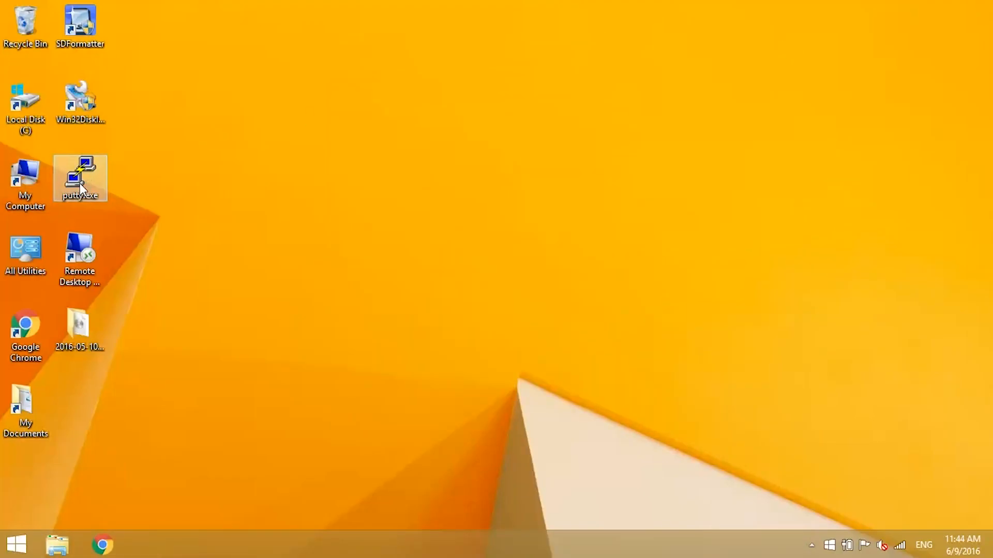
double_click(80, 177)
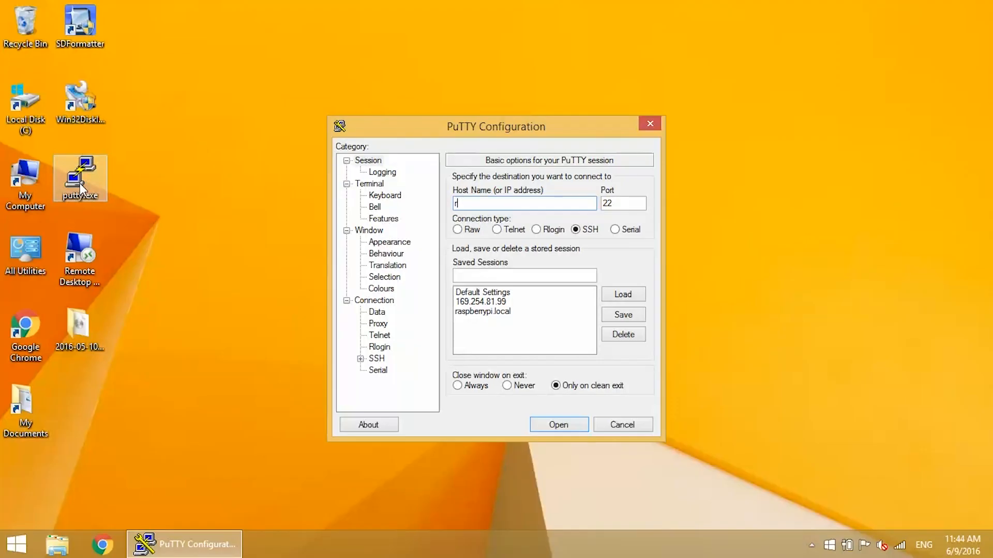
text(raspberrypi.loc)
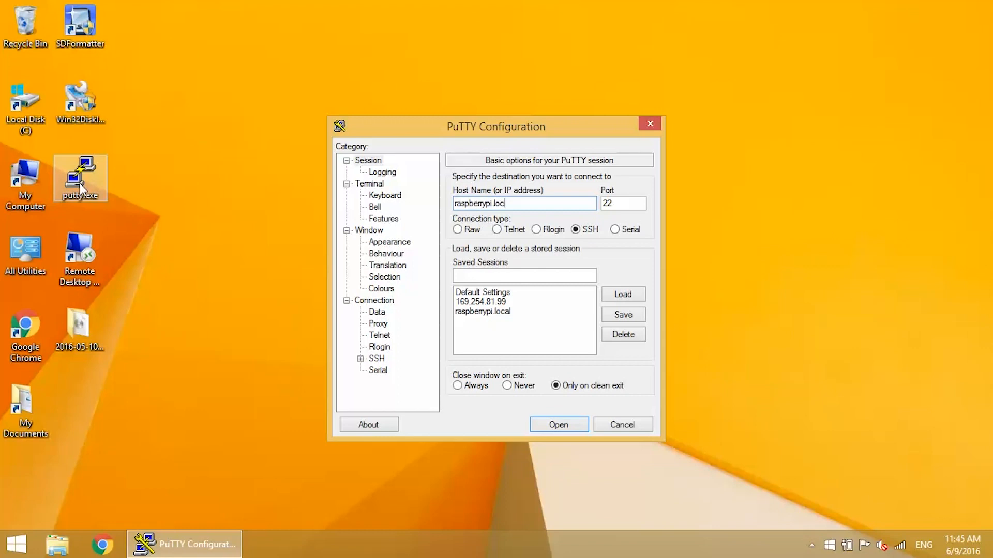
click(557, 425)
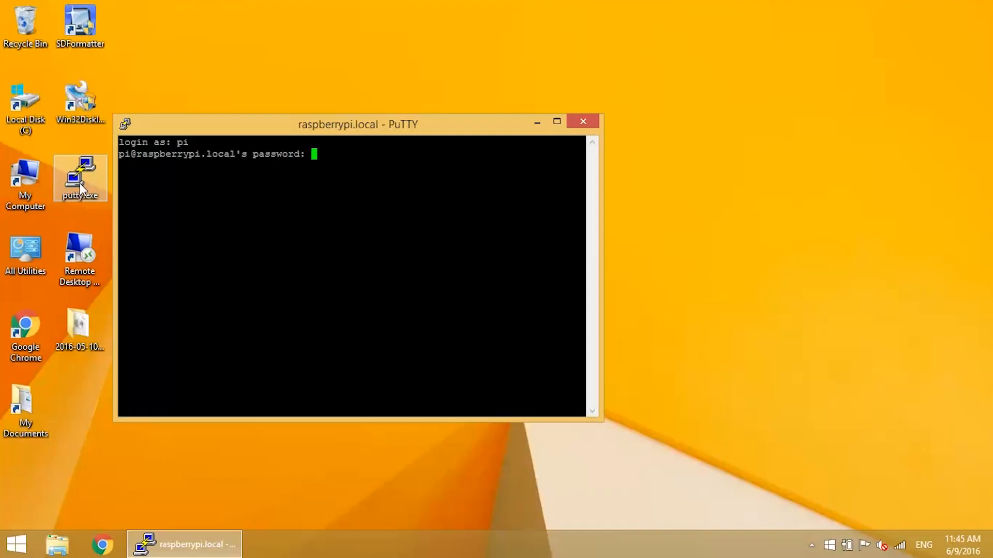
key(Return)
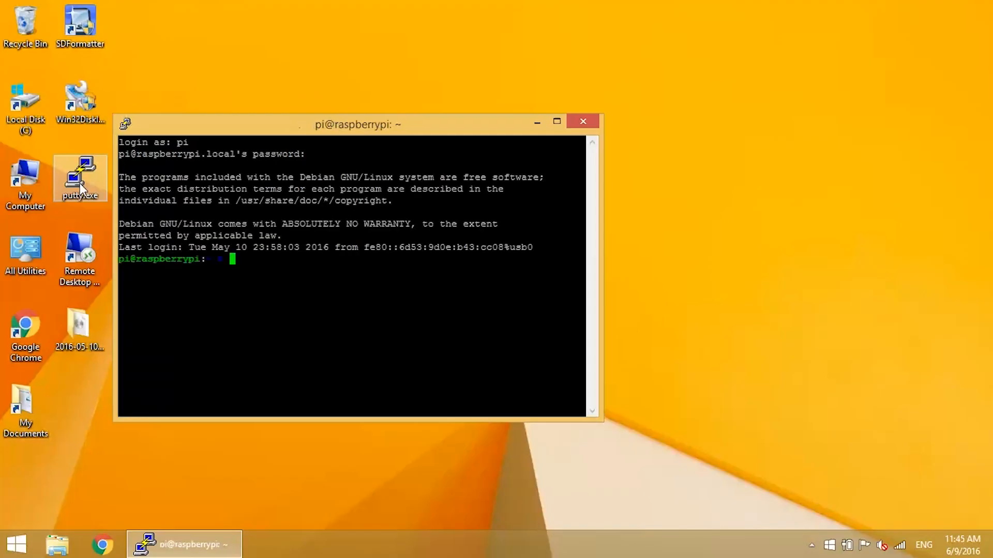
Run sudo reboot and acknowledge the closed-connection error.
text(sudo re)
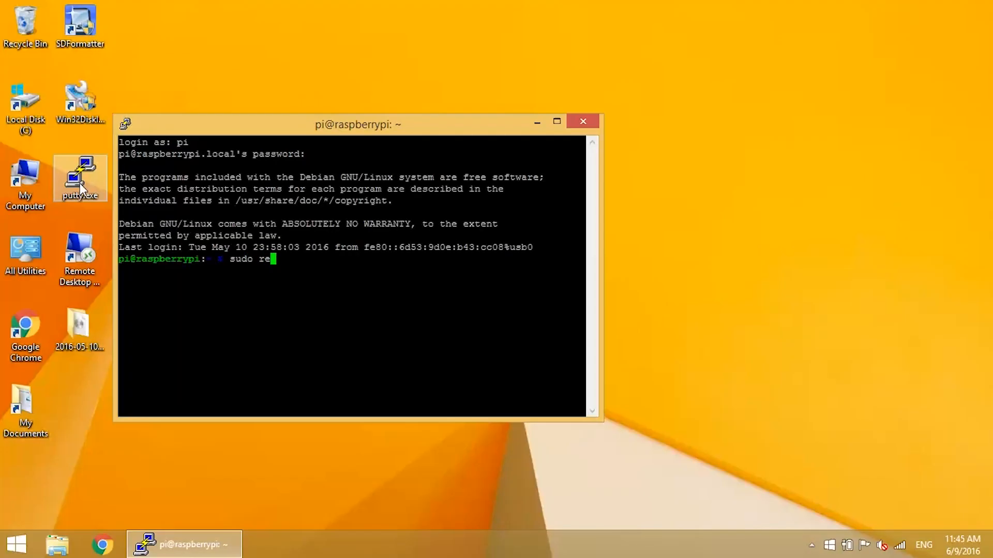
key(Return)
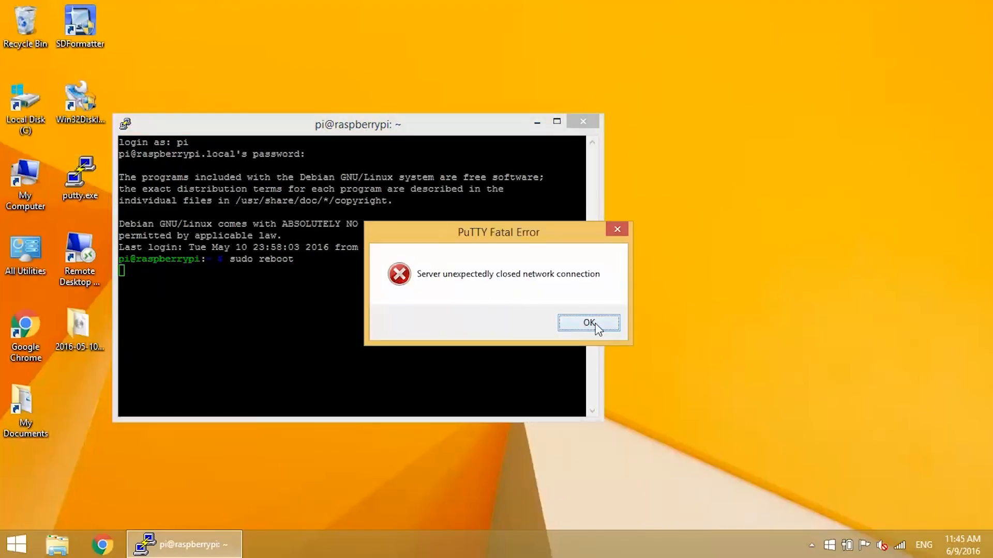
click(588, 323)
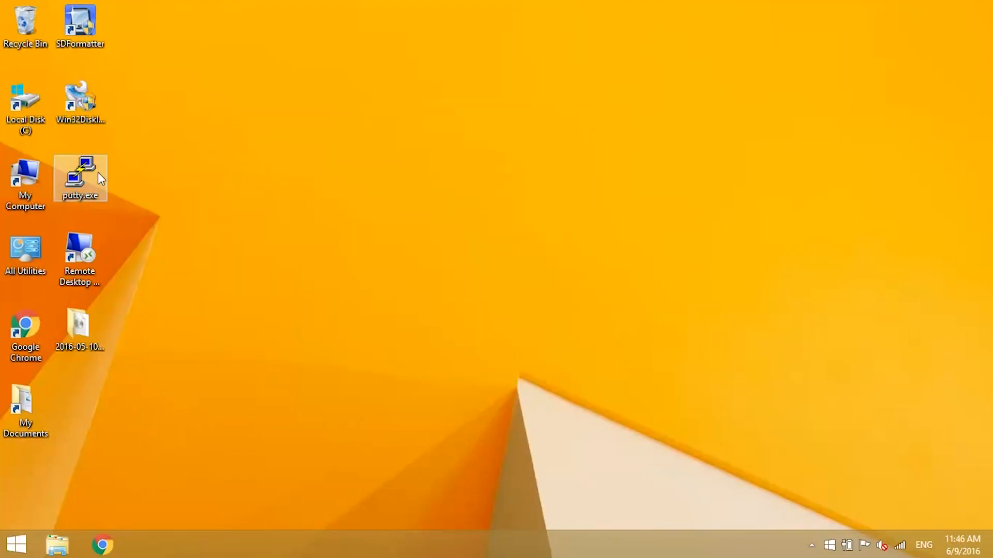
Relaunch PuTTY and open an SSH session to raspberrypi.local.
double_click(80, 174)
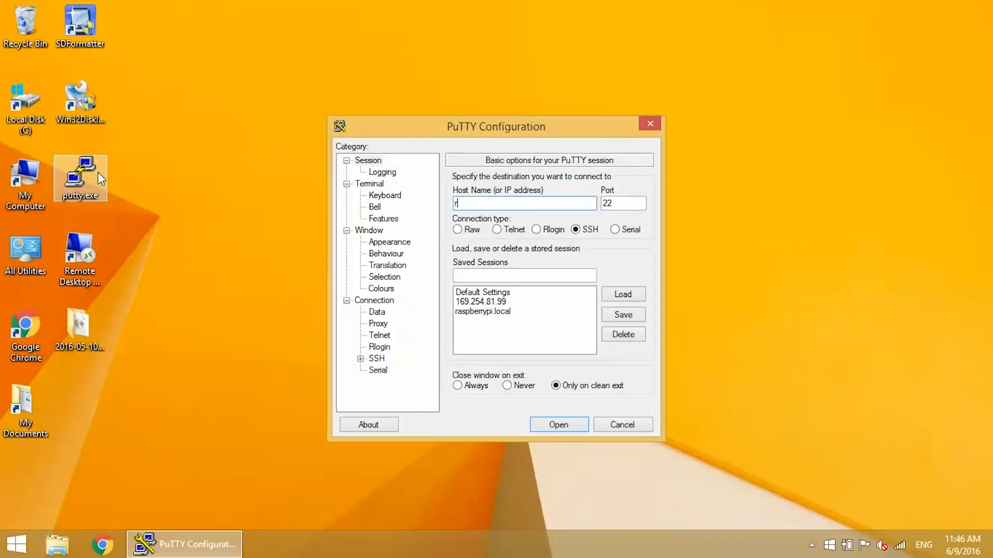
text(aspberry)
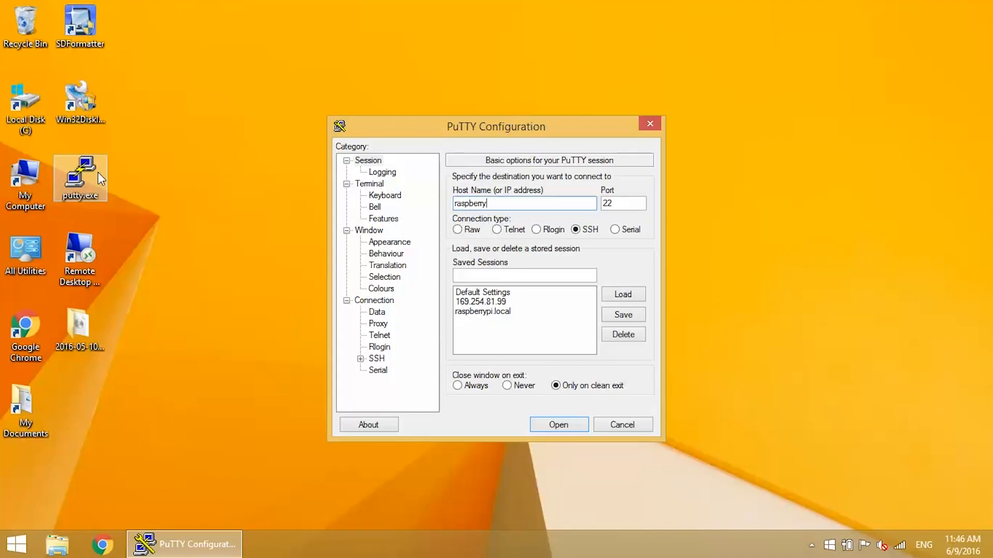
text(pi.l)
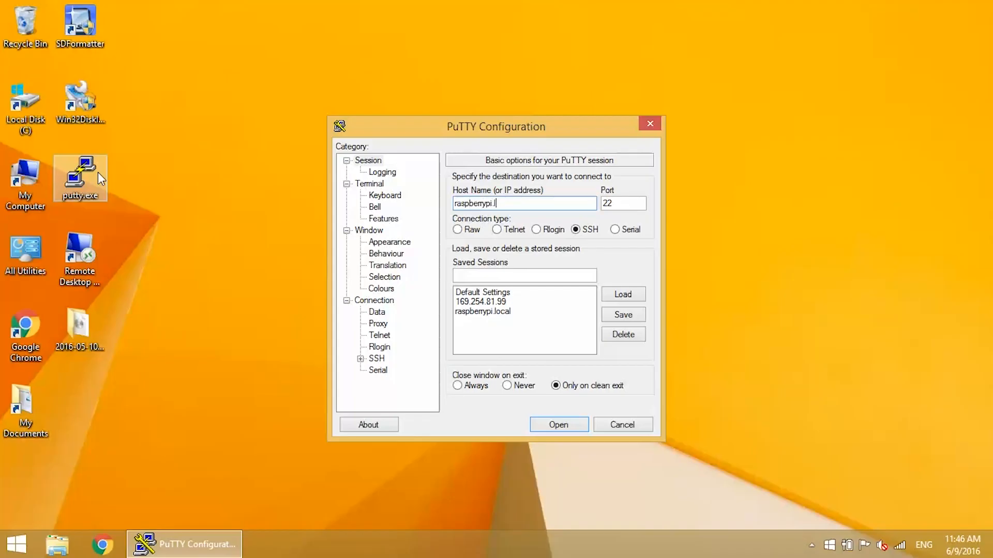
text(ocal)
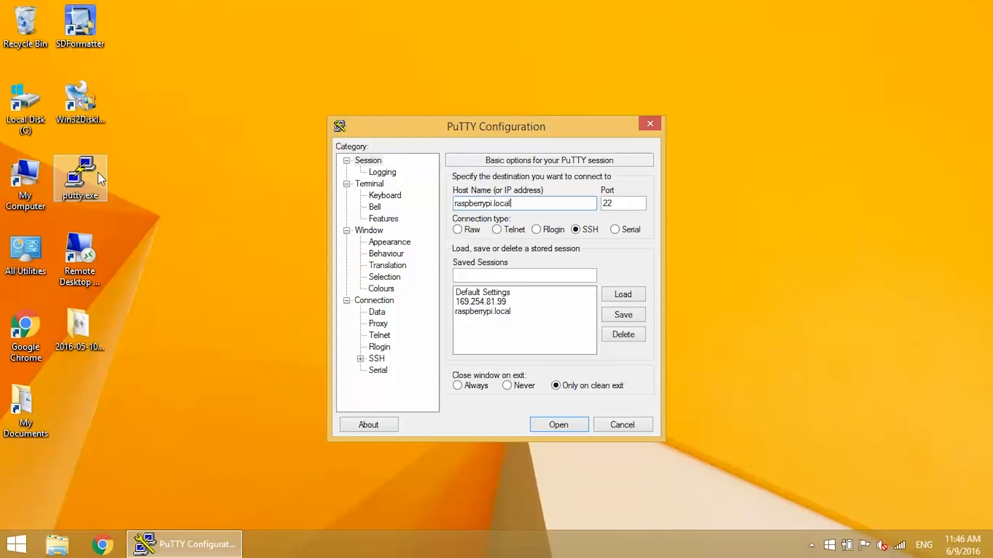
mouse_move(601, 468)
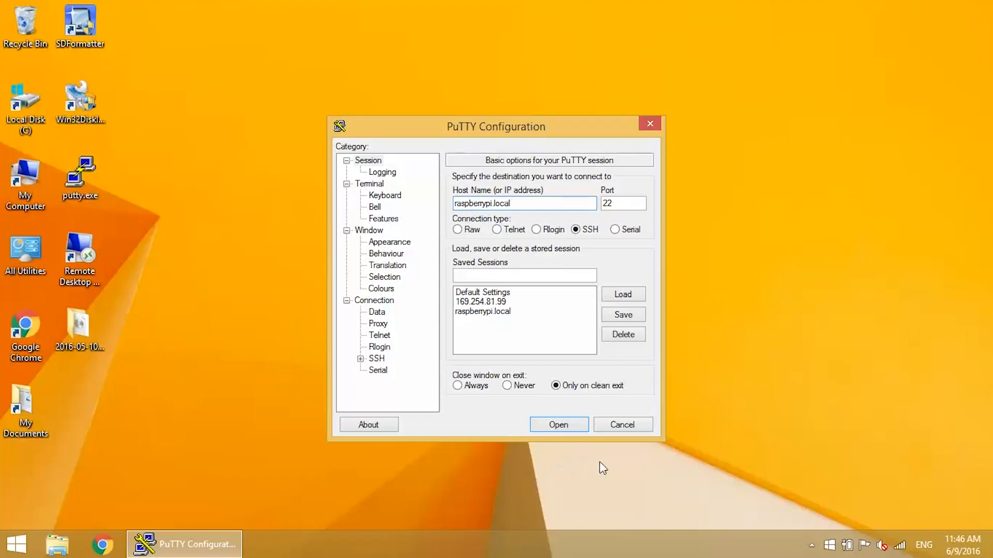
click(557, 424)
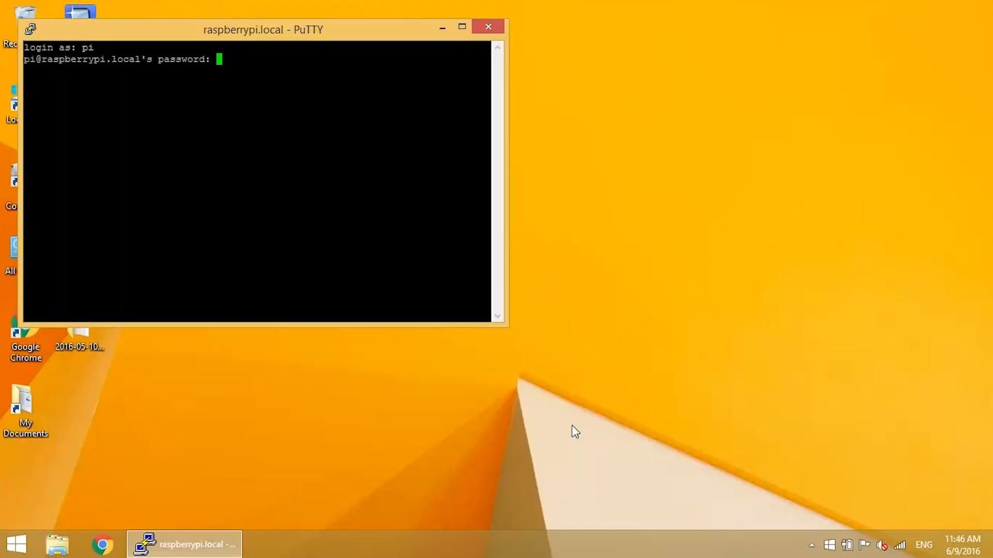
key(Return)
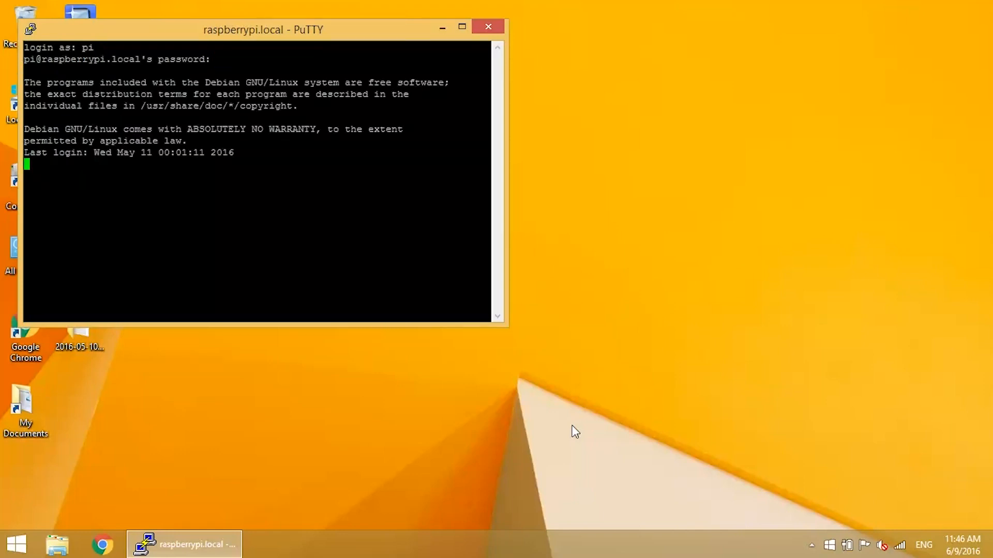
text(sudo)
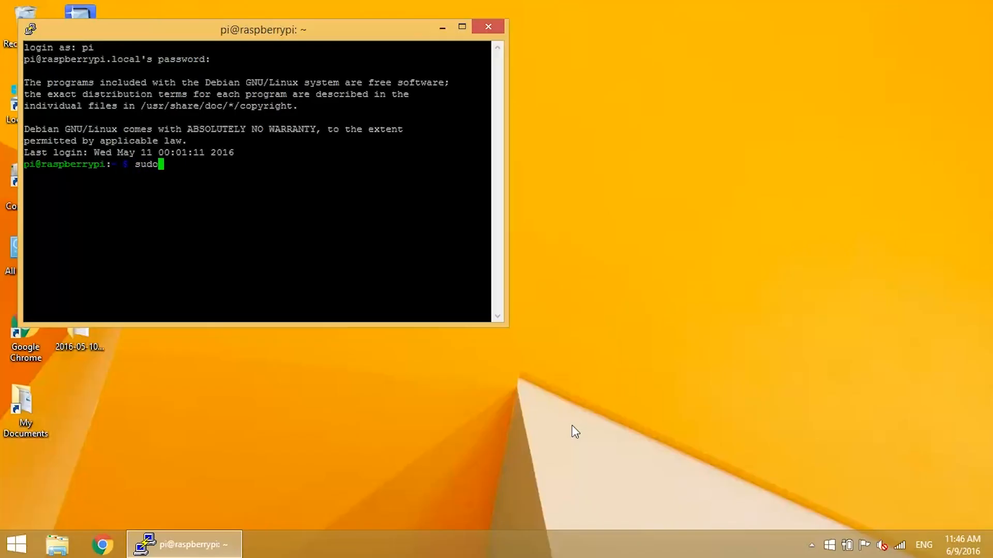
text(ping)
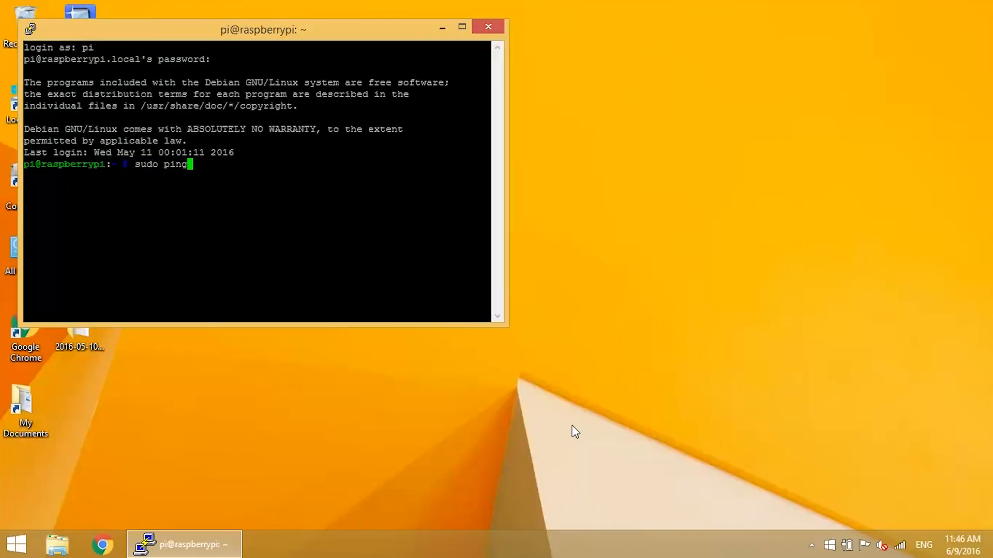
text(www.g)
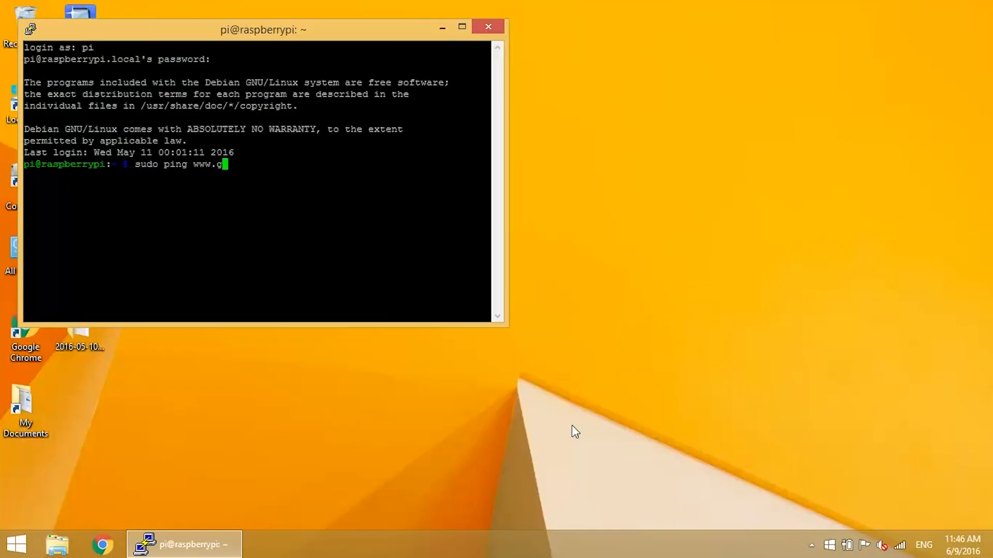
key(Return)
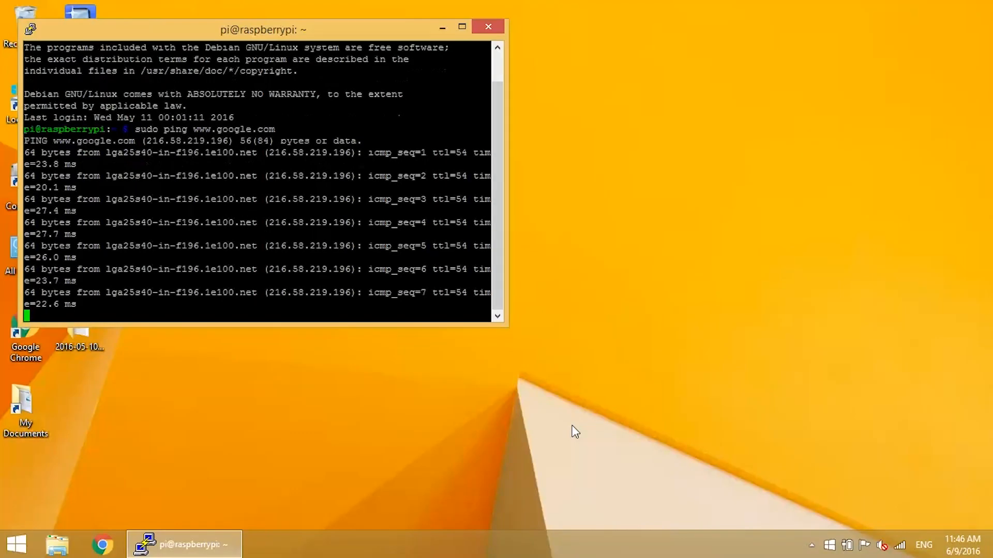
key(ctrl+c)
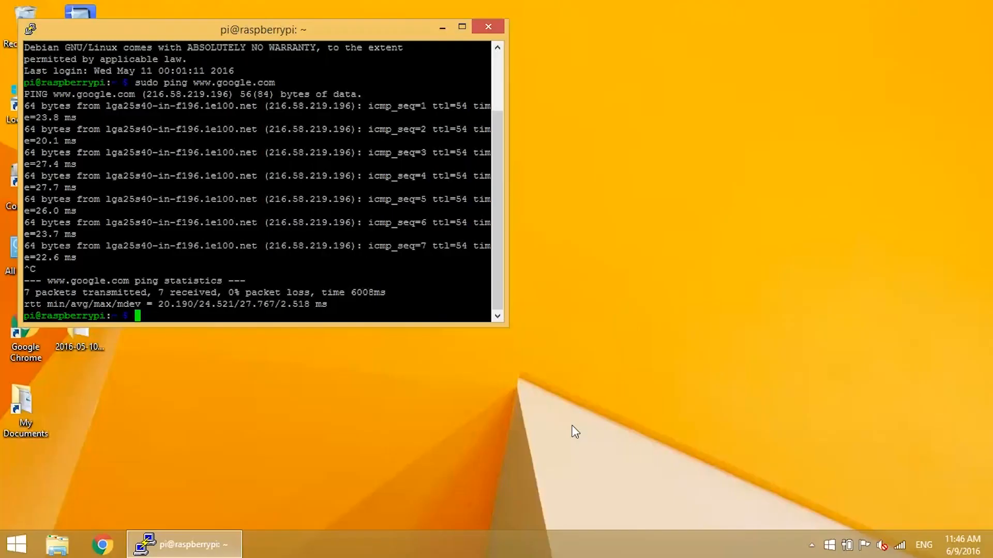
Install xrdp with sudo apt-get install xrdp, answering y, then run sudo reboot.
text(sudo)
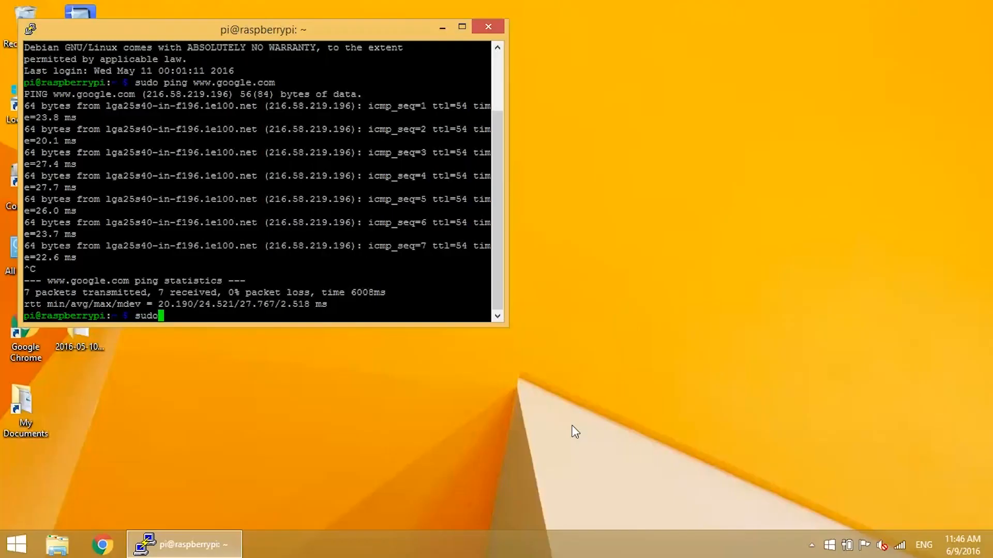
text(apt-g)
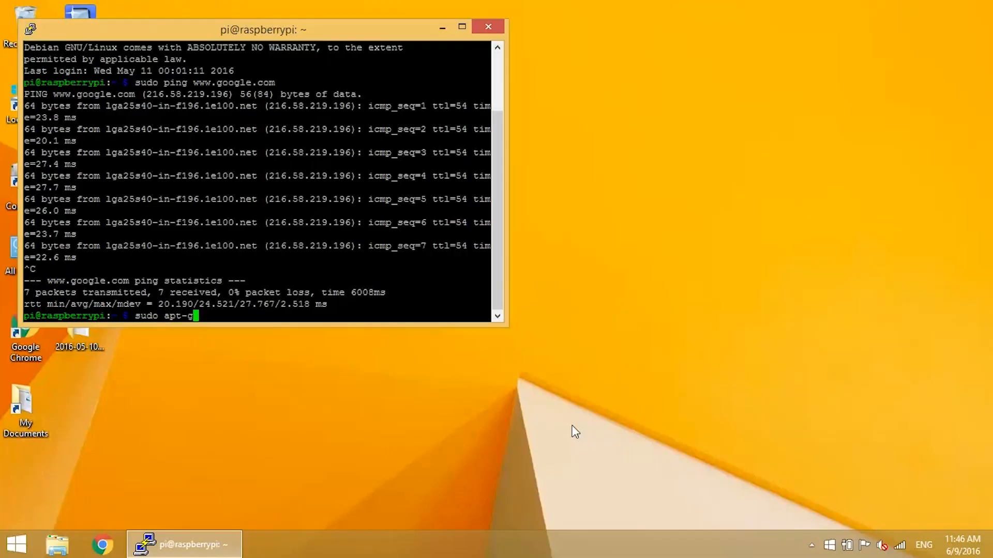
text(et install)
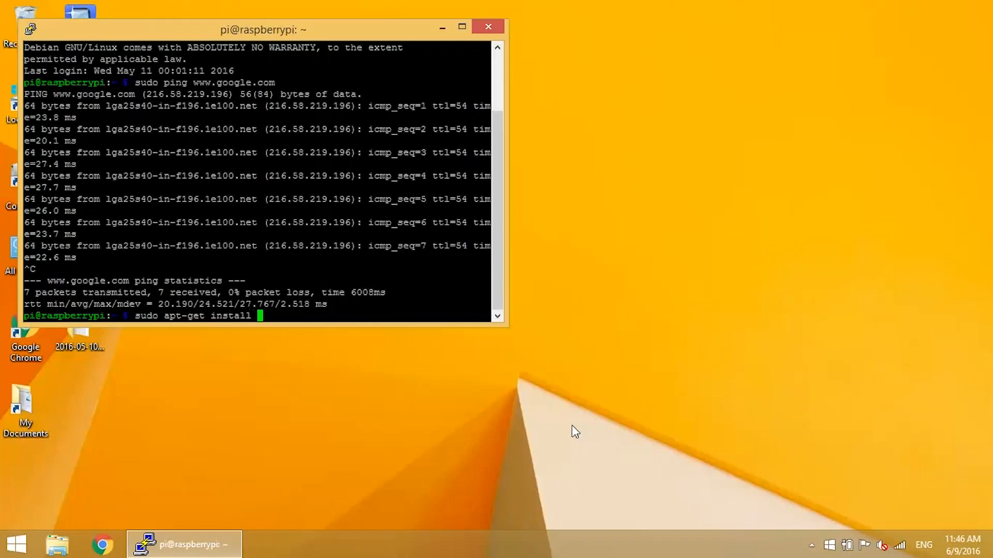
text(XRDP)
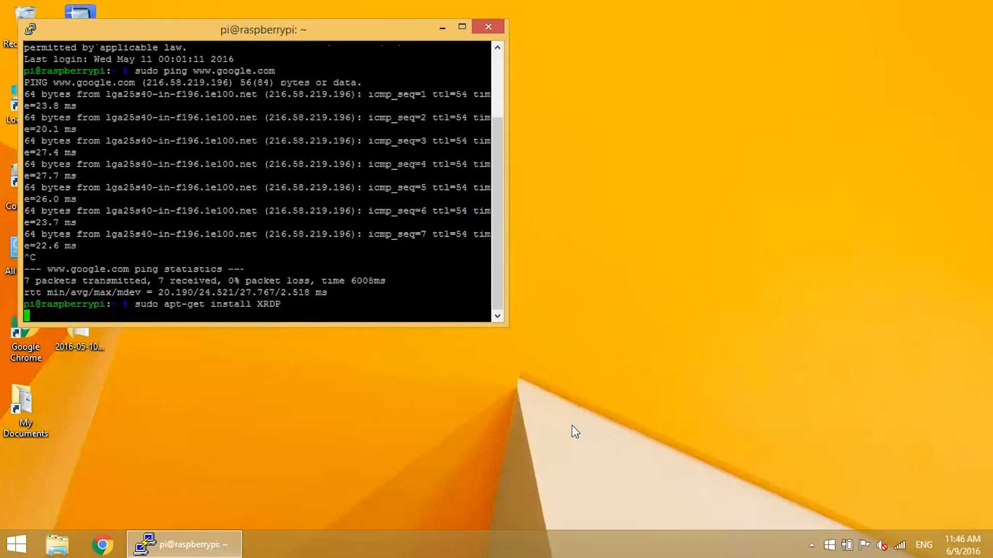
key(Return)
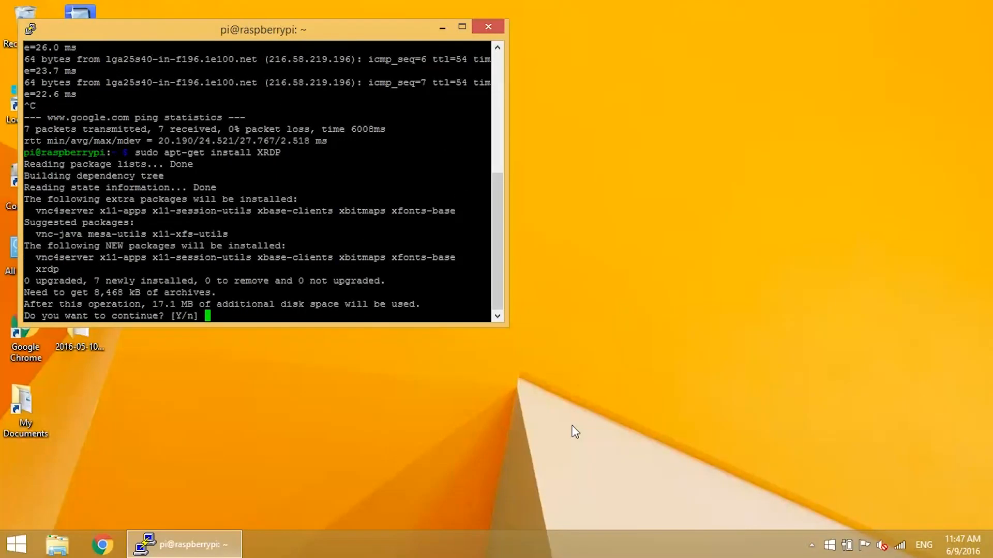
text(y)
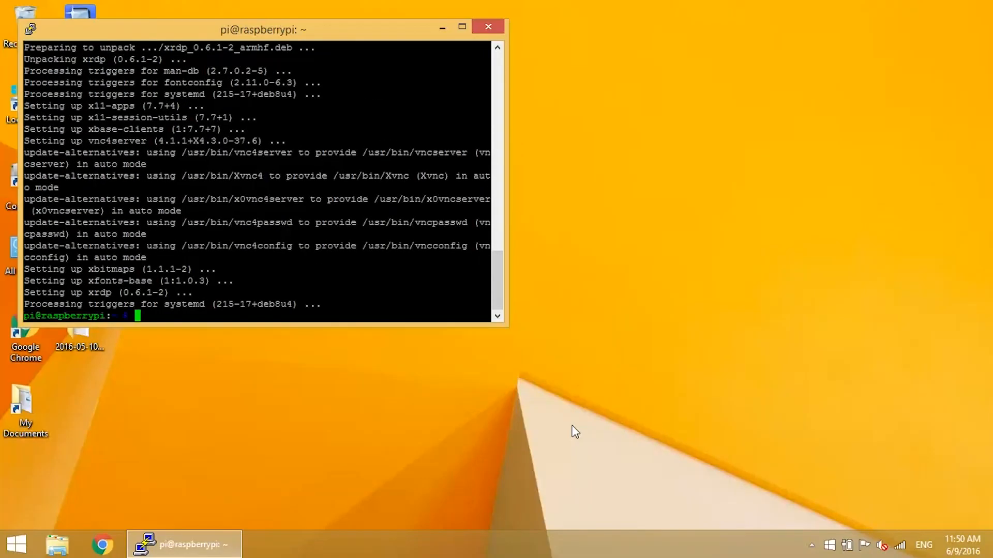
text(sudo reboot)
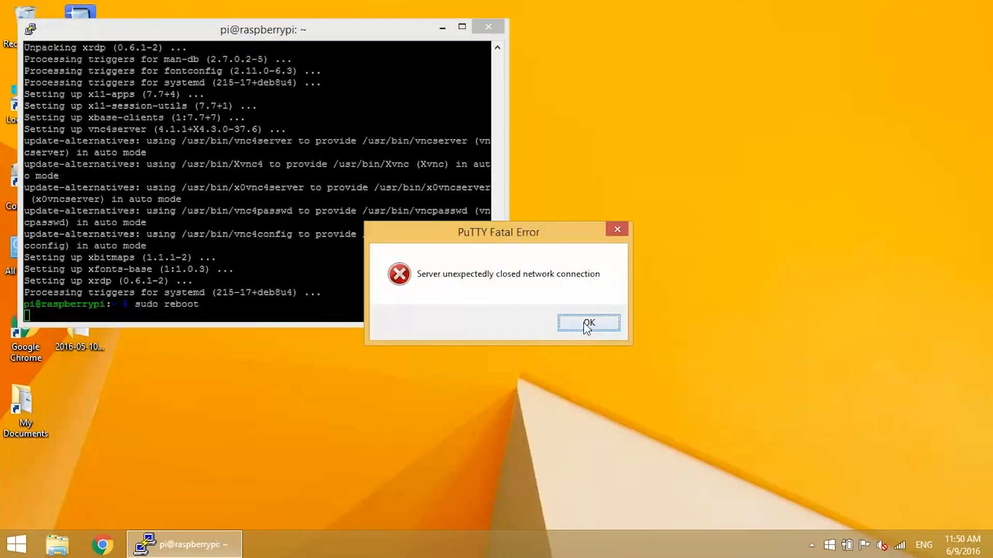
Dismiss the connection-closed error and close the inactive PuTTY window.
click(588, 323)
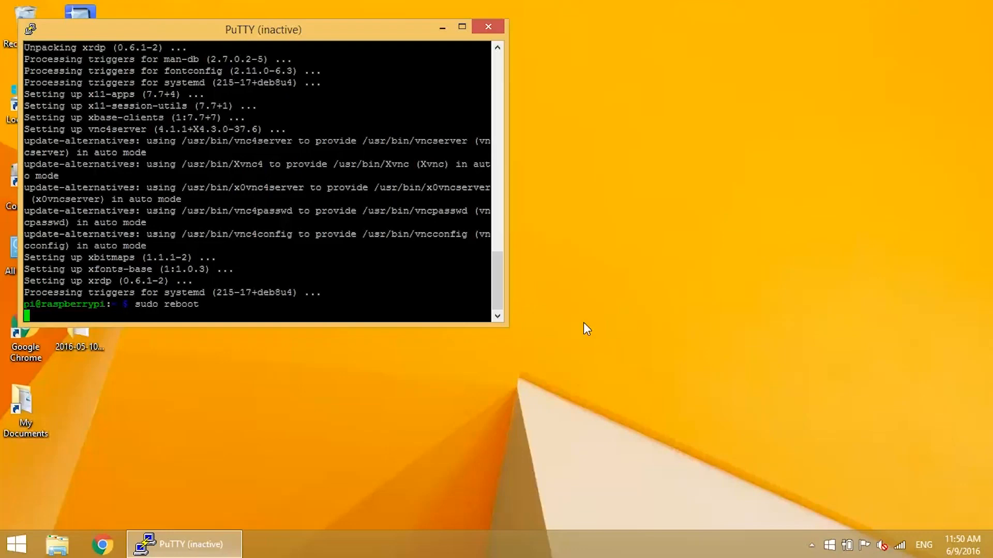
mouse_move(487, 27)
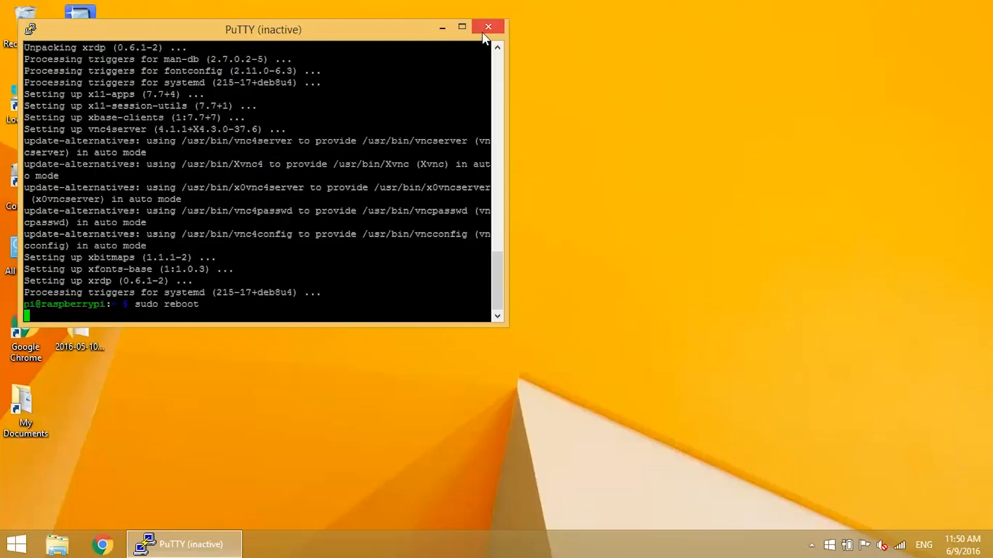
click(488, 27)
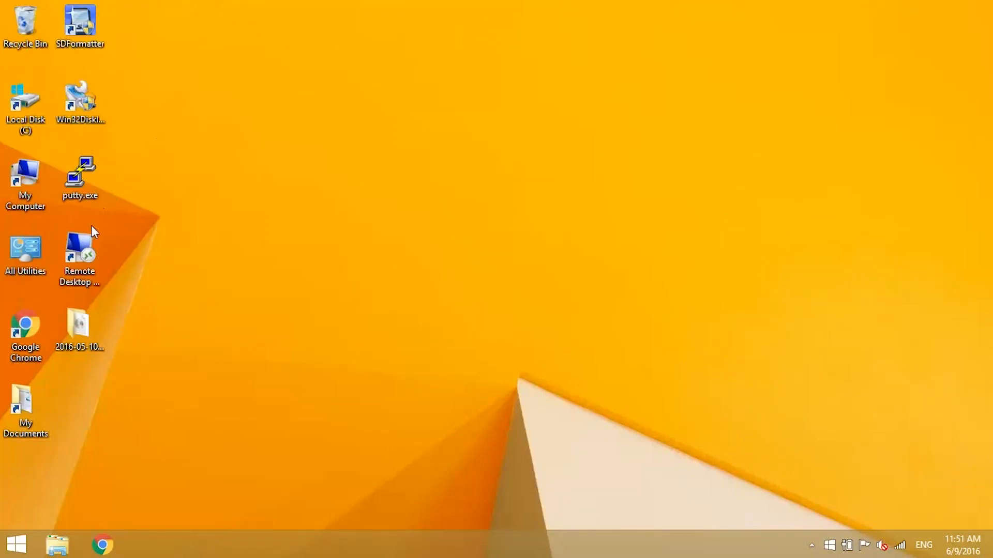
mouse_move(83, 247)
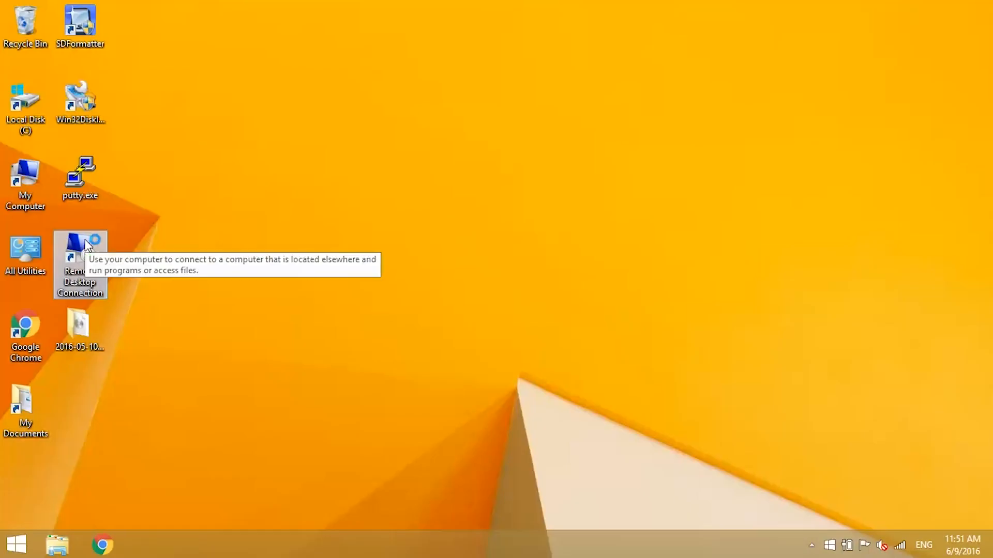
Launch Remote Desktop Connection and connect to raspberrypi.local, reaching the xrdp login.
double_click(79, 253)
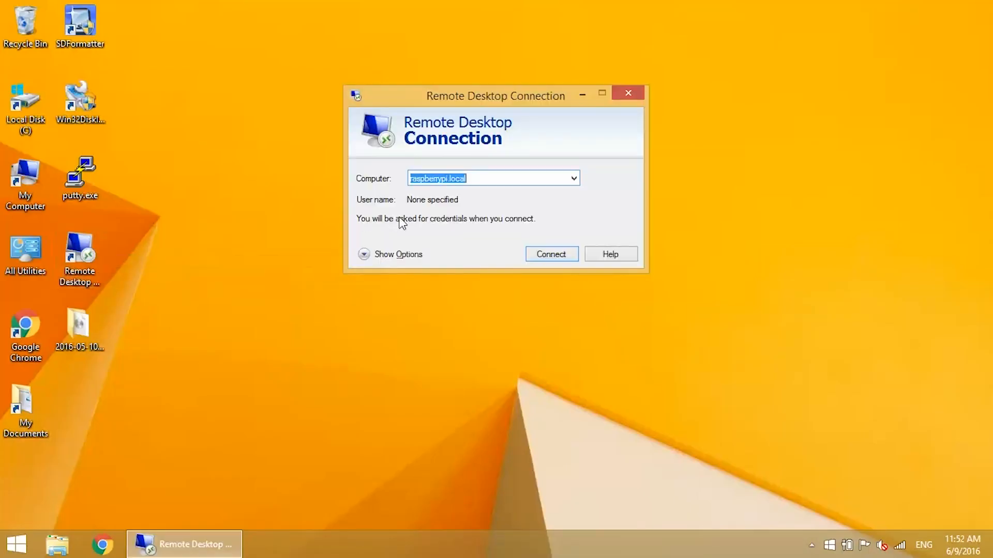
mouse_move(442, 193)
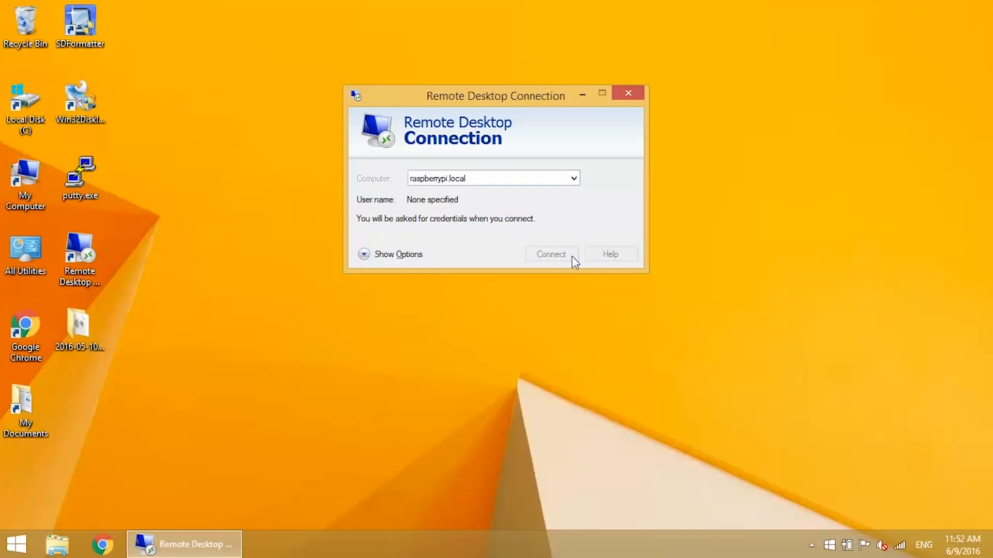
click(550, 255)
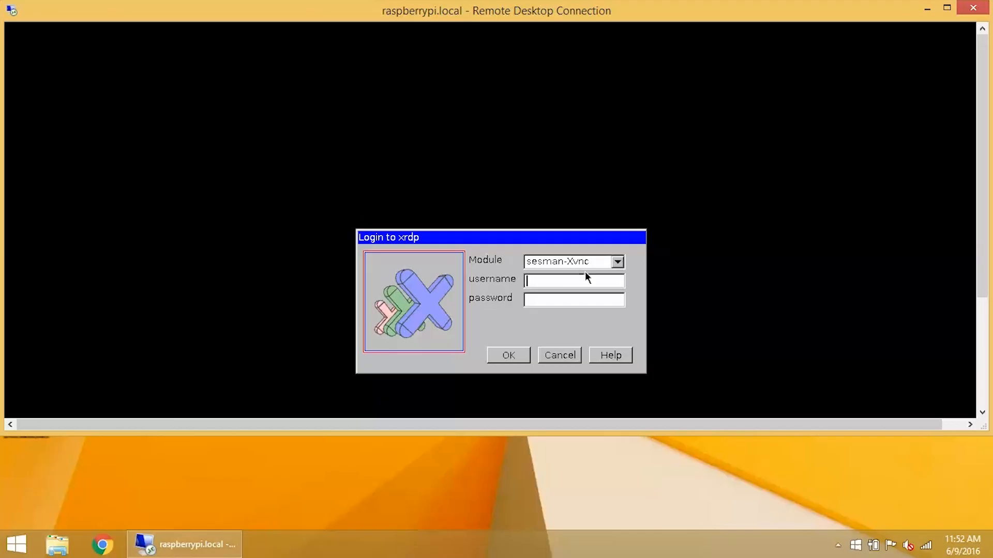
text(pi)
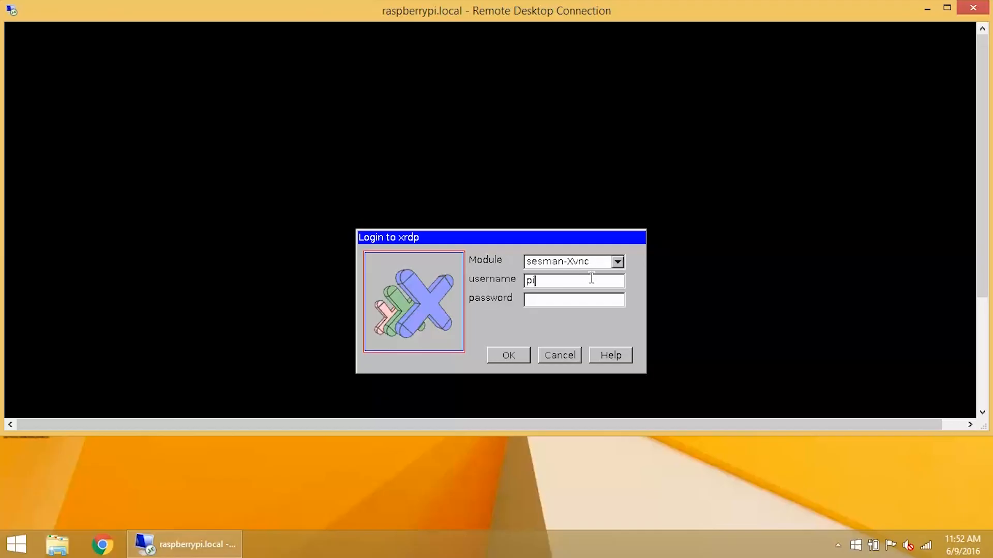
text(**)
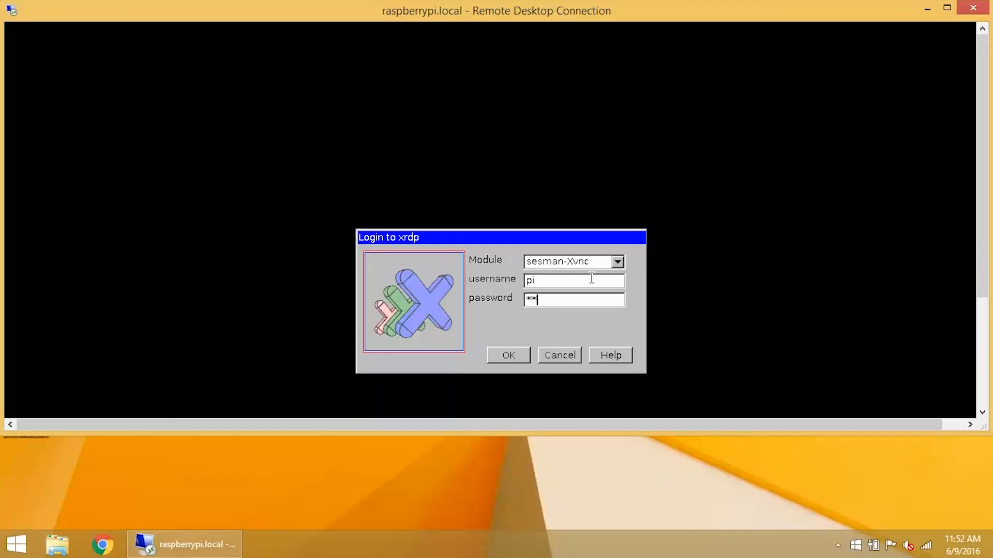
text(raspberry)
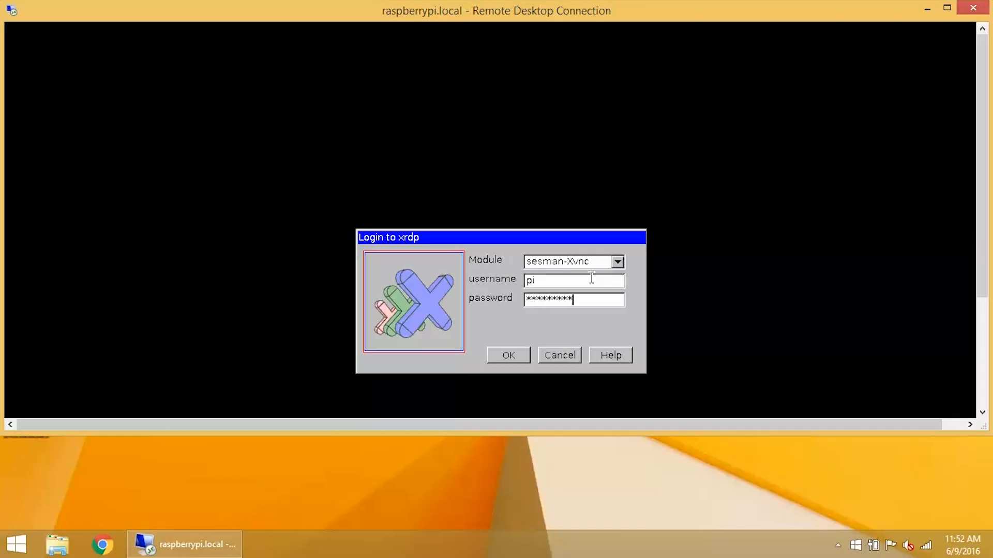
click(507, 355)
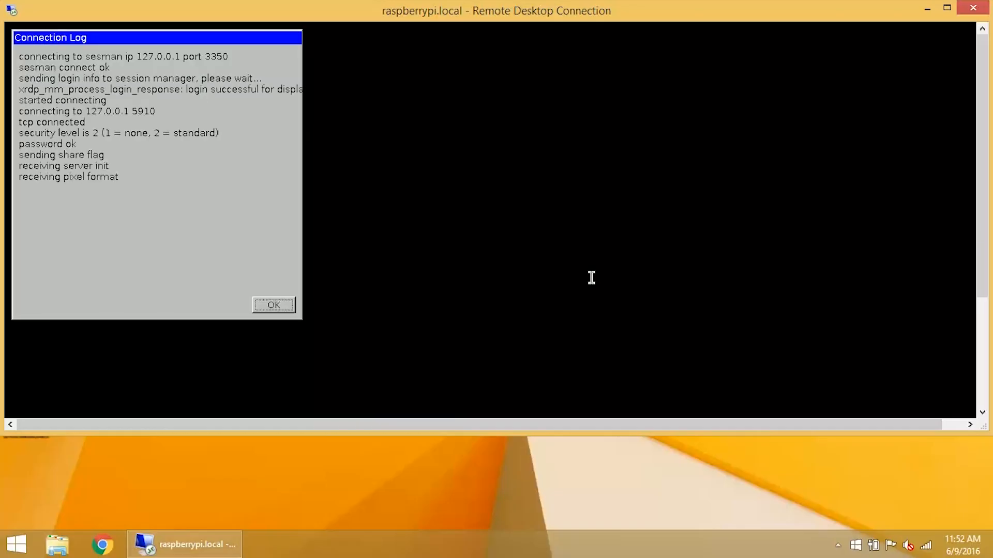
click(273, 304)
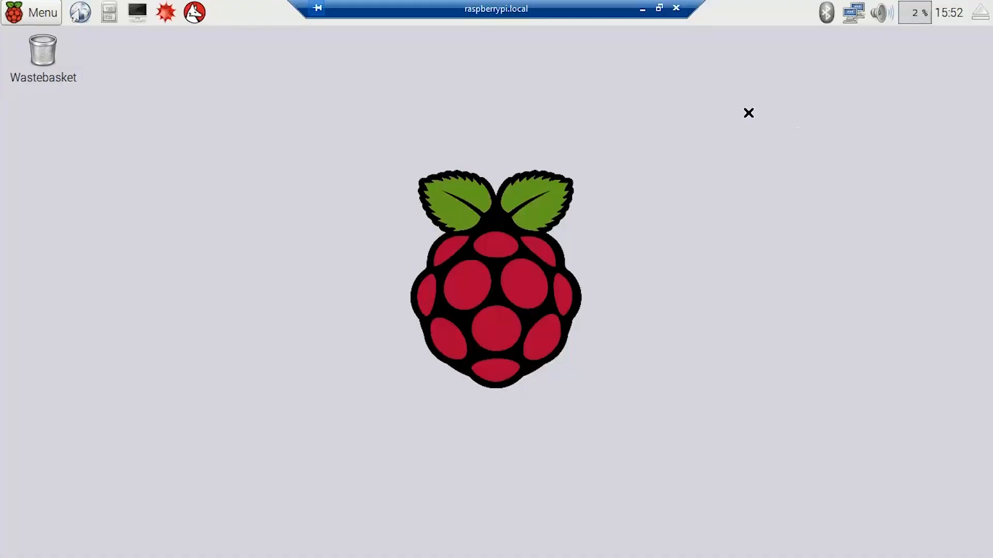
mouse_move(289, 216)
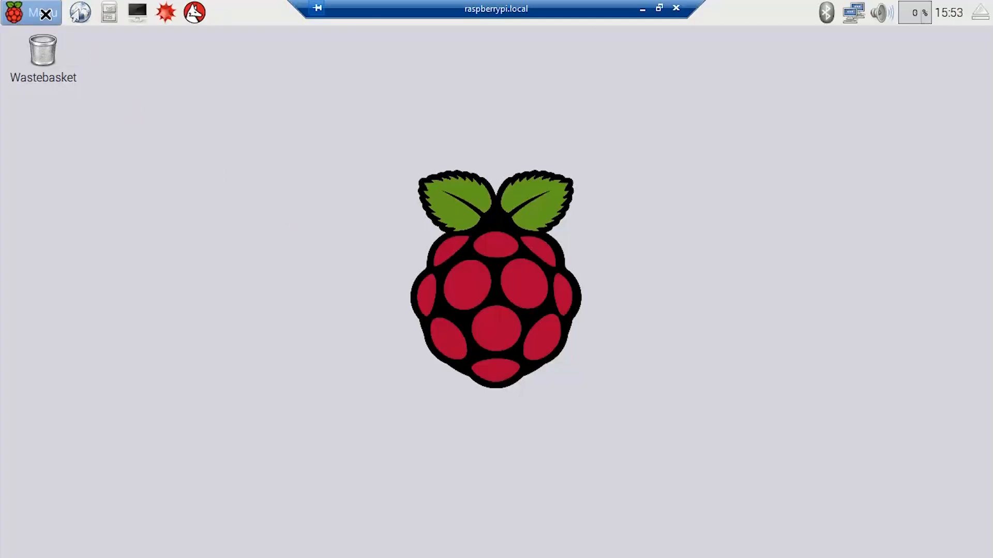
Browse the Raspbian application menu to the Accessories programs list.
click(30, 12)
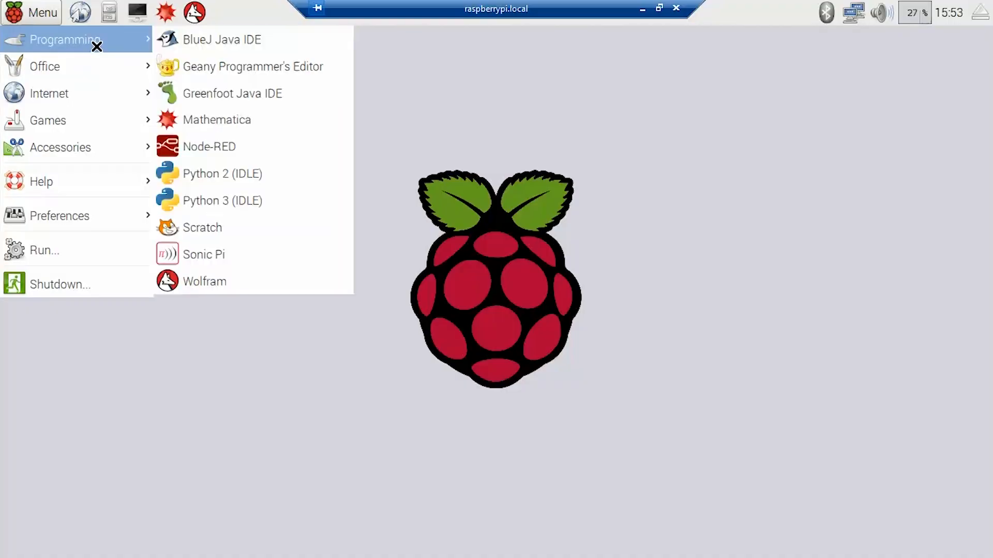
mouse_move(49, 93)
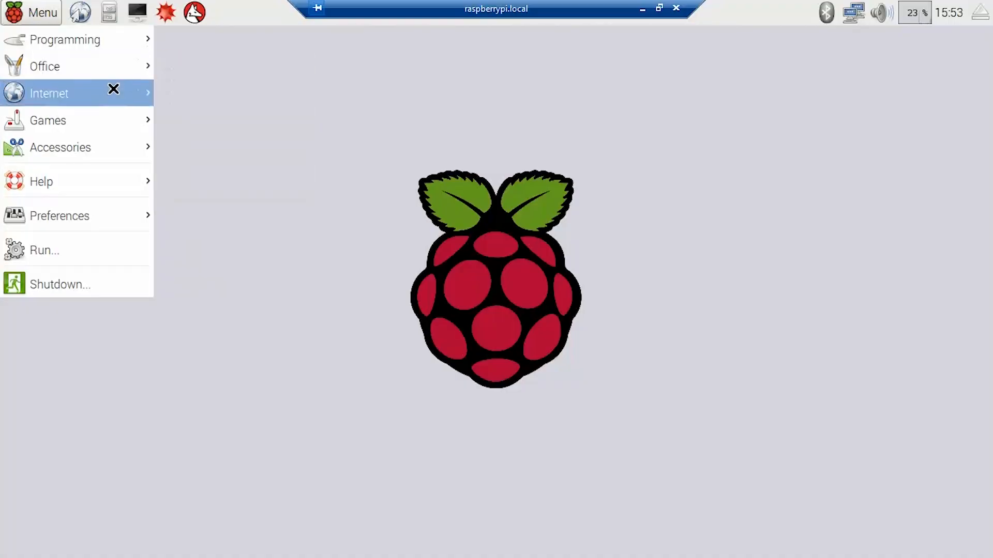
mouse_move(79, 125)
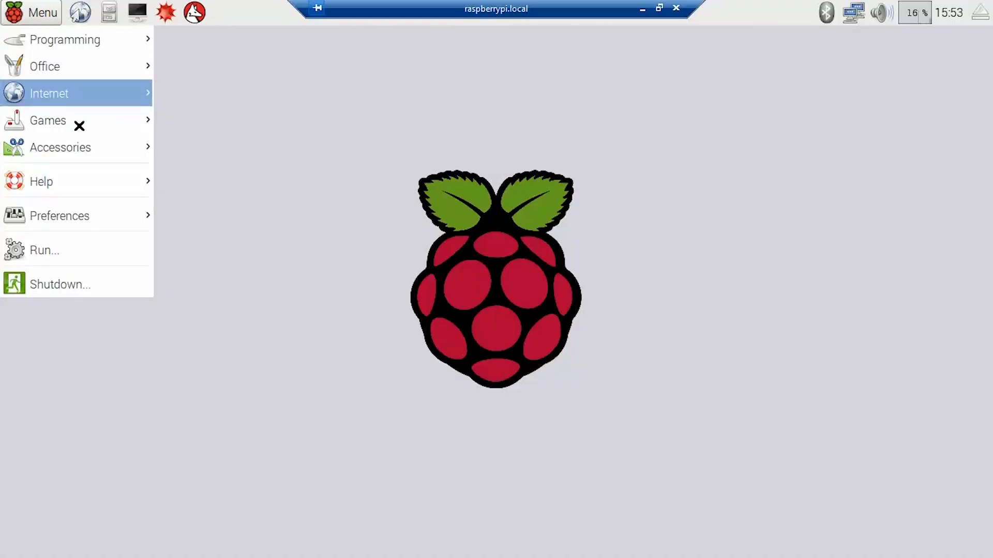
click(60, 148)
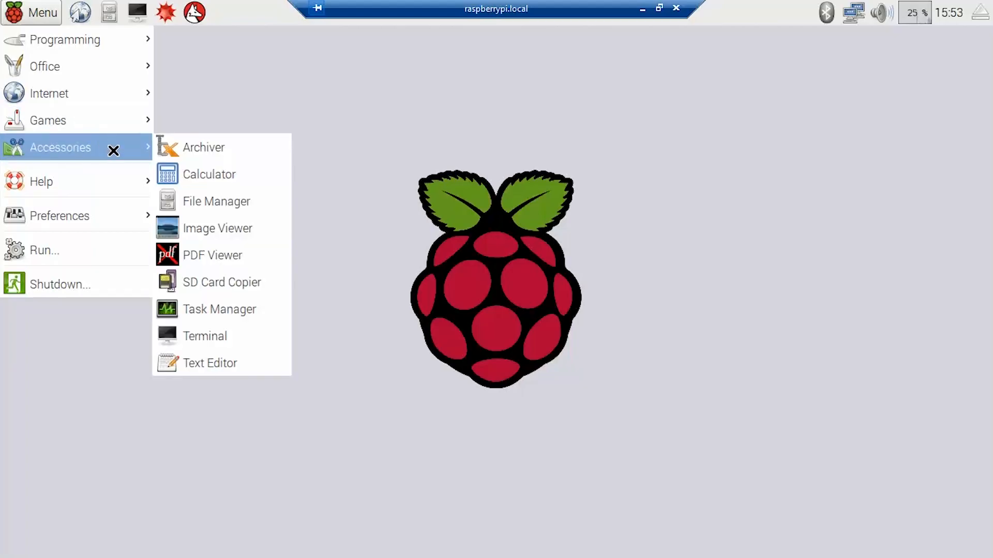